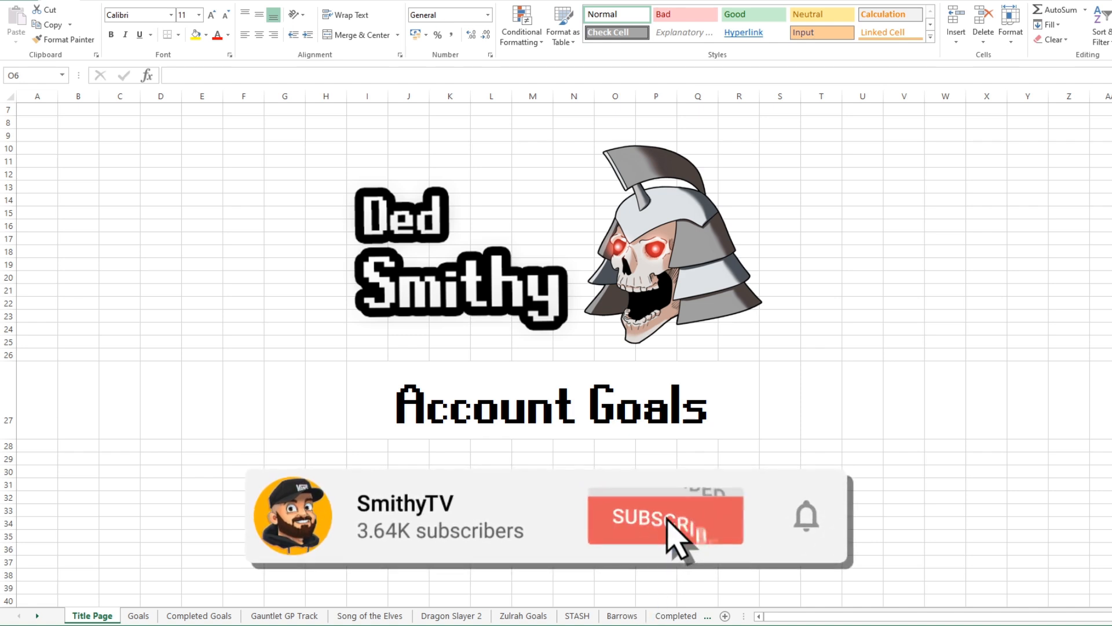
Show the Goals sheet with its short, medium and long term goals, colour key and diary table
left_click(664, 516)
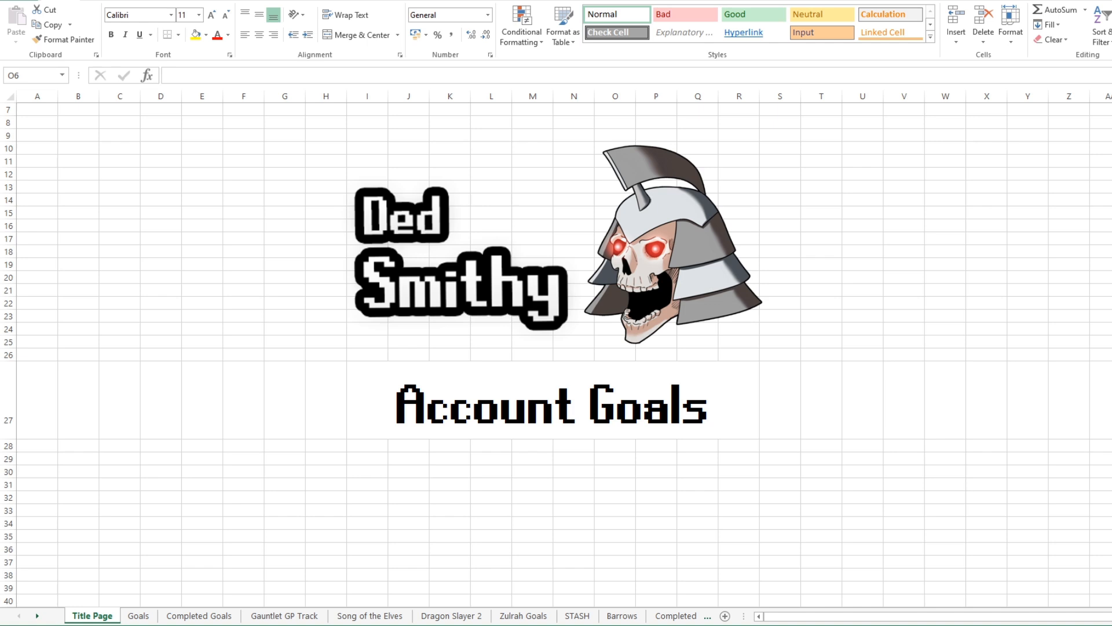
mouse_move(189, 614)
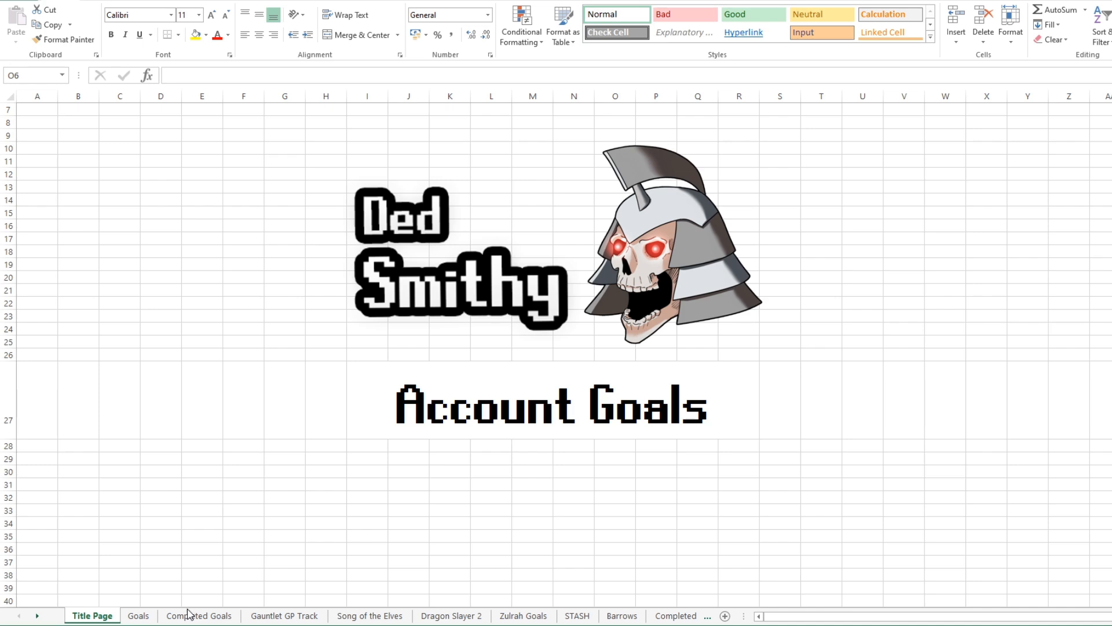
left_click(139, 615)
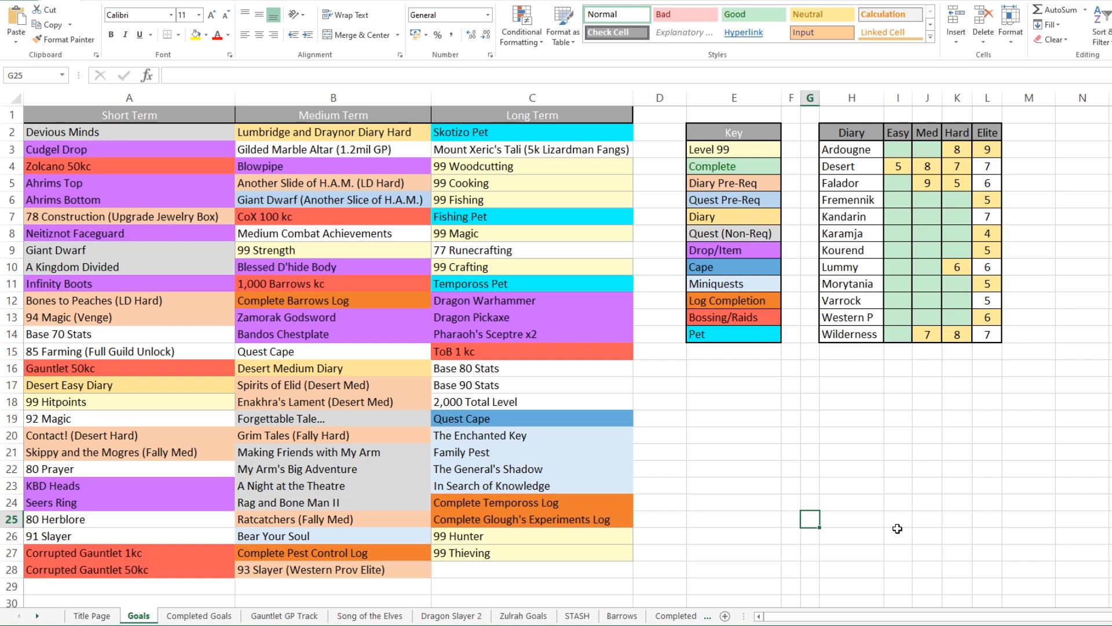
mouse_move(885, 514)
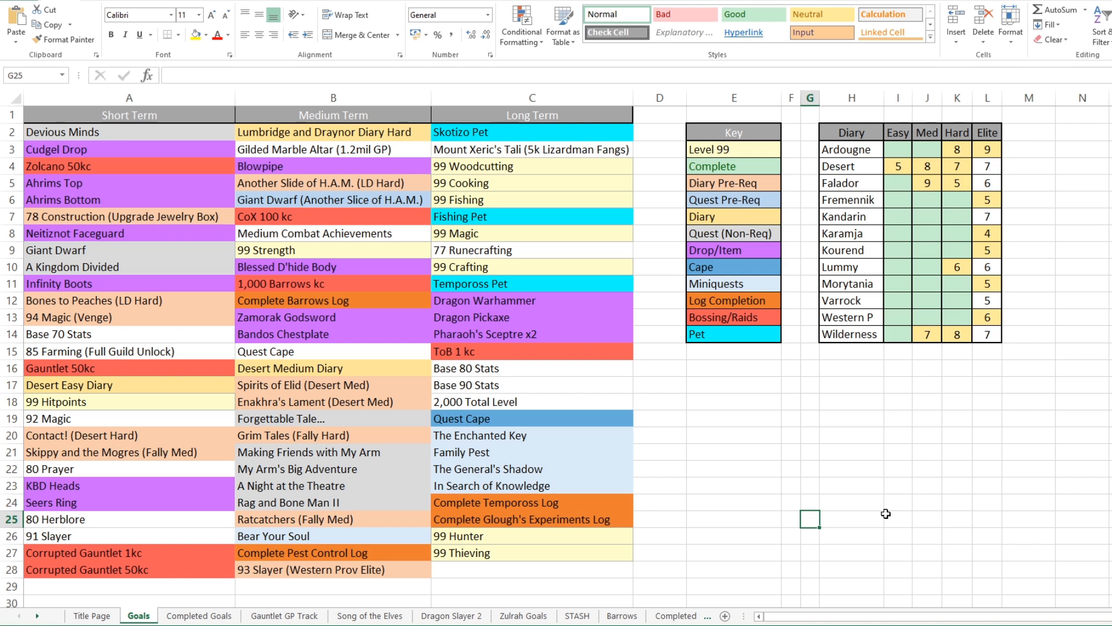
mouse_move(445, 217)
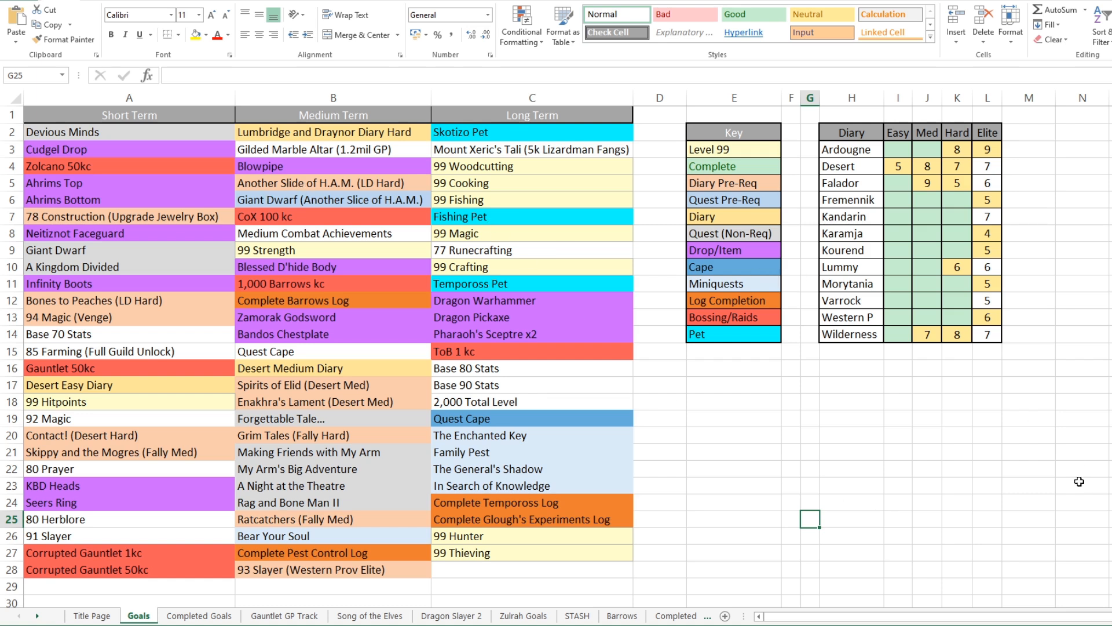
mouse_move(1072, 487)
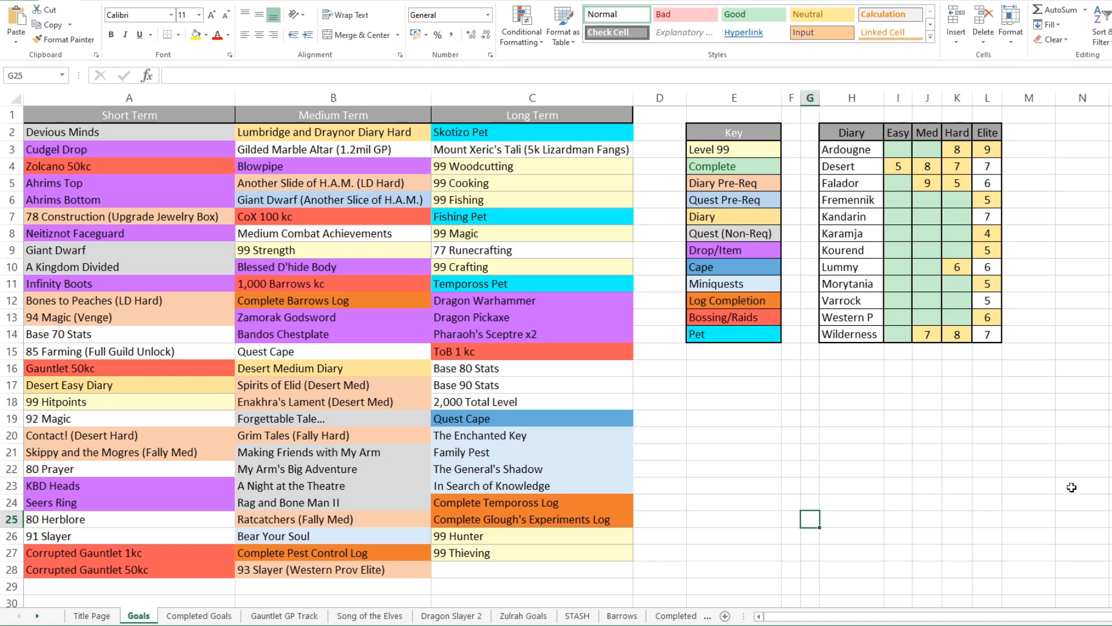
mouse_move(1074, 487)
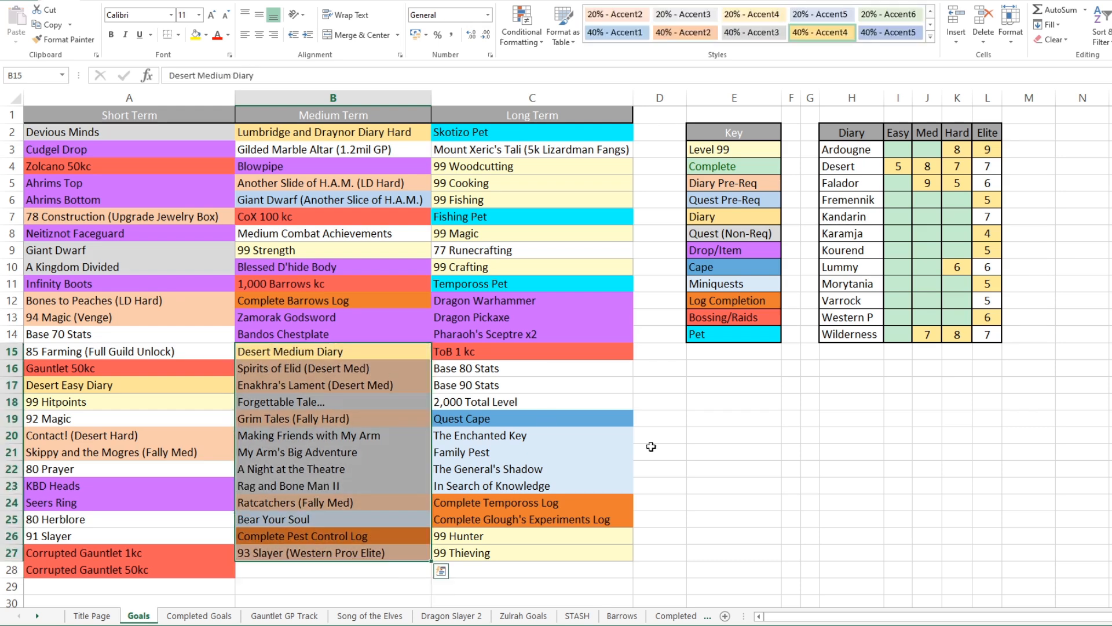
left_click(733, 468)
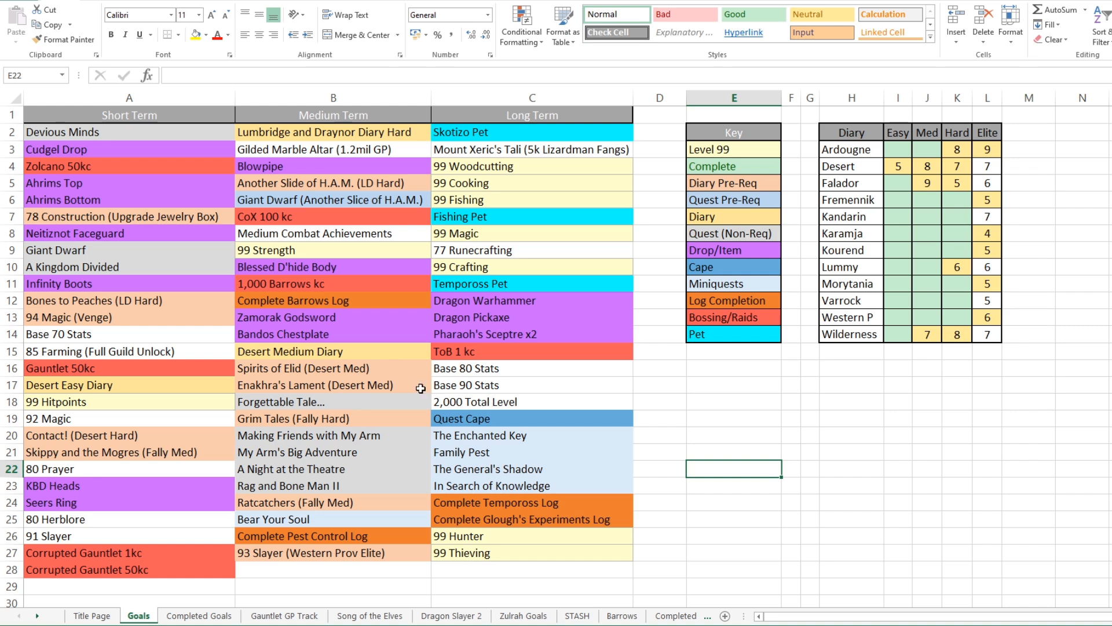
mouse_move(336, 411)
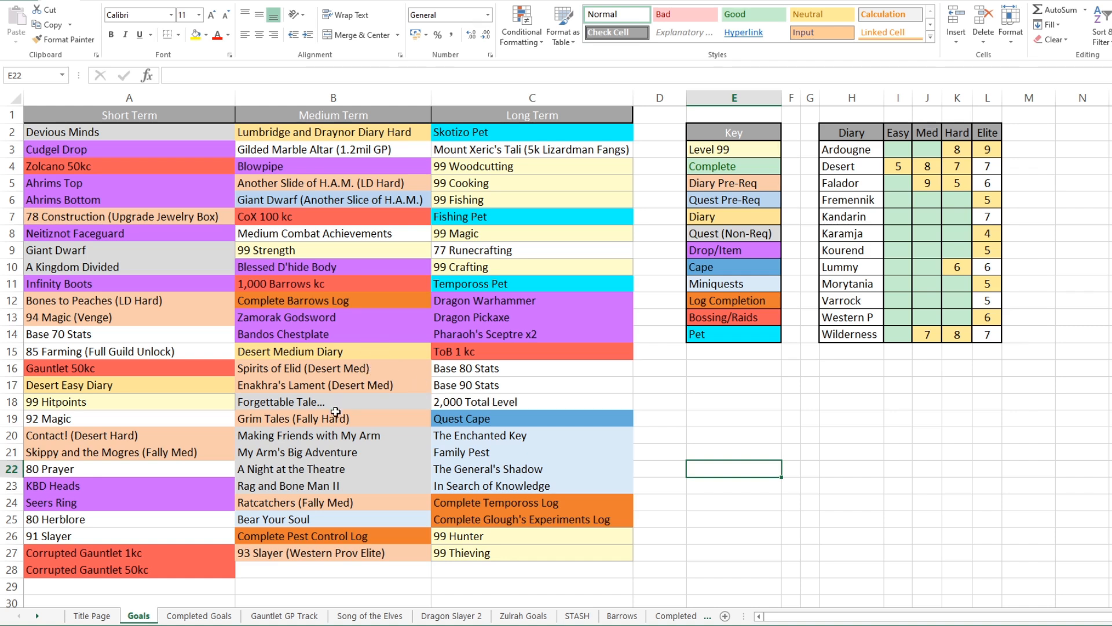
mouse_move(113, 395)
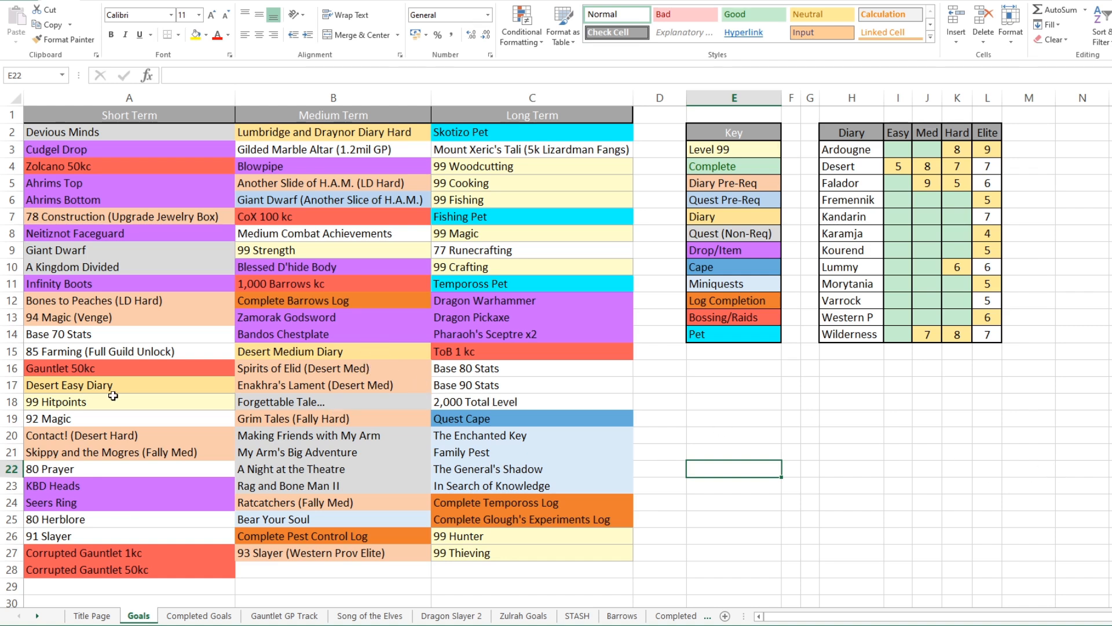
left_click(1026, 486)
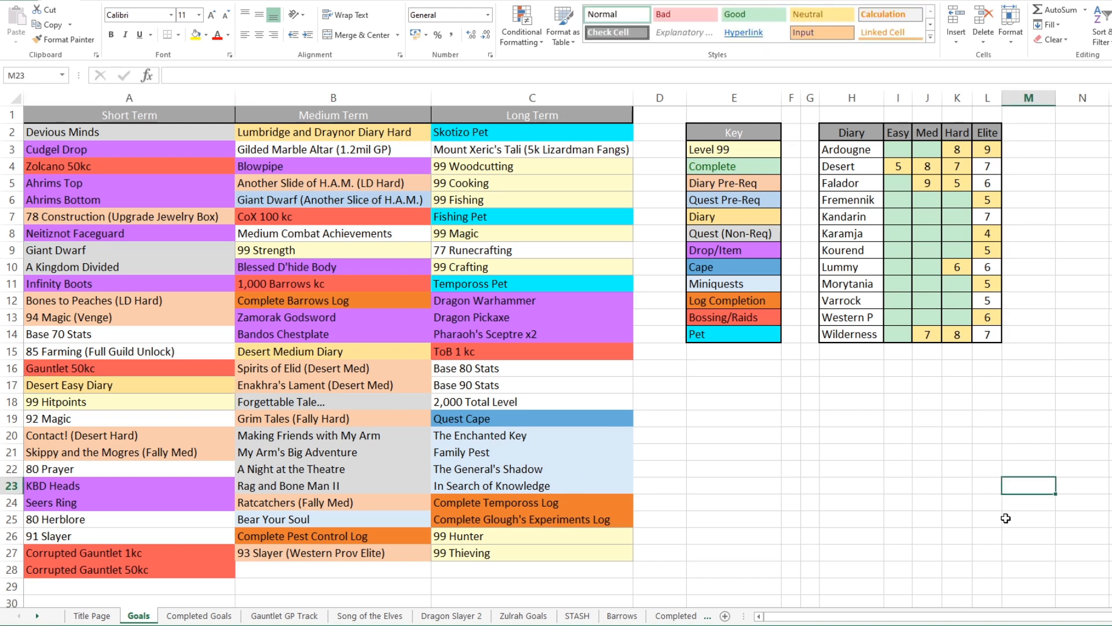
mouse_move(830, 531)
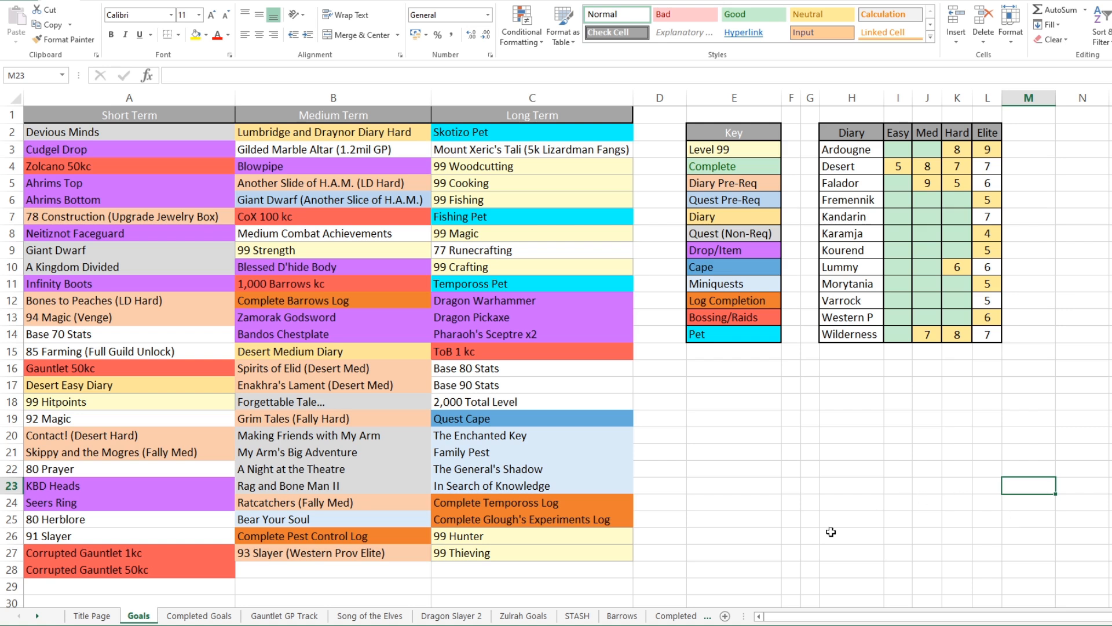
mouse_move(846, 507)
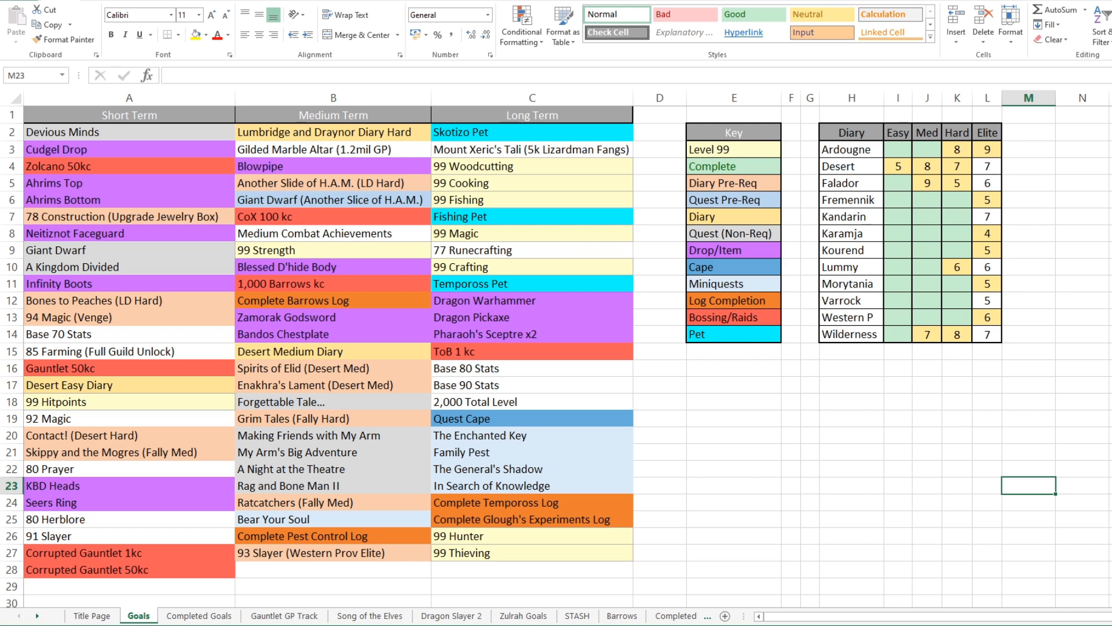
mouse_move(959, 515)
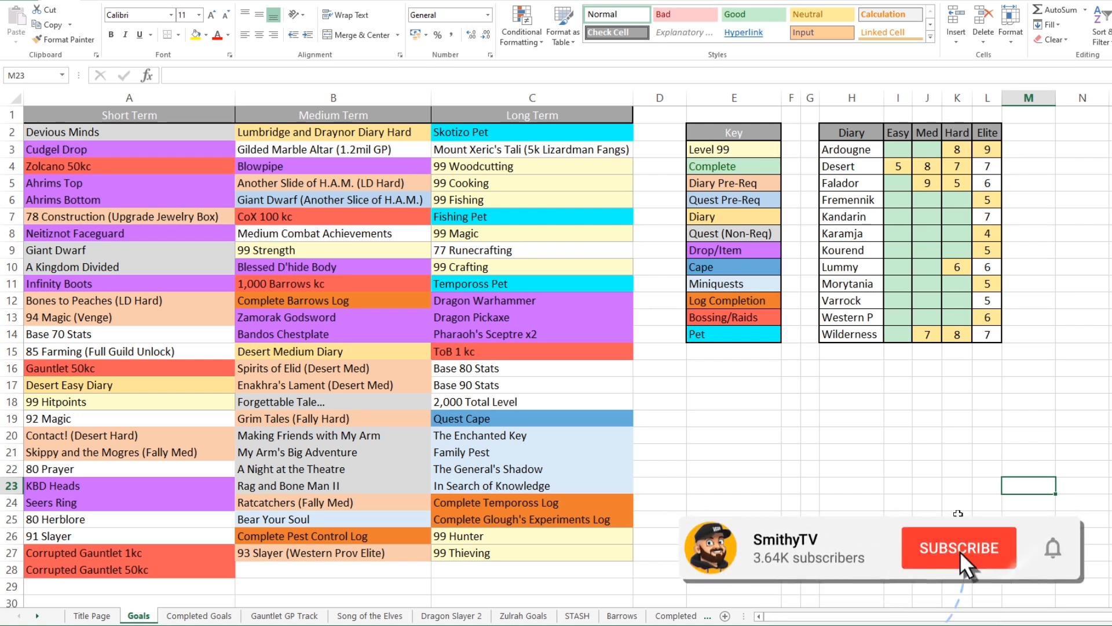
left_click(958, 547)
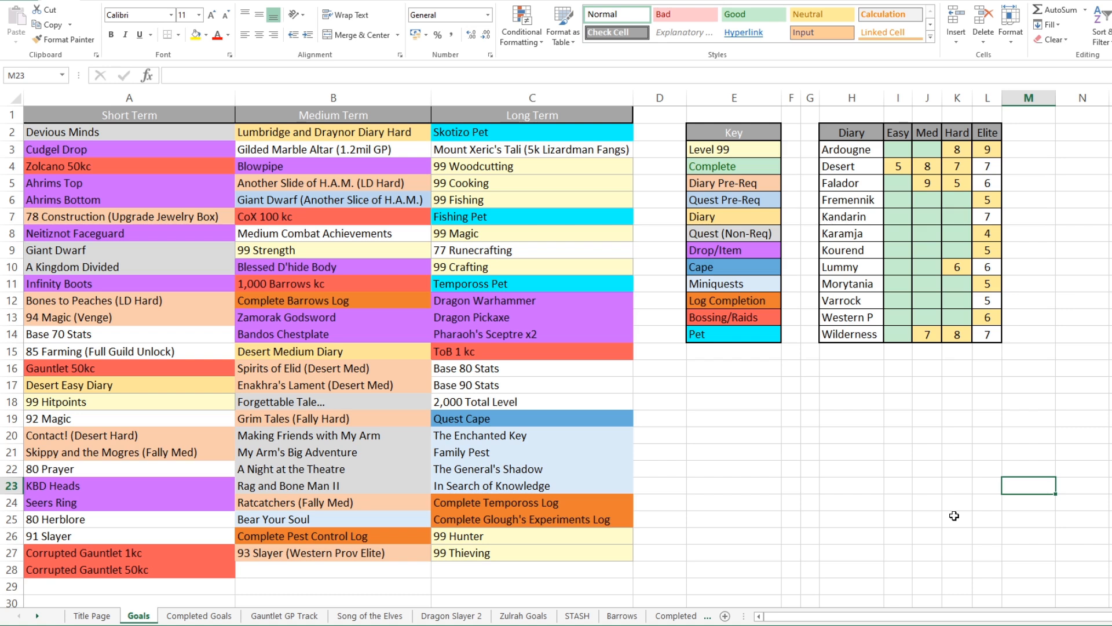
mouse_move(304, 297)
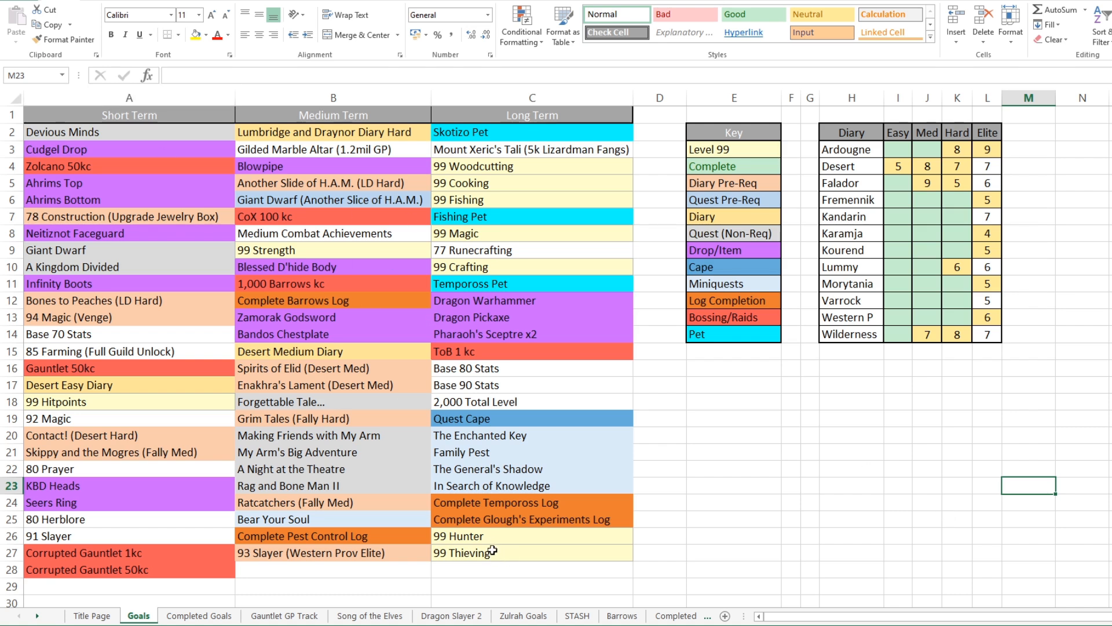
left_click(332, 569)
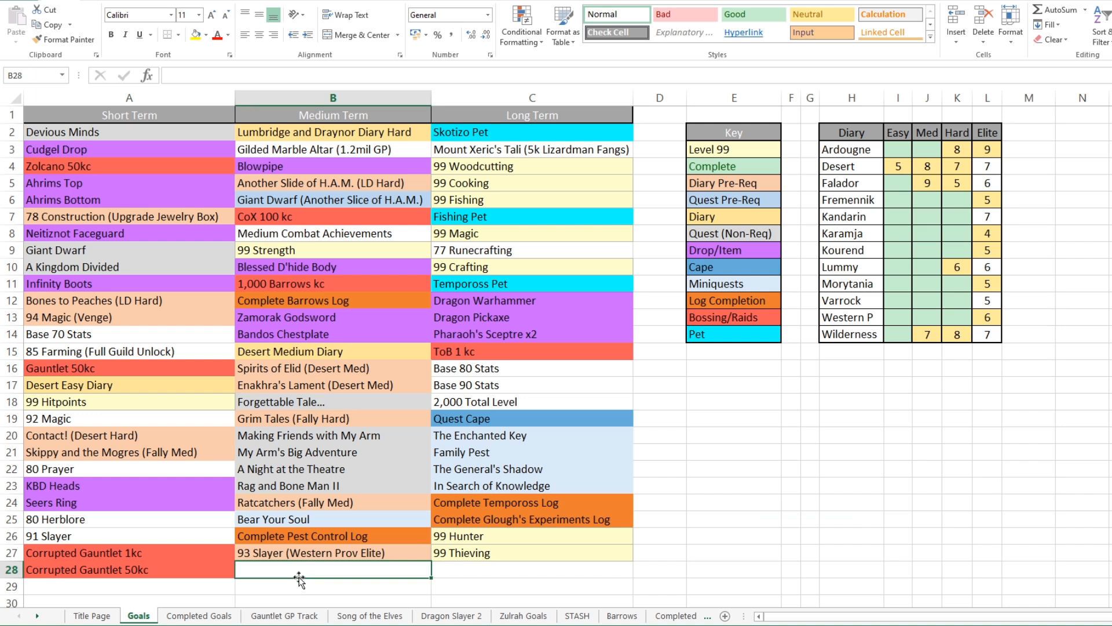
left_click(56, 401)
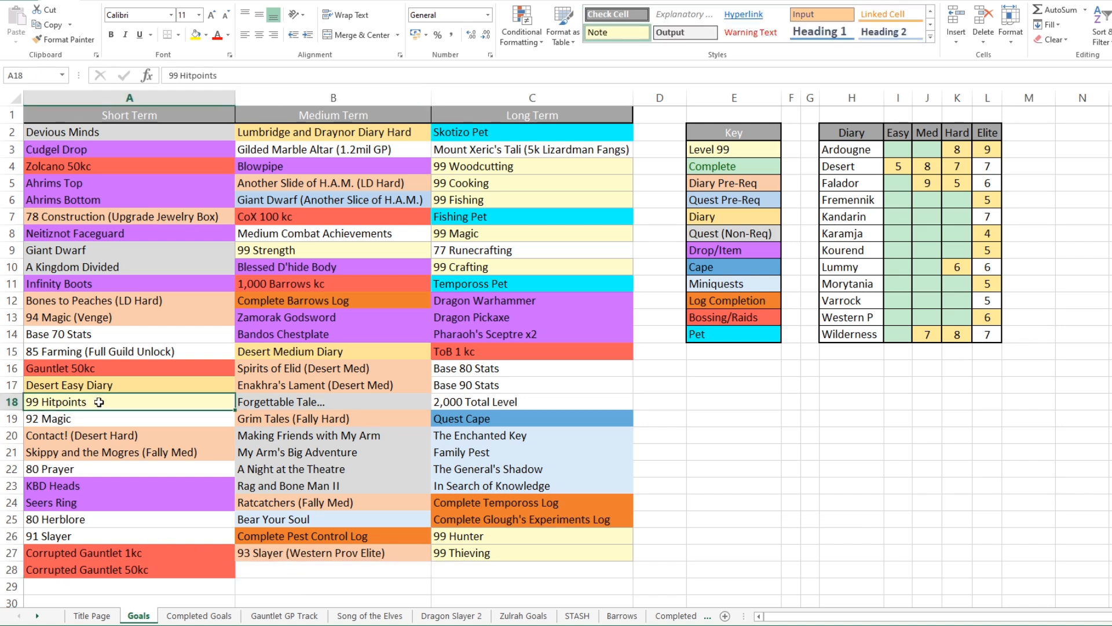
left_click(334, 250)
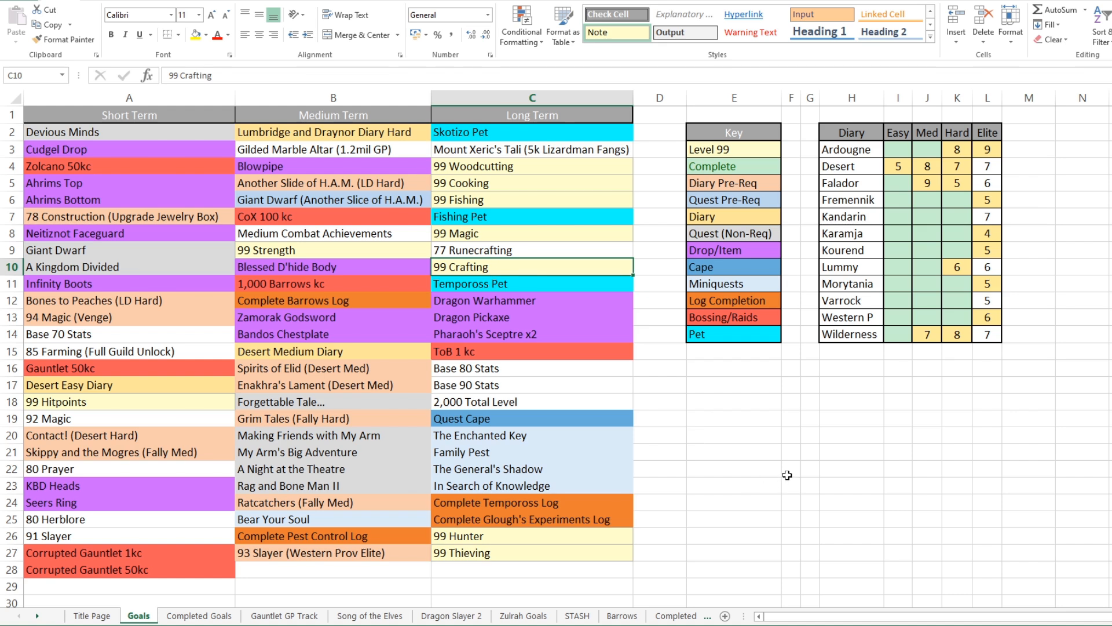
mouse_move(552, 294)
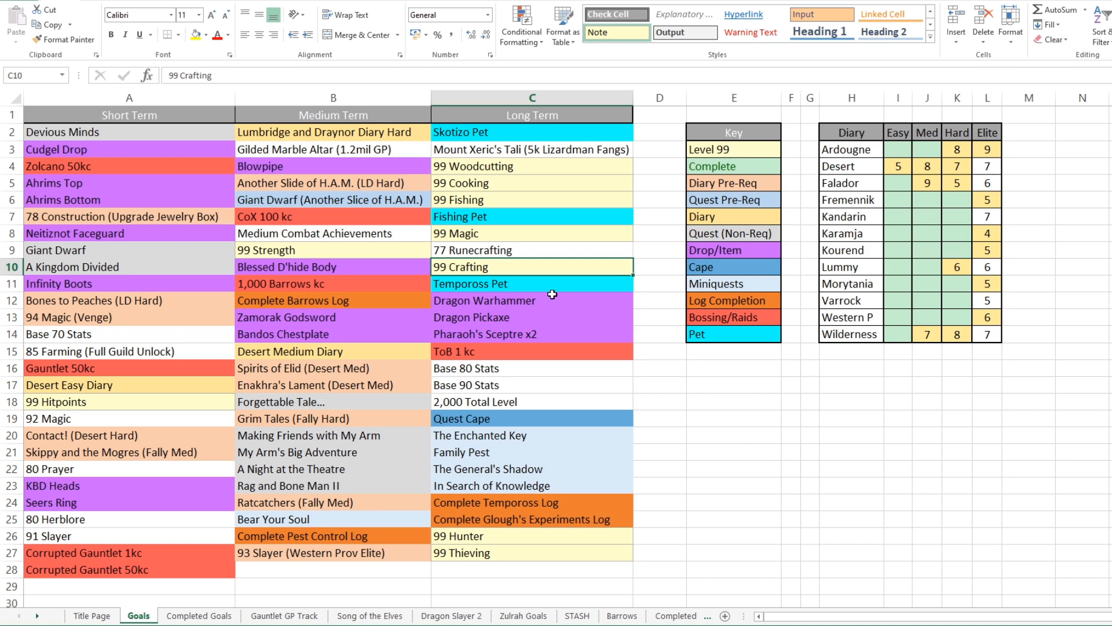
left_click(532, 333)
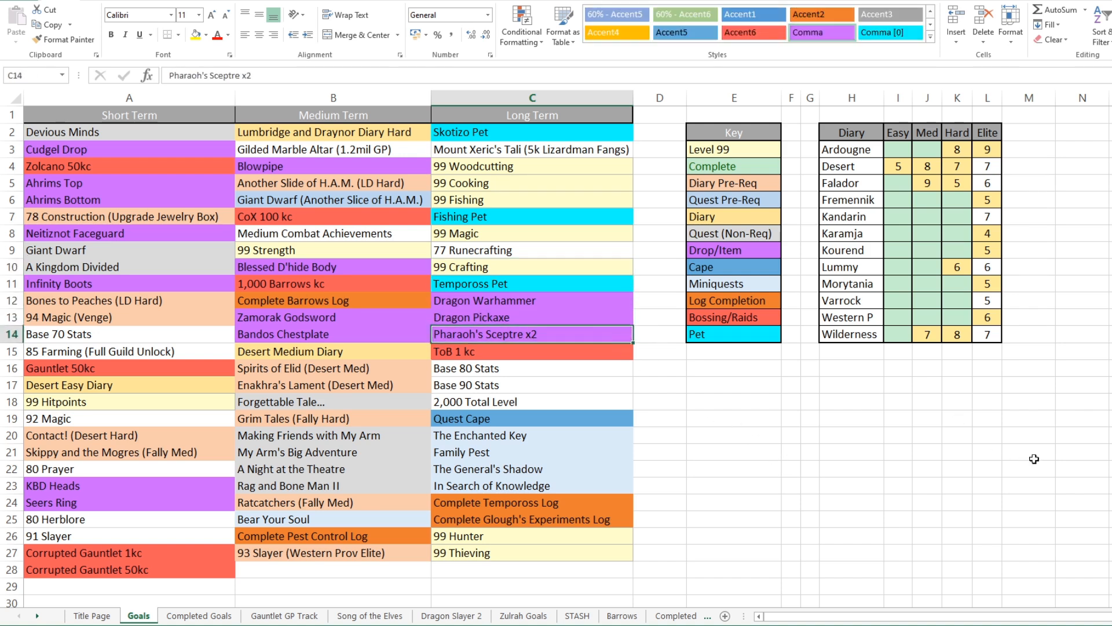
mouse_move(1026, 453)
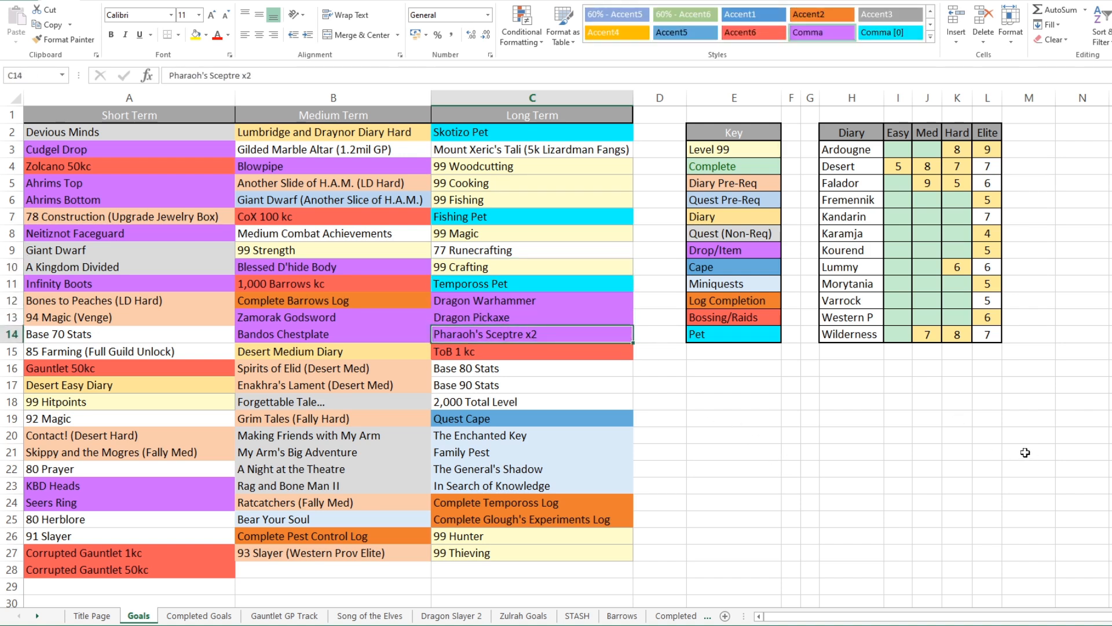
mouse_move(1047, 465)
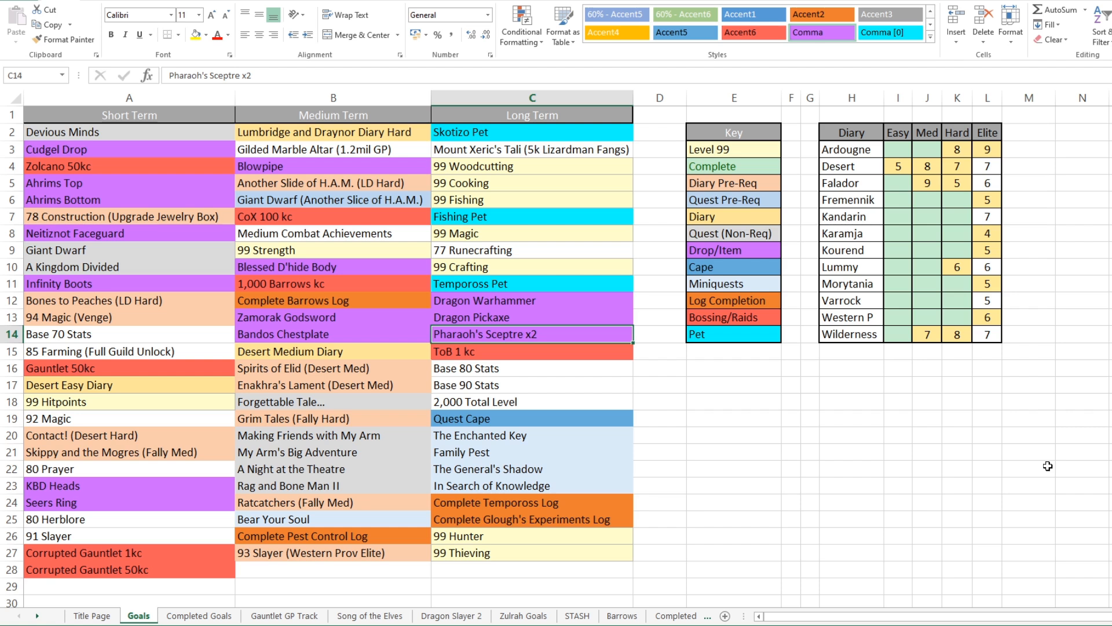
mouse_move(1071, 454)
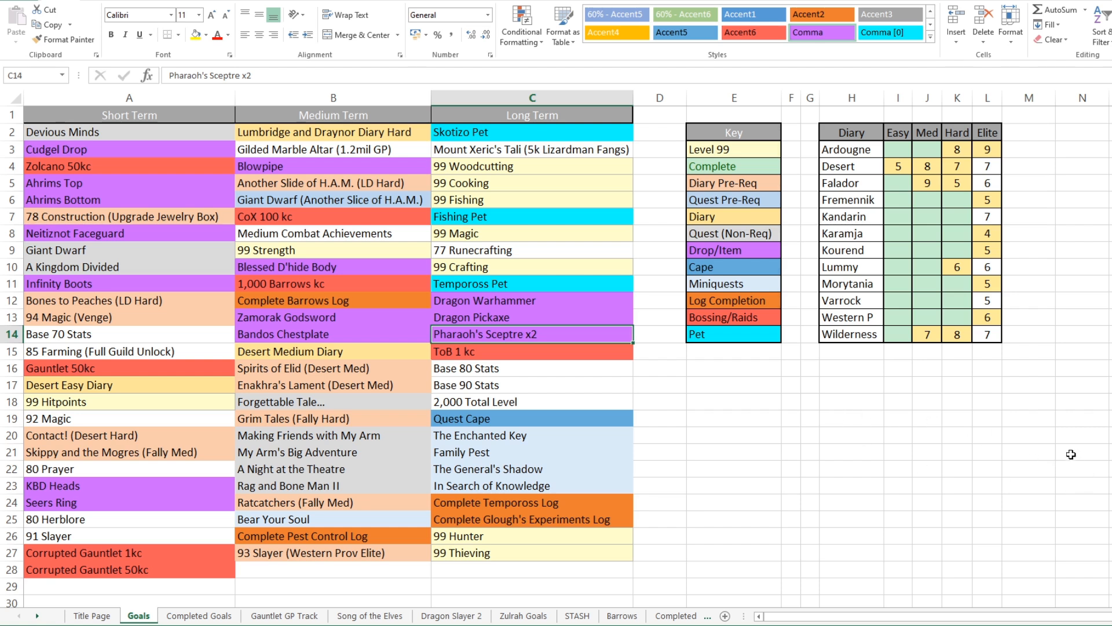
mouse_move(1090, 414)
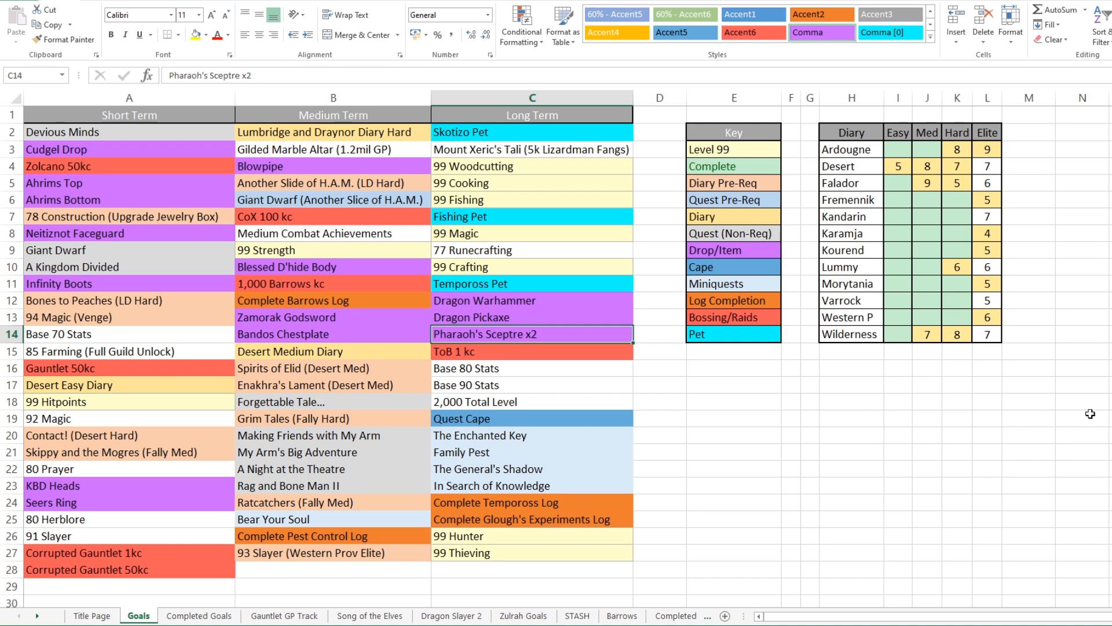
mouse_move(1075, 417)
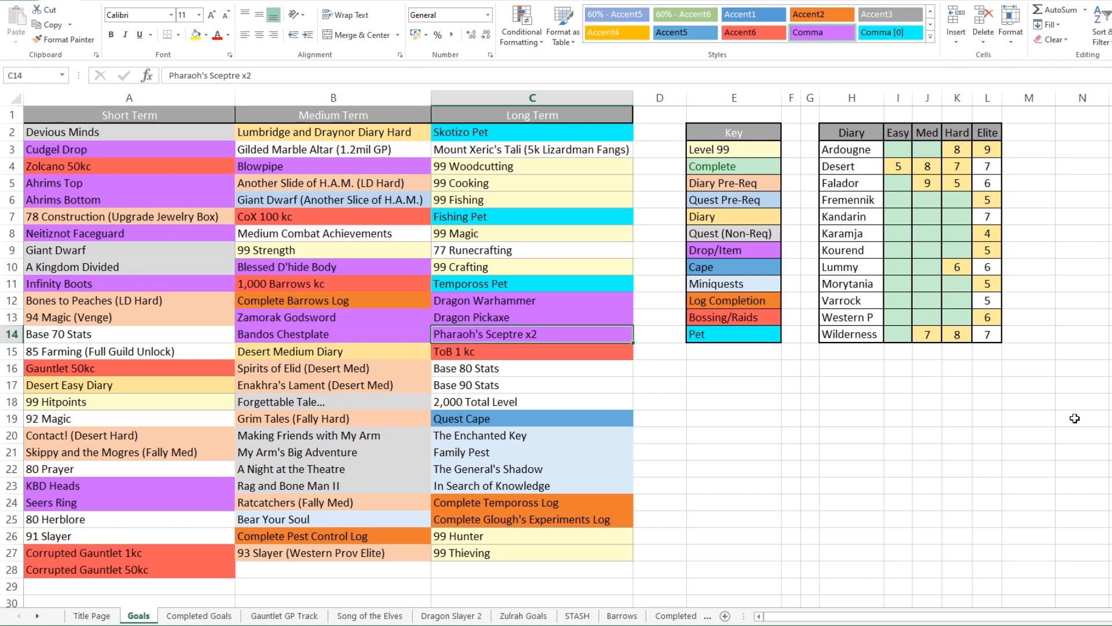
mouse_move(859, 110)
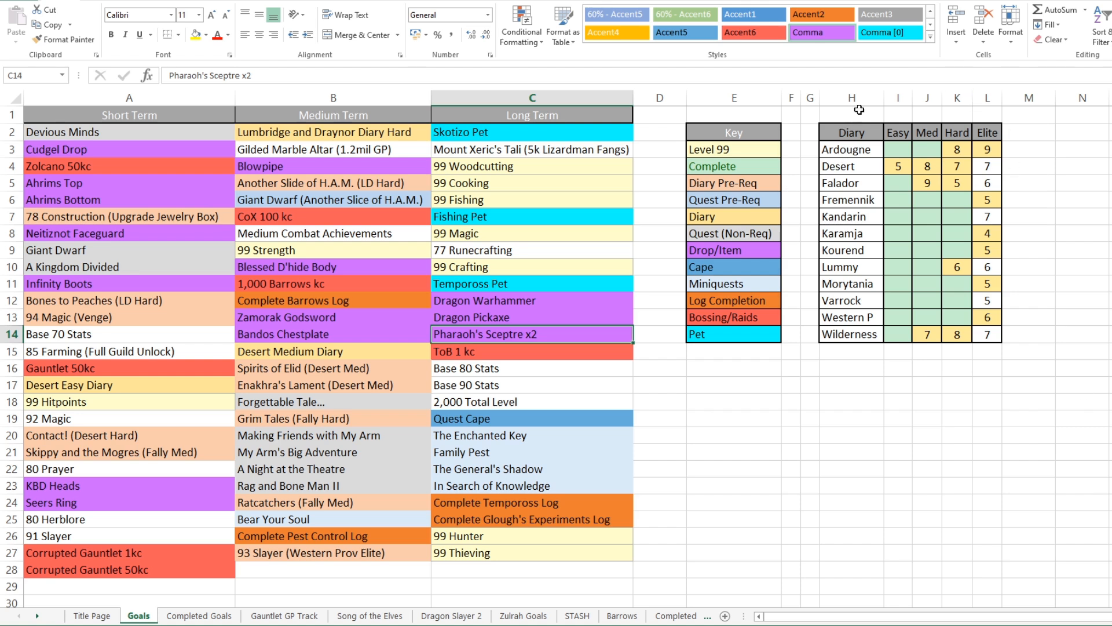
mouse_move(978, 313)
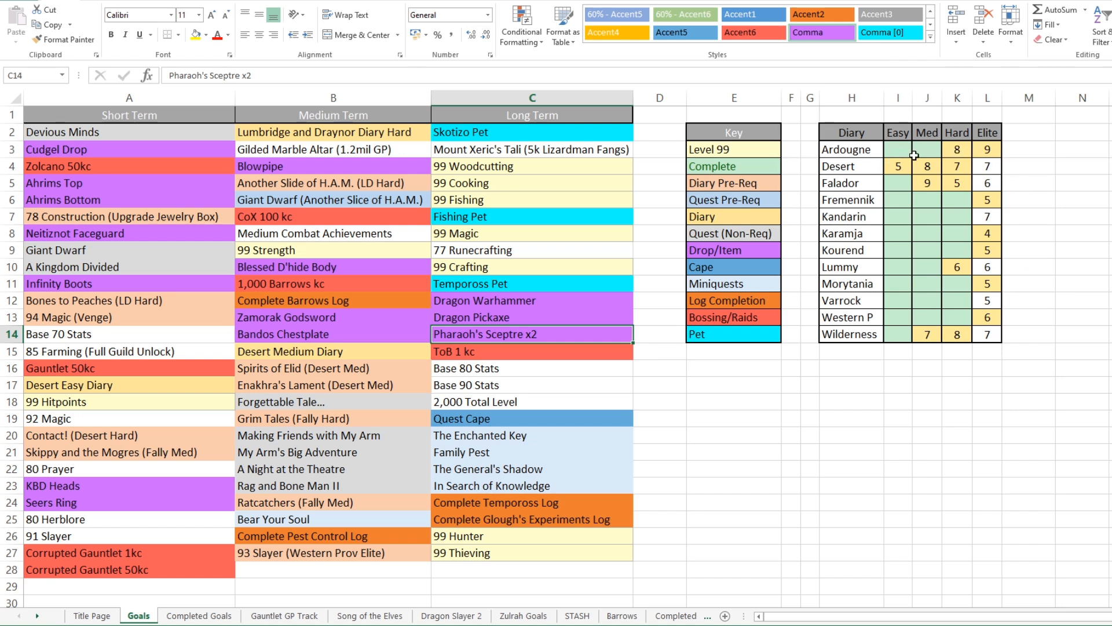
mouse_move(1012, 164)
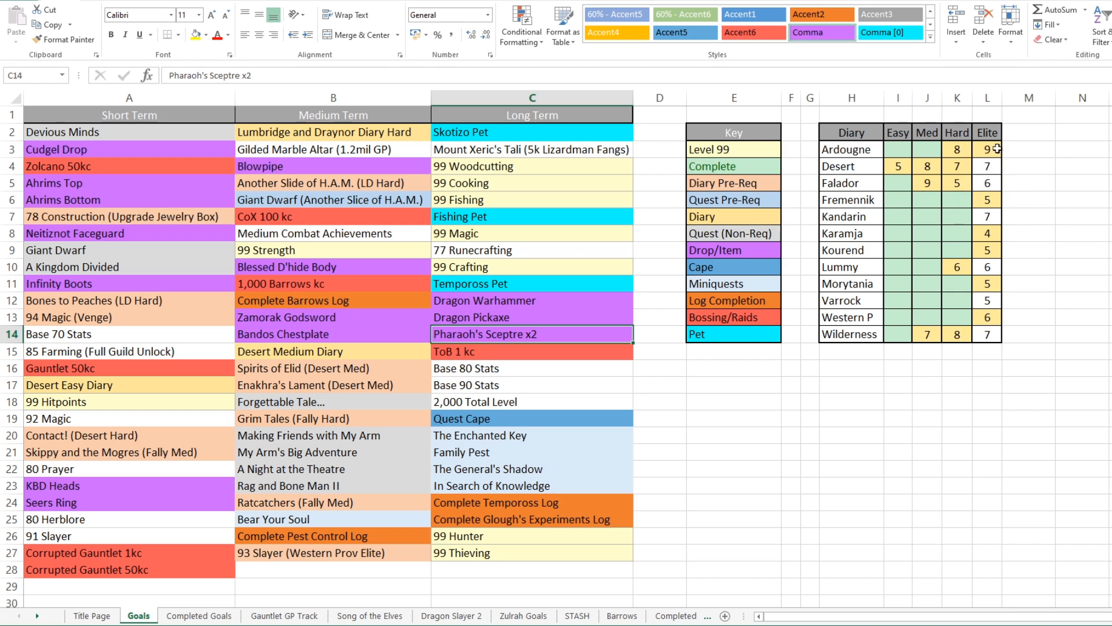
mouse_move(1058, 166)
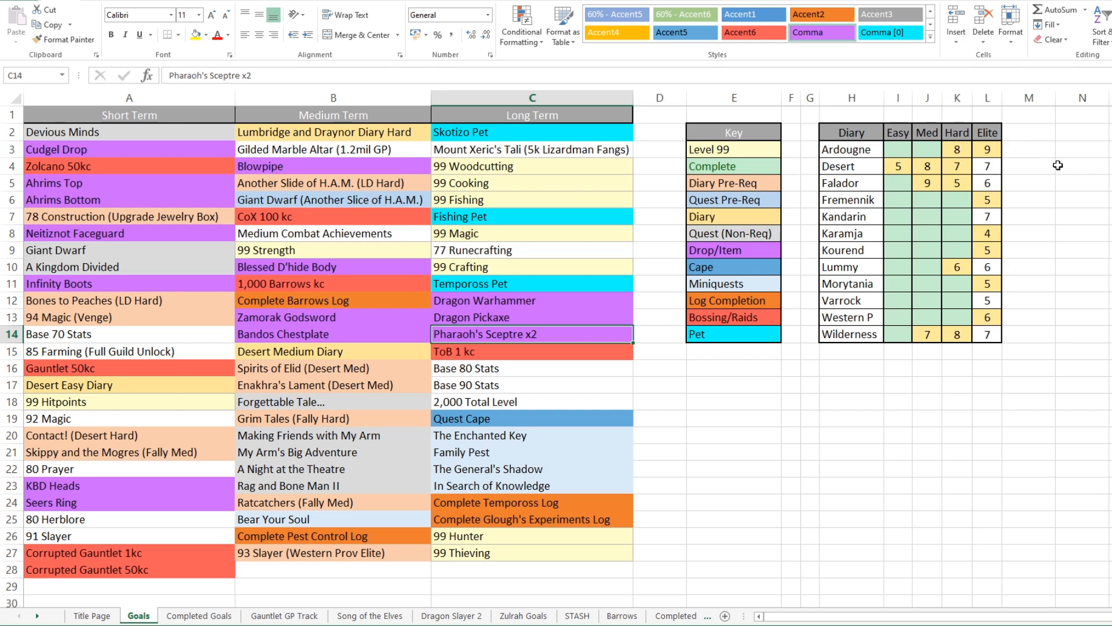
mouse_move(851, 149)
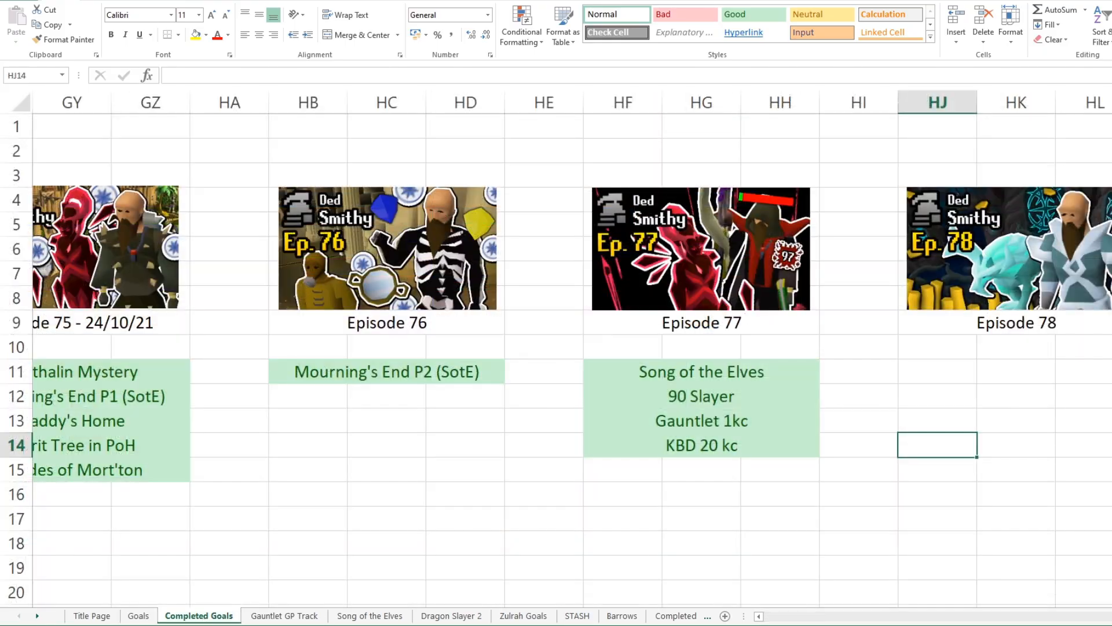
scroll("left", 3)
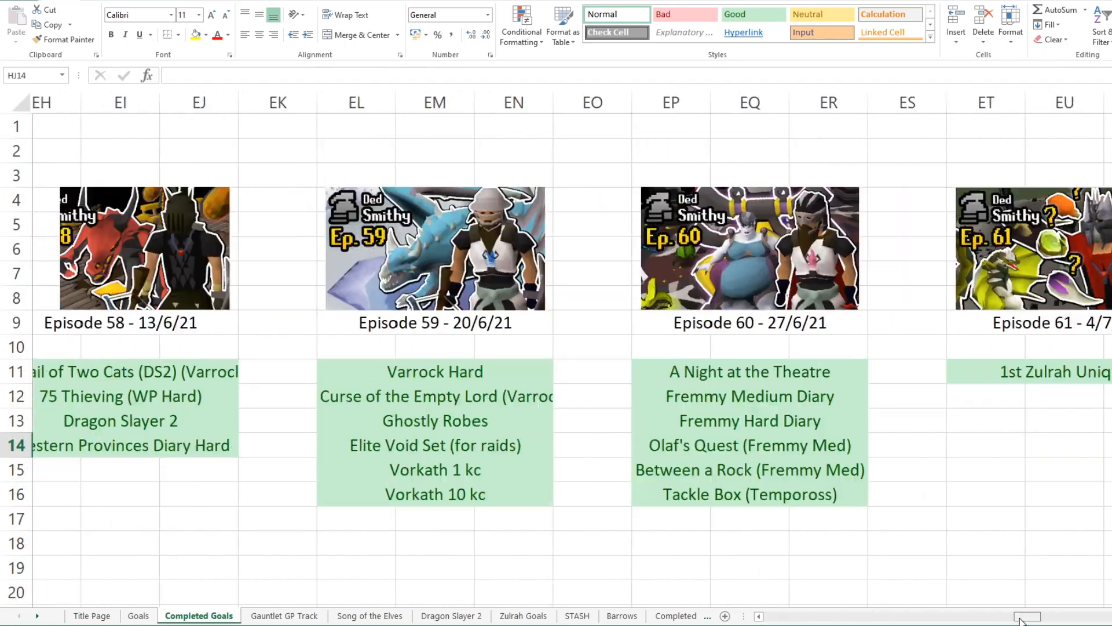
scroll("left", 3)
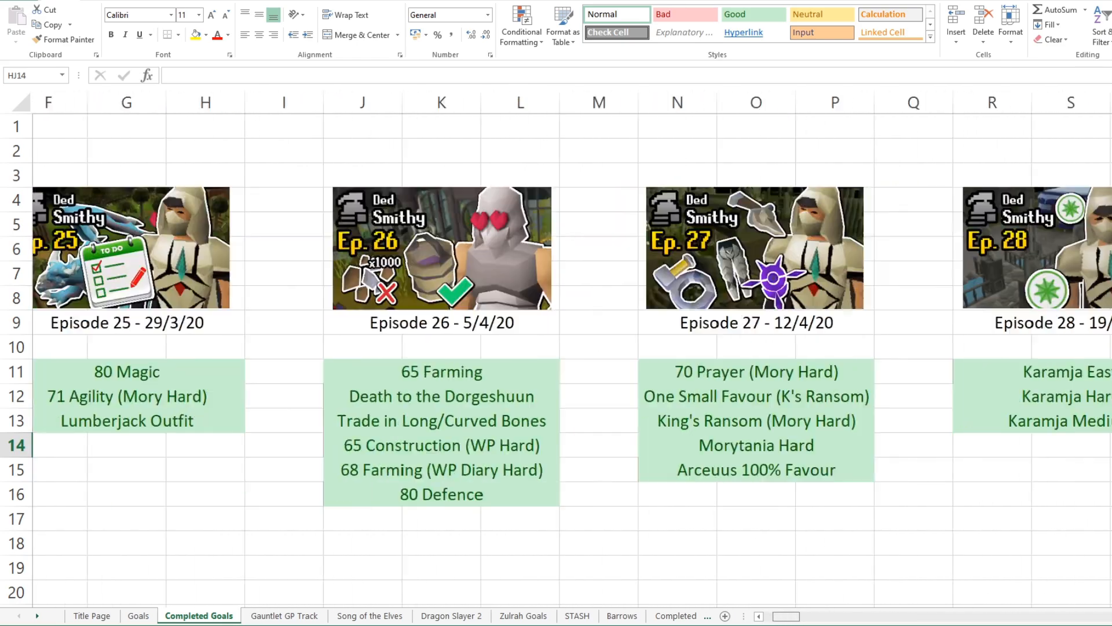
scroll("right", 3)
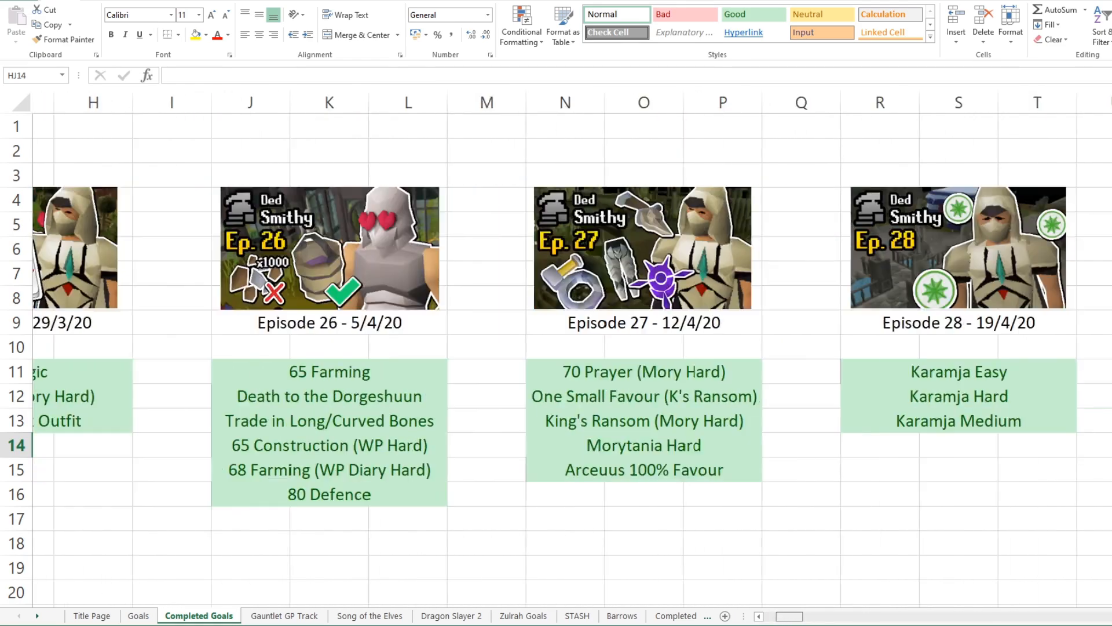
scroll("left", 3)
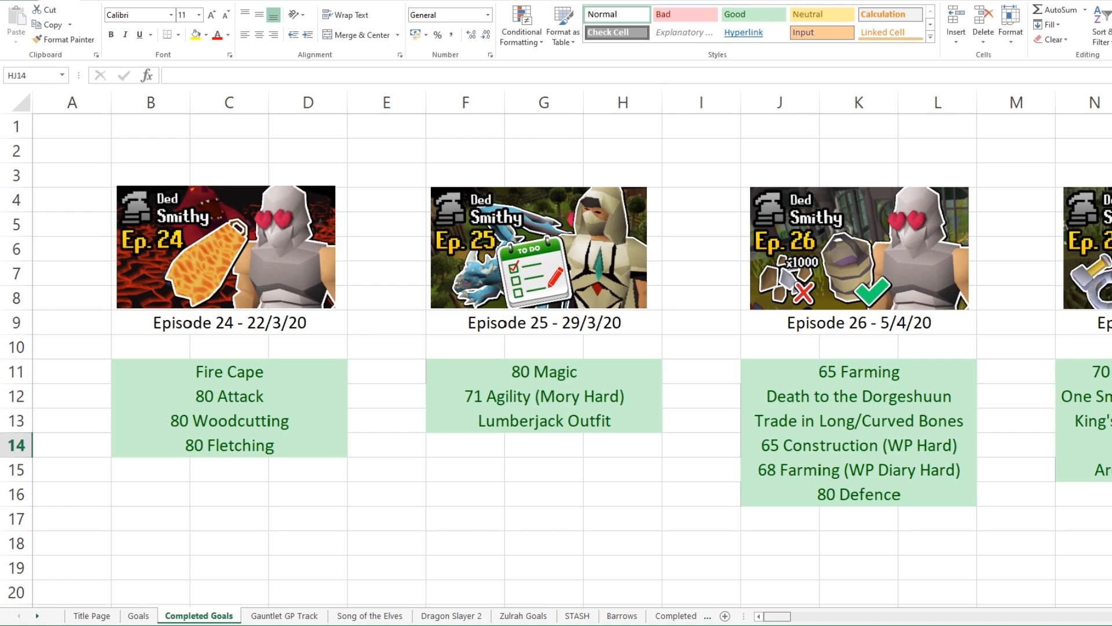
scroll("right", 3)
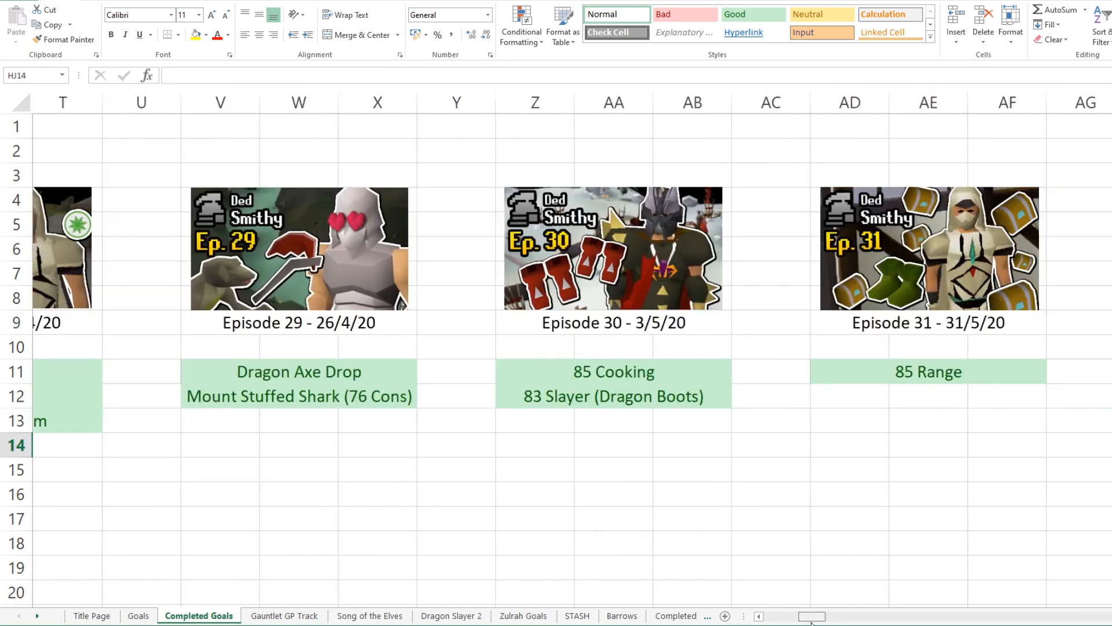
scroll("right", 3)
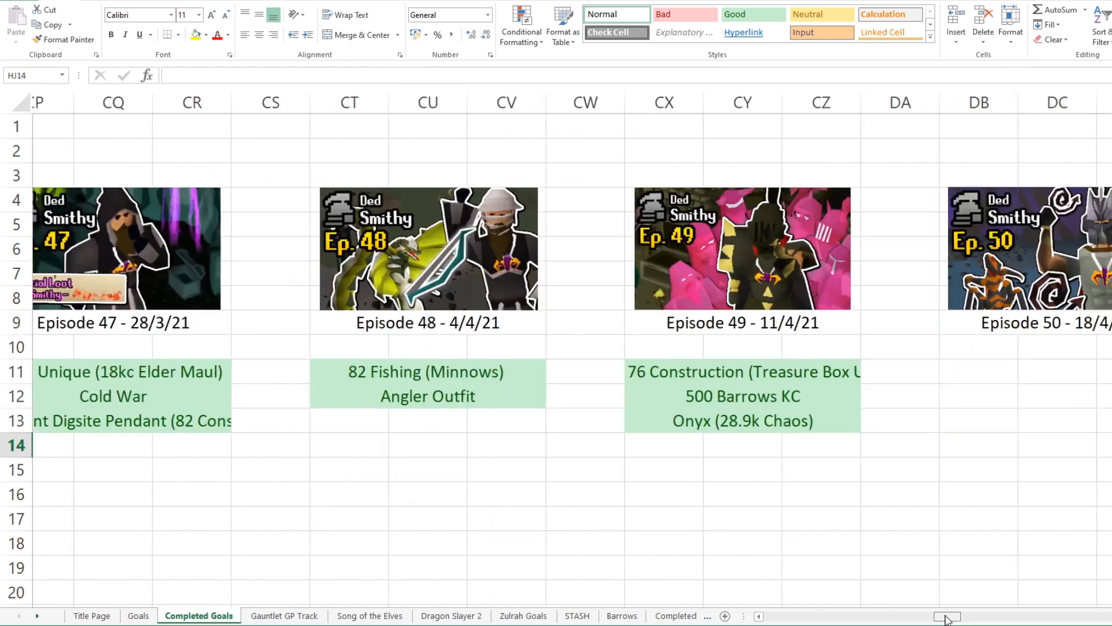
scroll("right", 3)
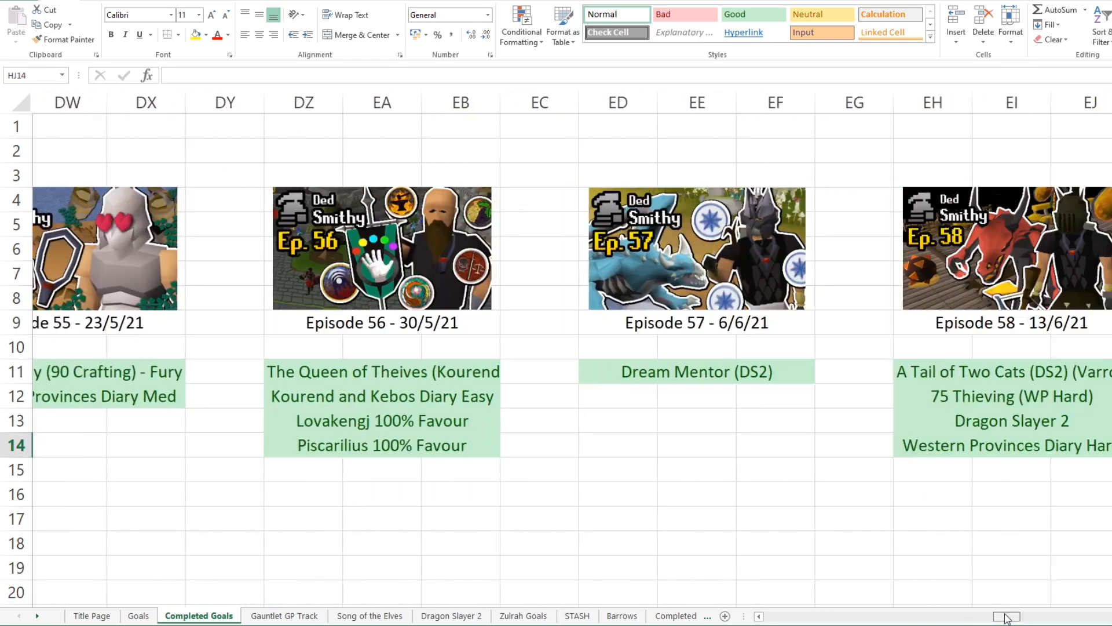
scroll("right", 3)
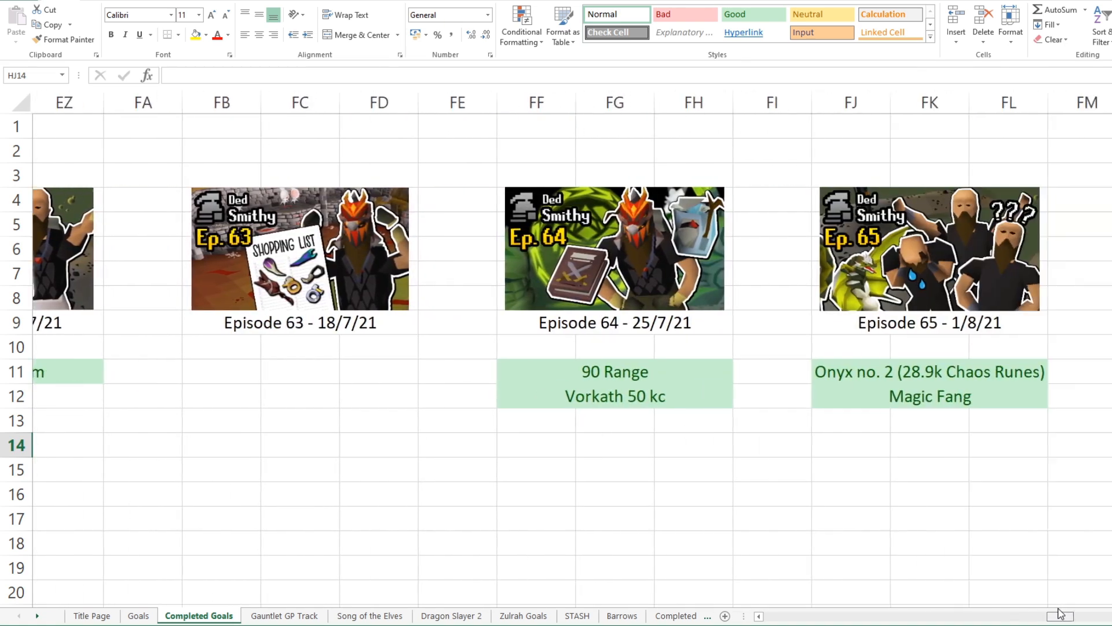
scroll("right", 3)
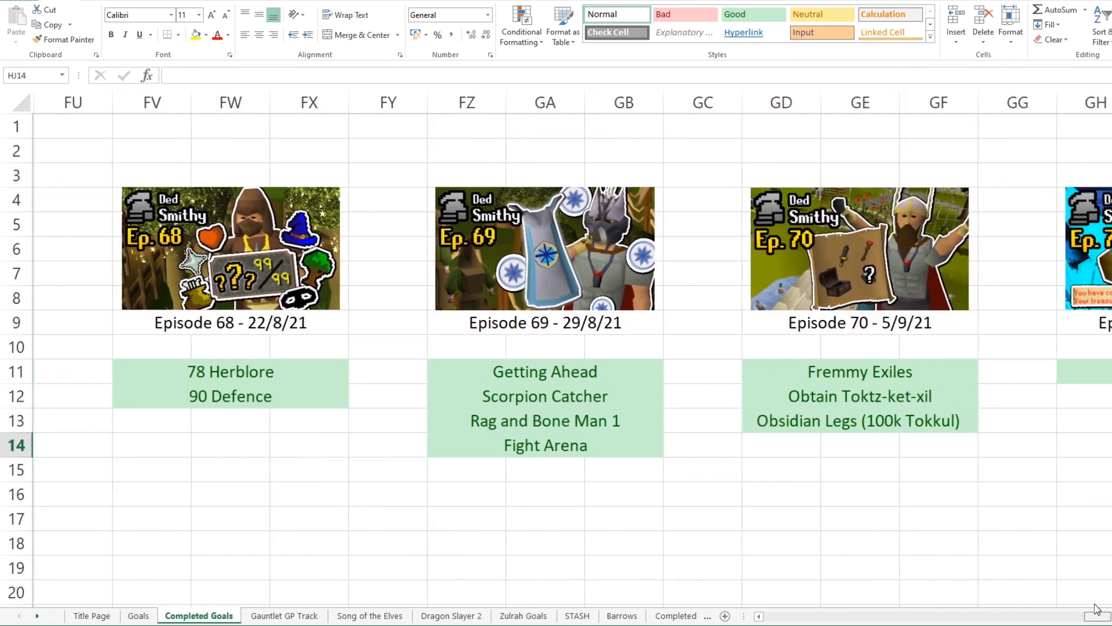
scroll("right", 3)
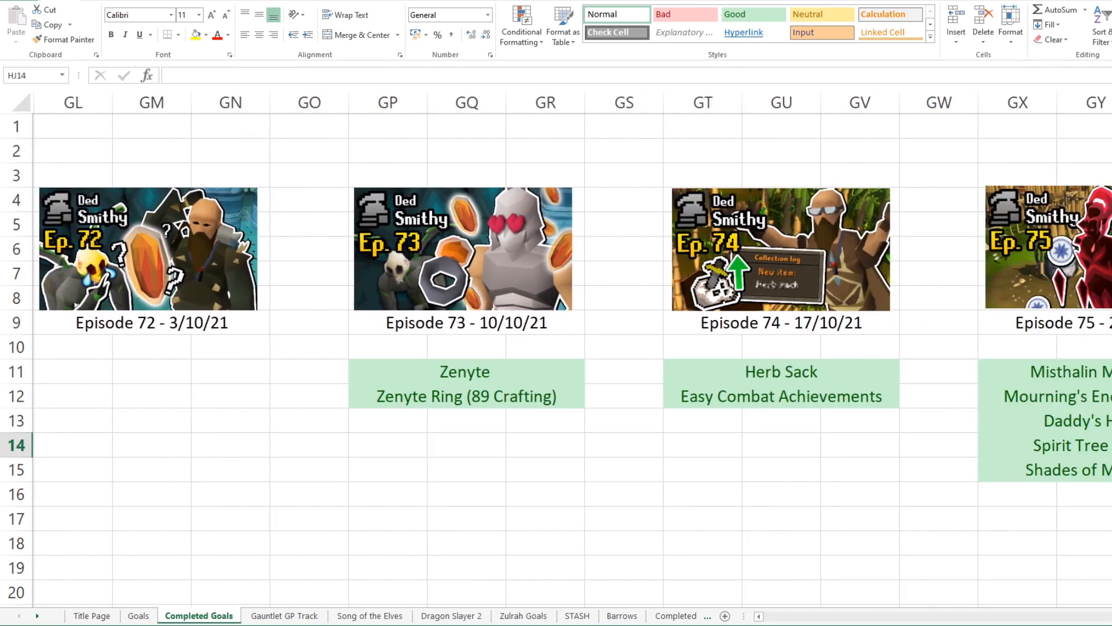
scroll("right", 3)
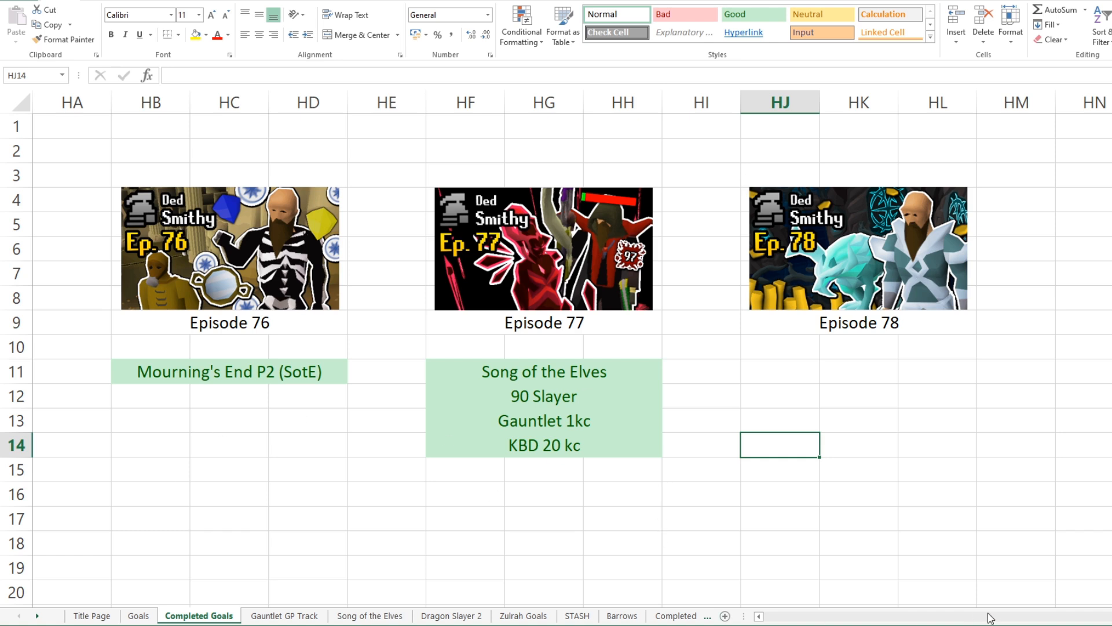
mouse_move(862, 574)
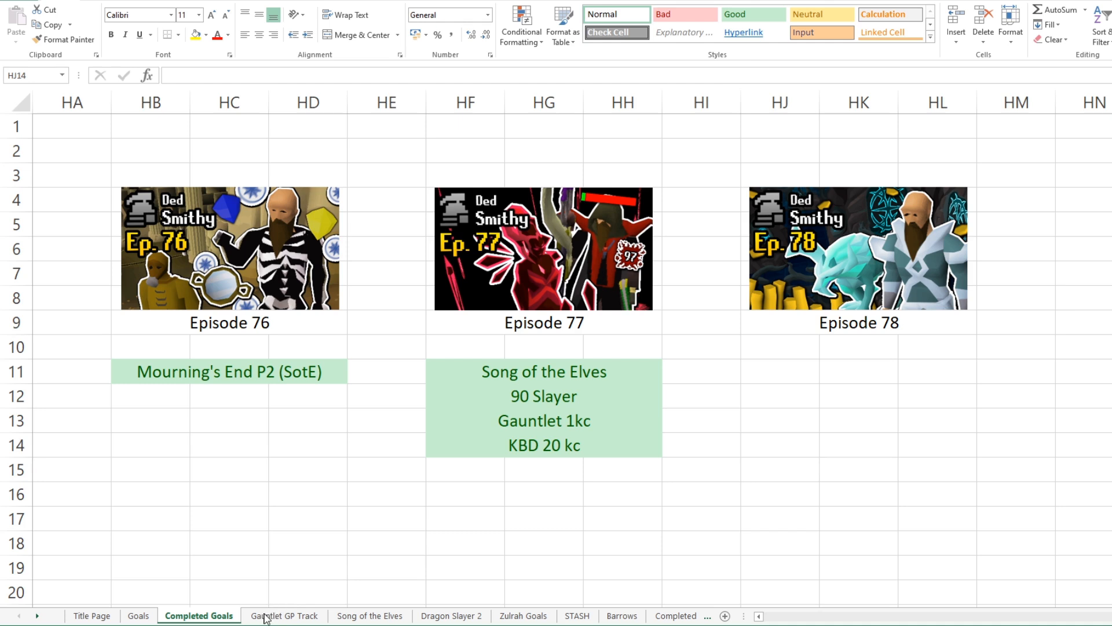
mouse_move(856, 230)
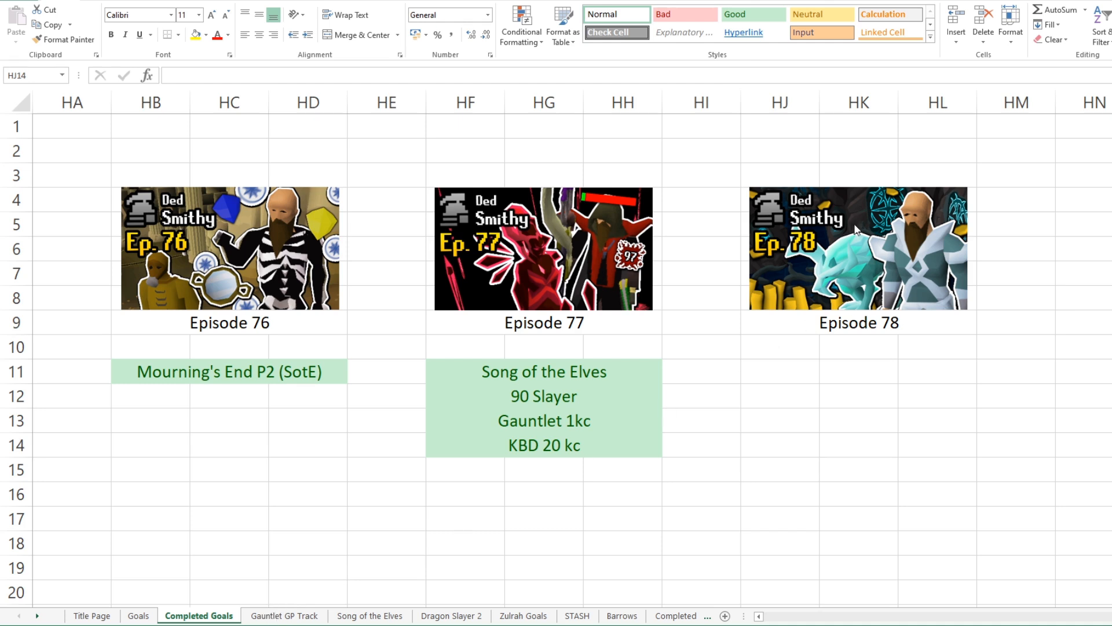
mouse_move(294, 619)
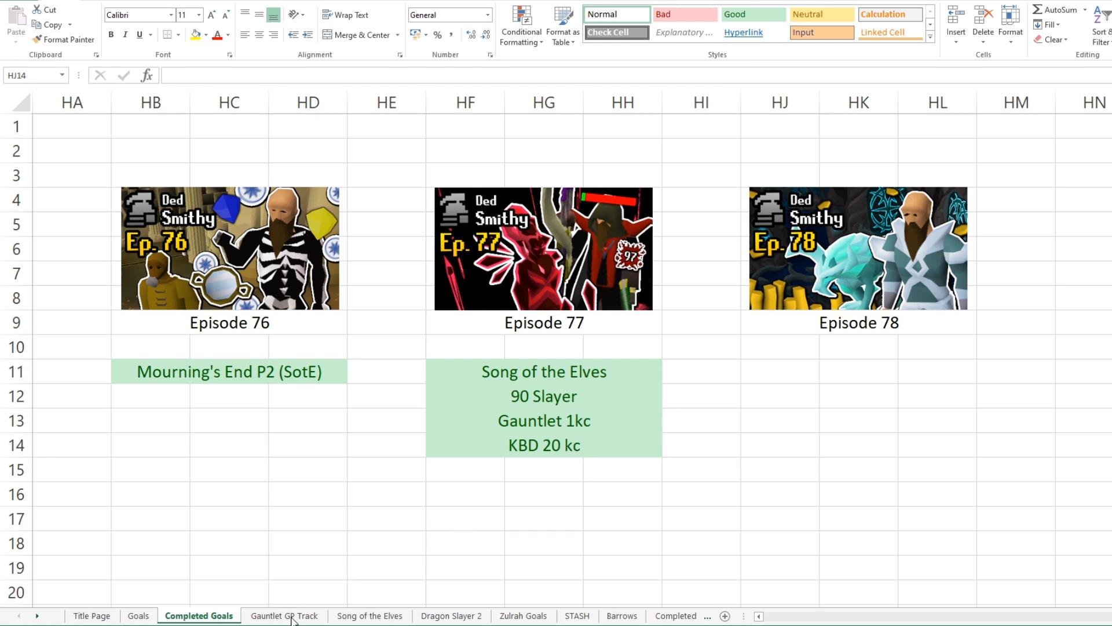
left_click(778, 445)
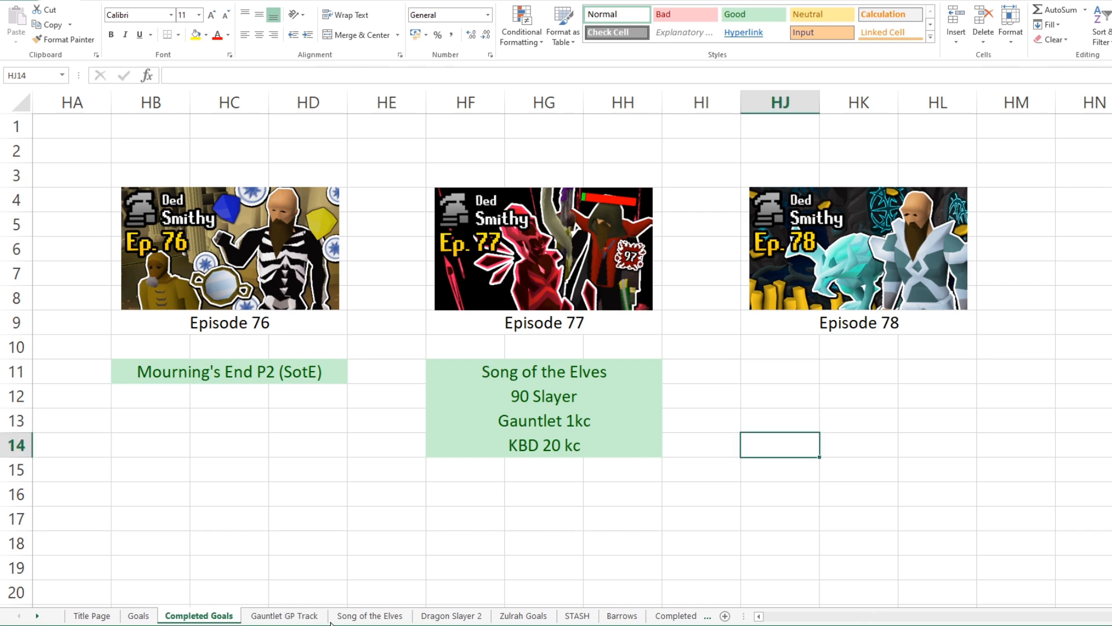
left_click(284, 615)
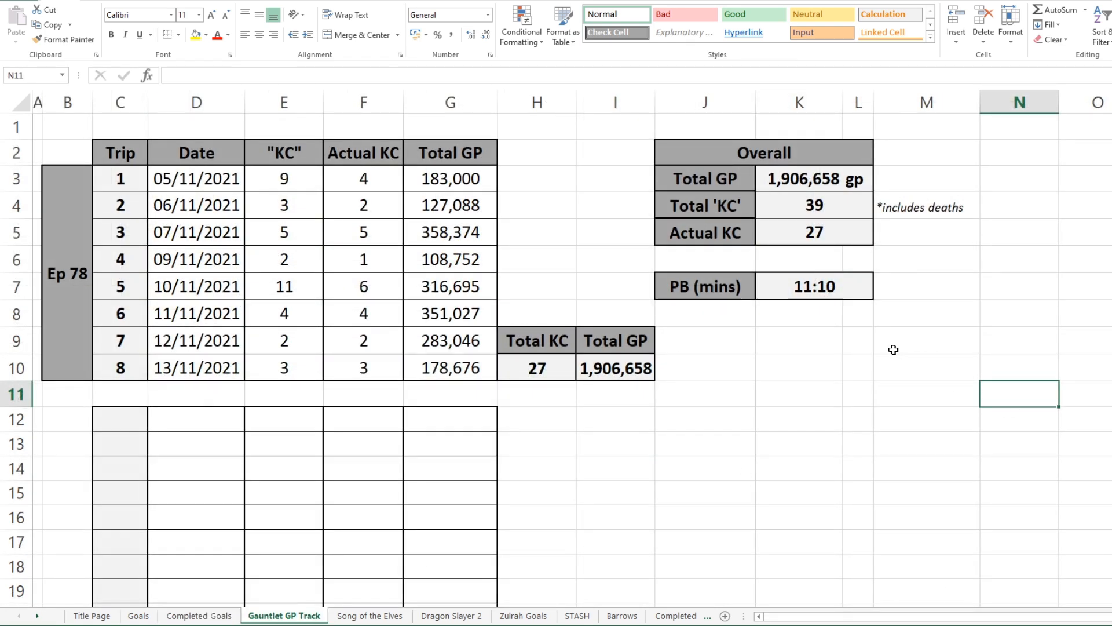
mouse_move(884, 275)
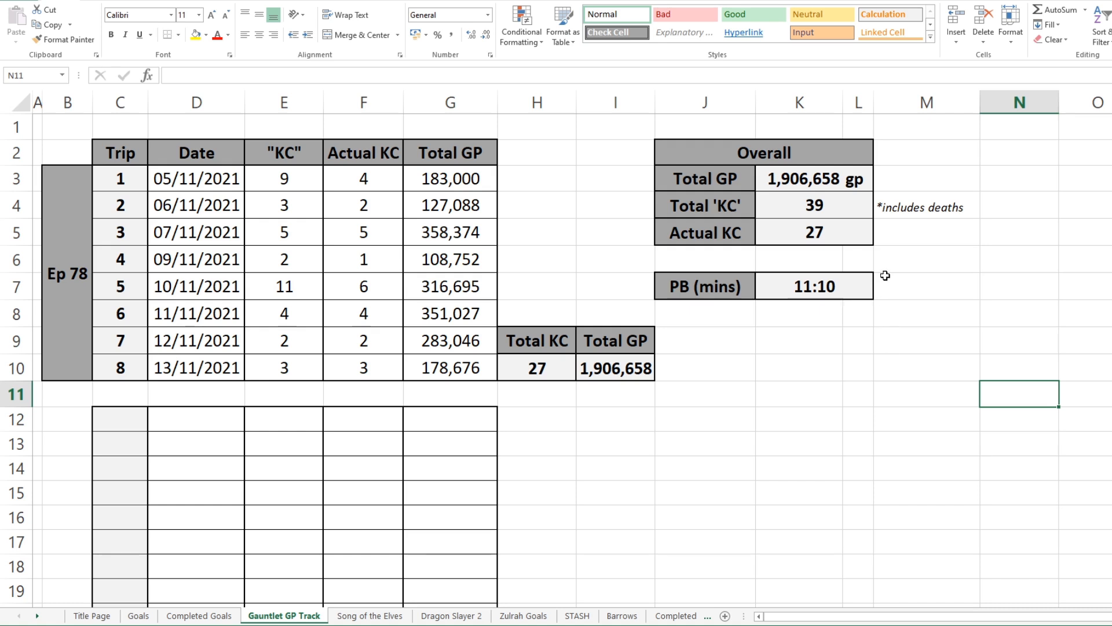
mouse_move(698, 278)
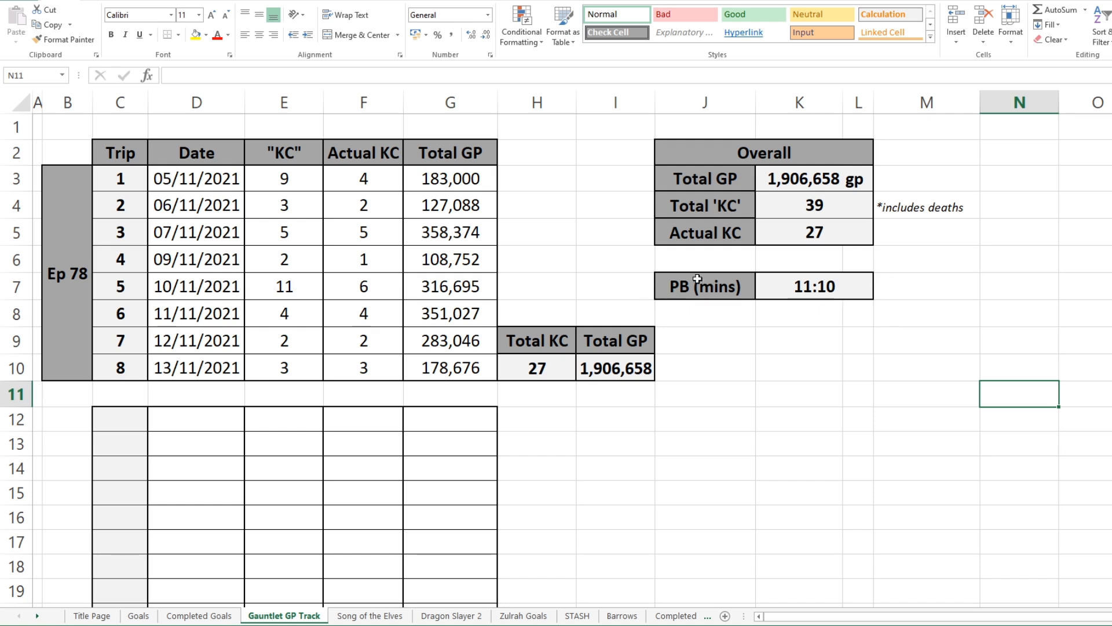
mouse_move(85, 397)
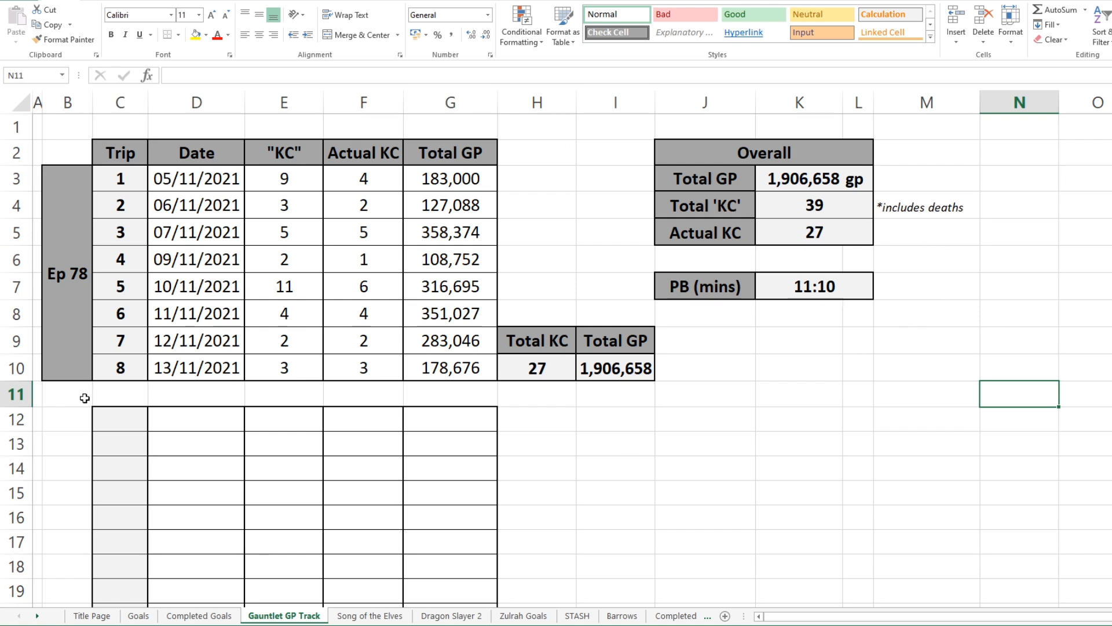
mouse_move(907, 404)
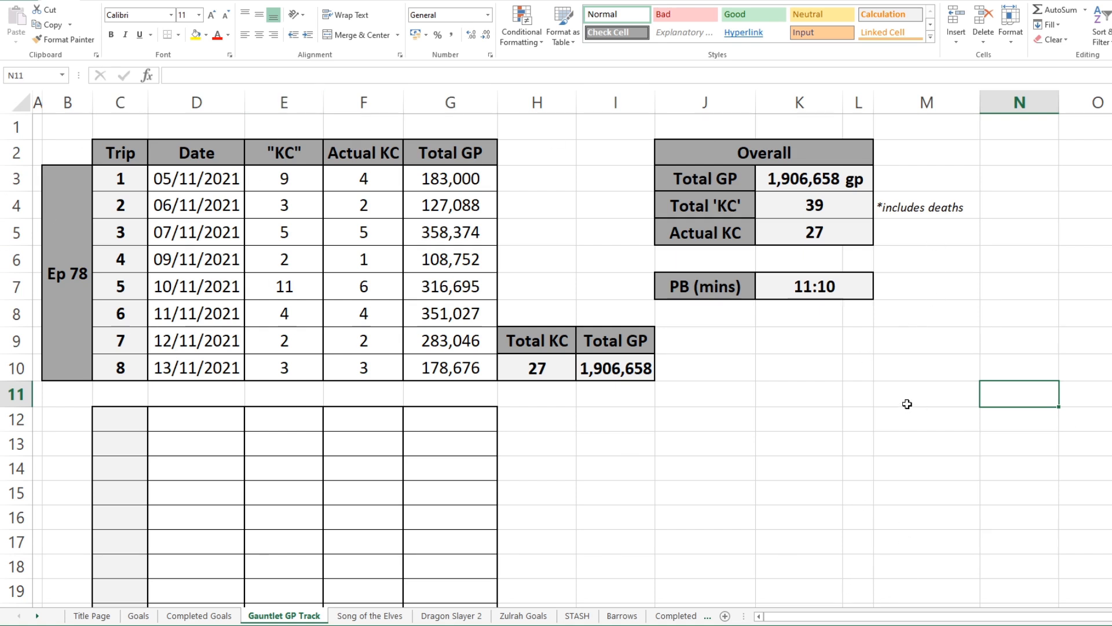
mouse_move(894, 402)
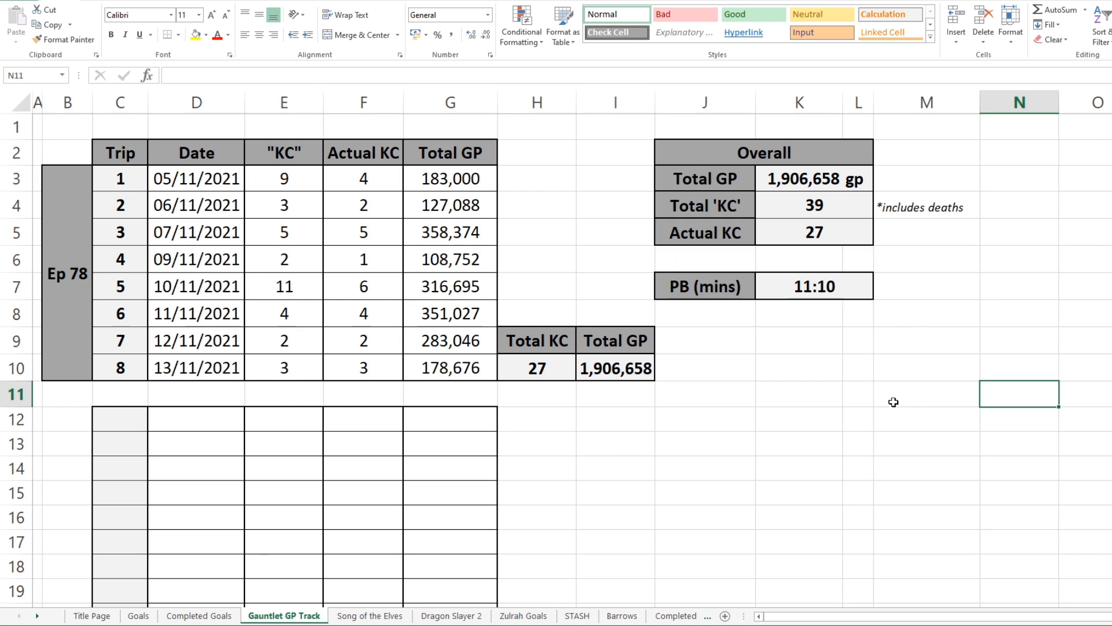
scroll("down", 3)
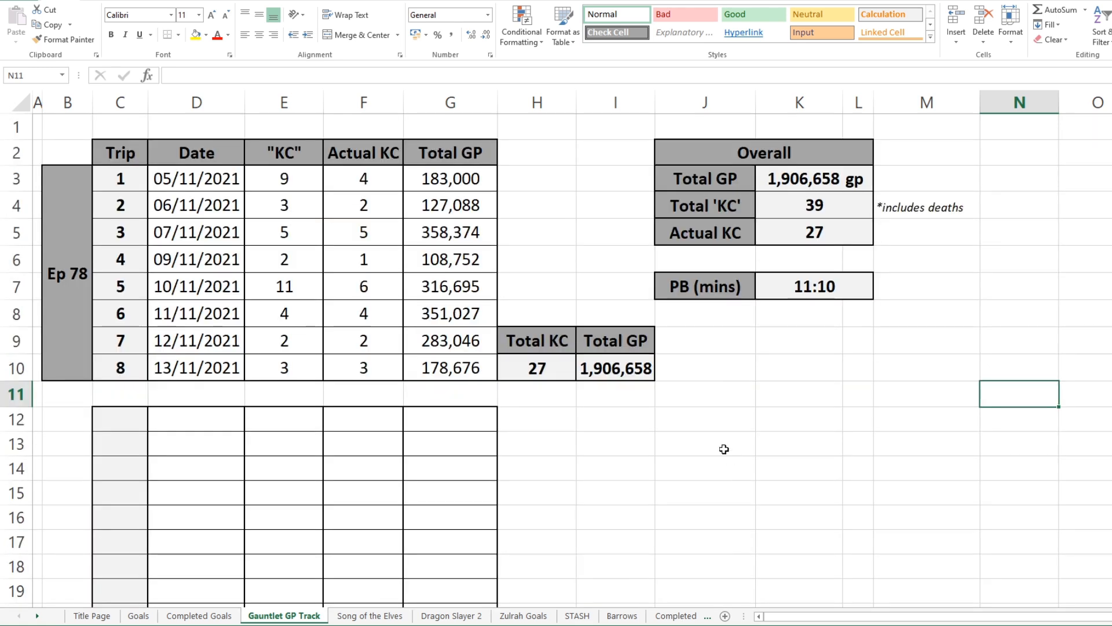
mouse_move(720, 429)
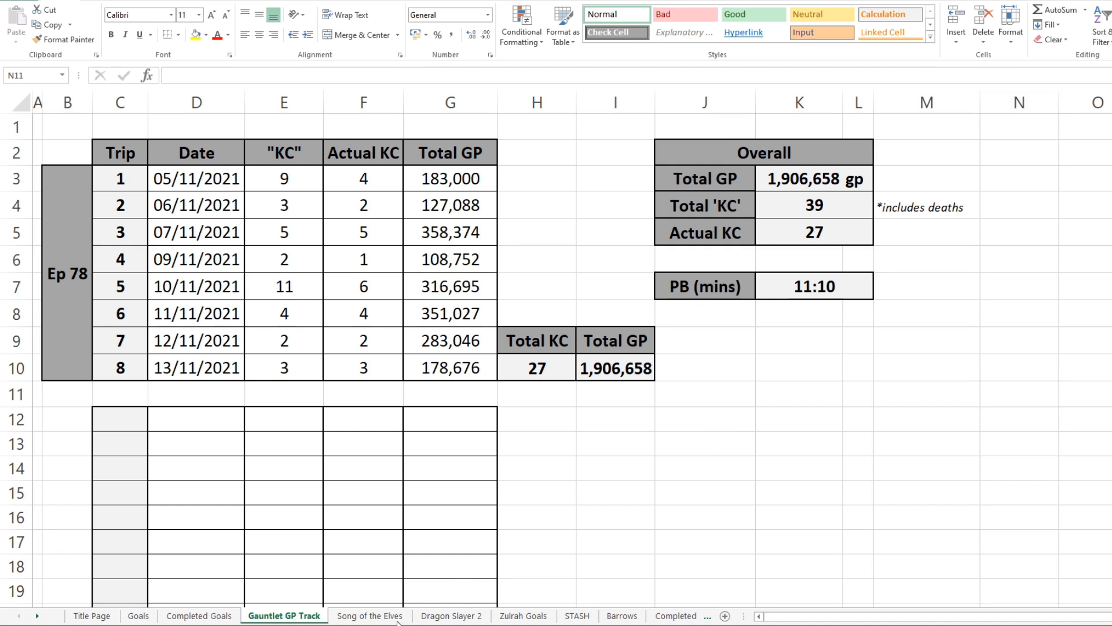
mouse_move(452, 620)
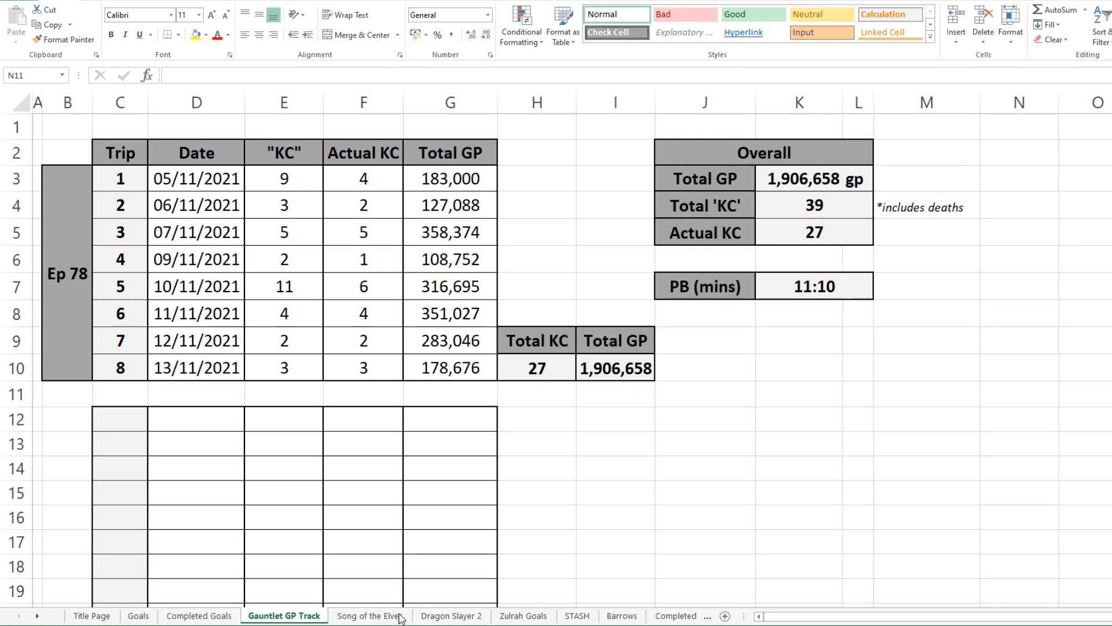
Switch to the Song of the Elves sheet showing its eight requirement steps
left_click(370, 615)
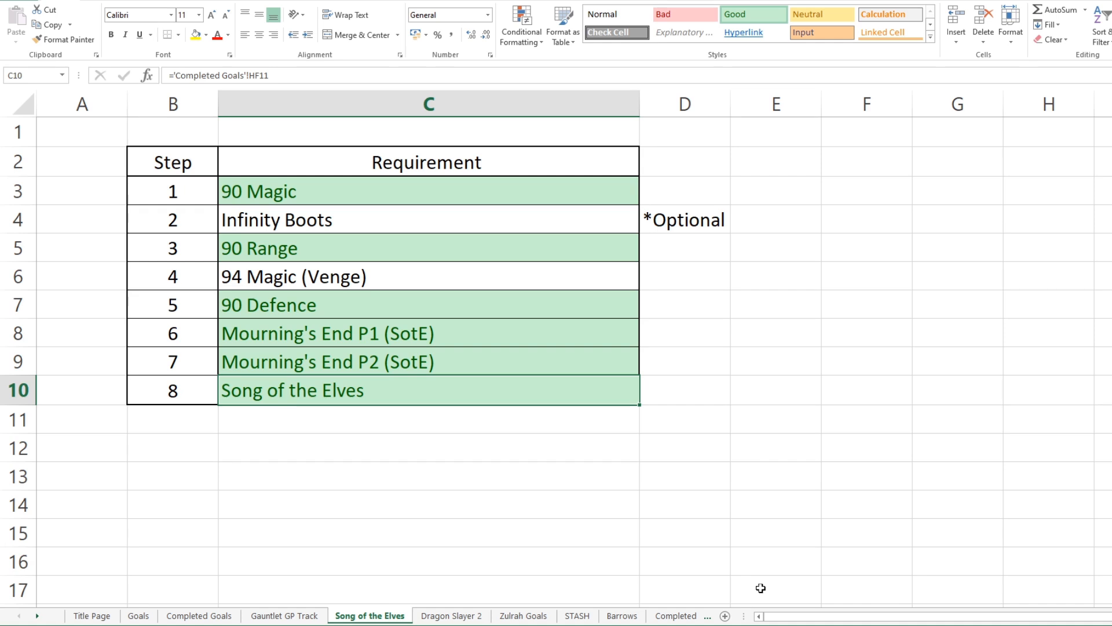
mouse_move(420, 183)
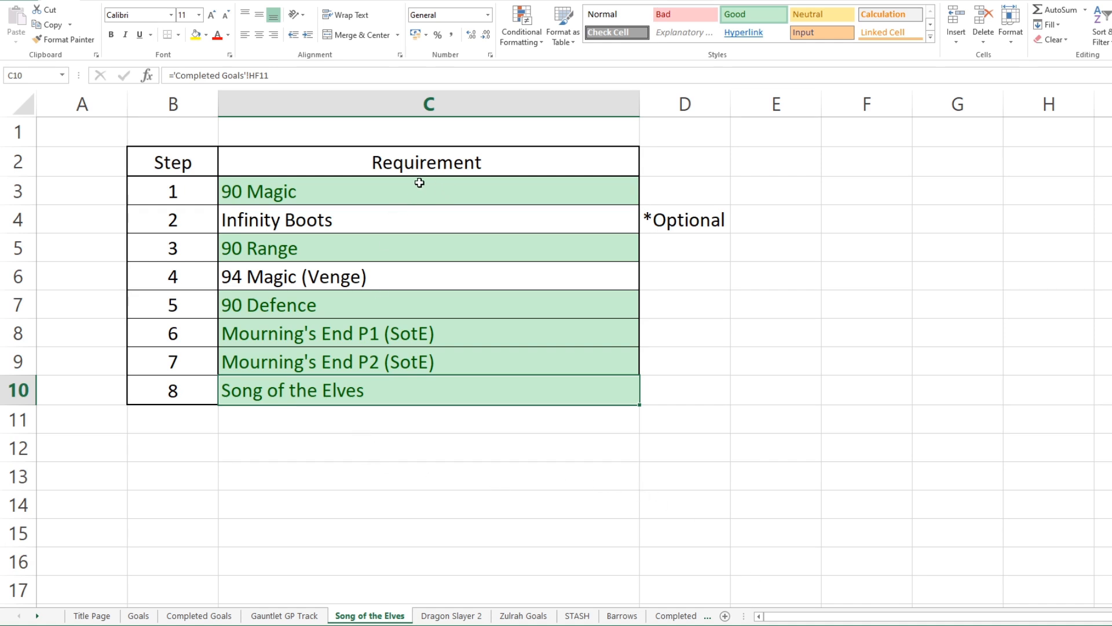
mouse_move(477, 406)
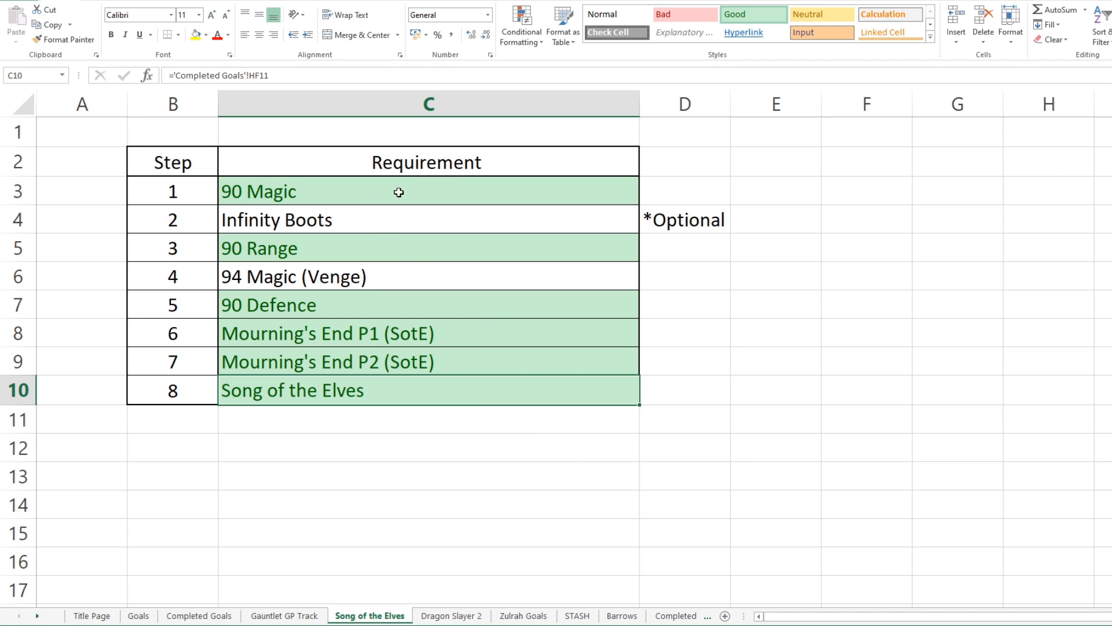
mouse_move(367, 284)
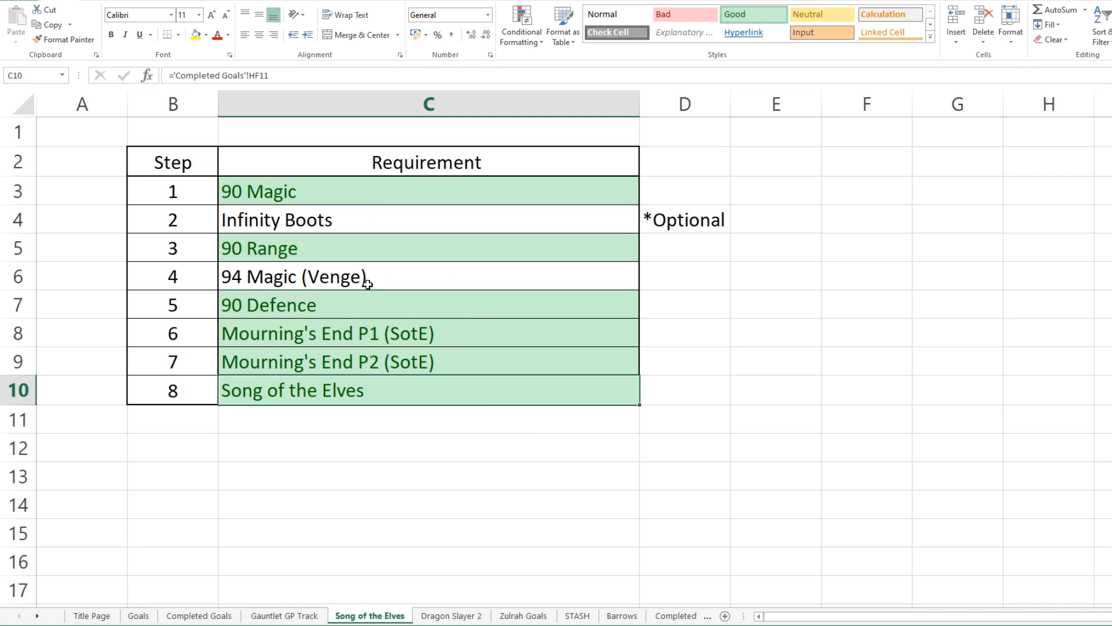
mouse_move(474, 288)
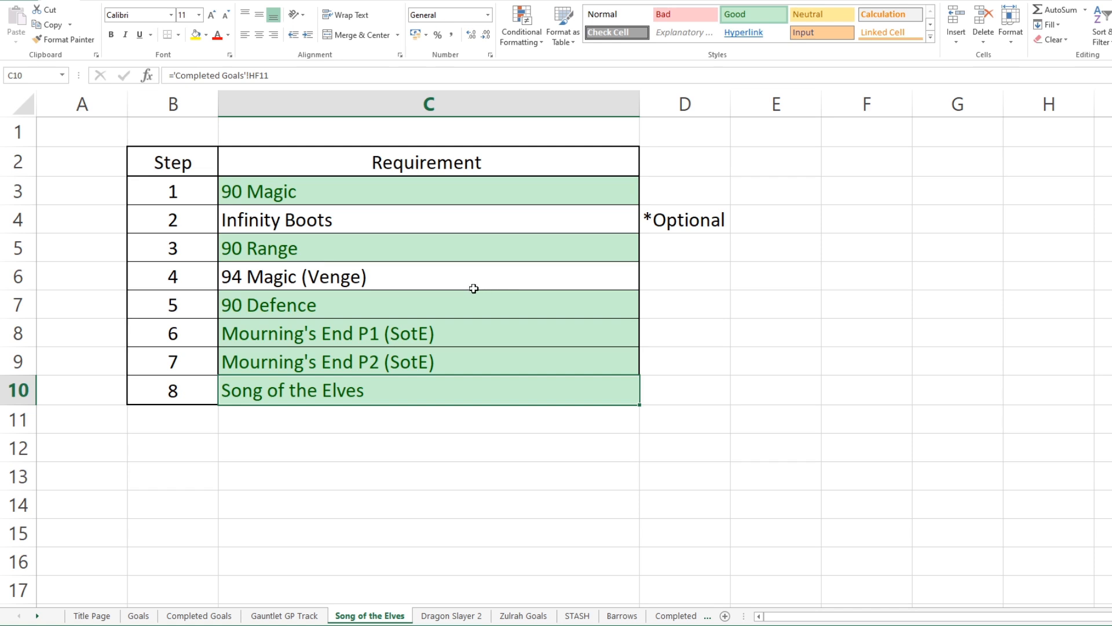
mouse_move(464, 288)
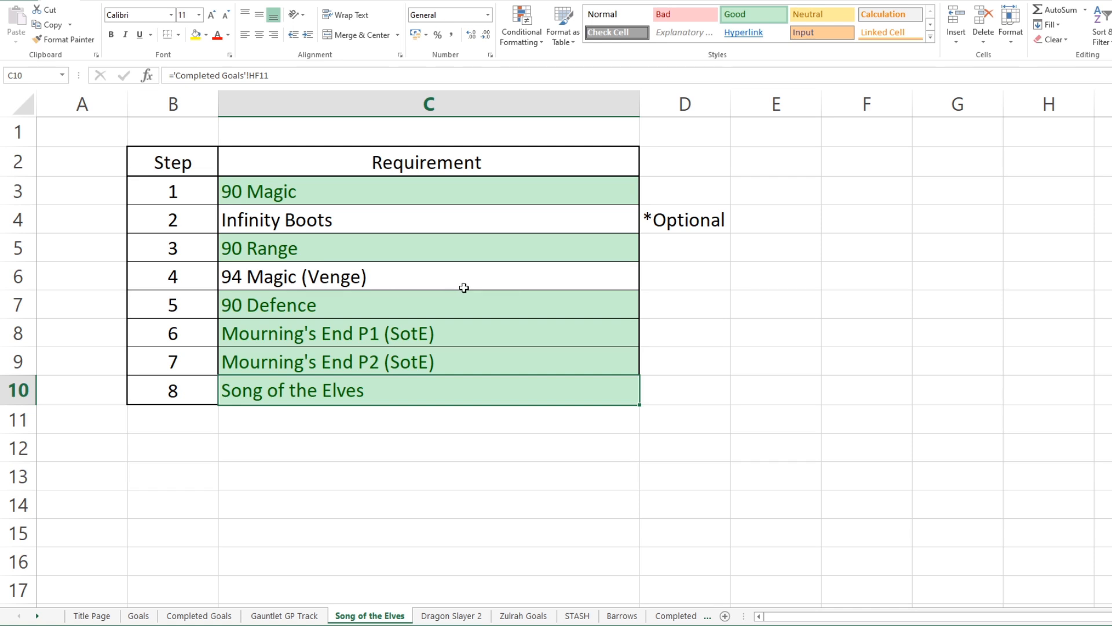
mouse_move(411, 201)
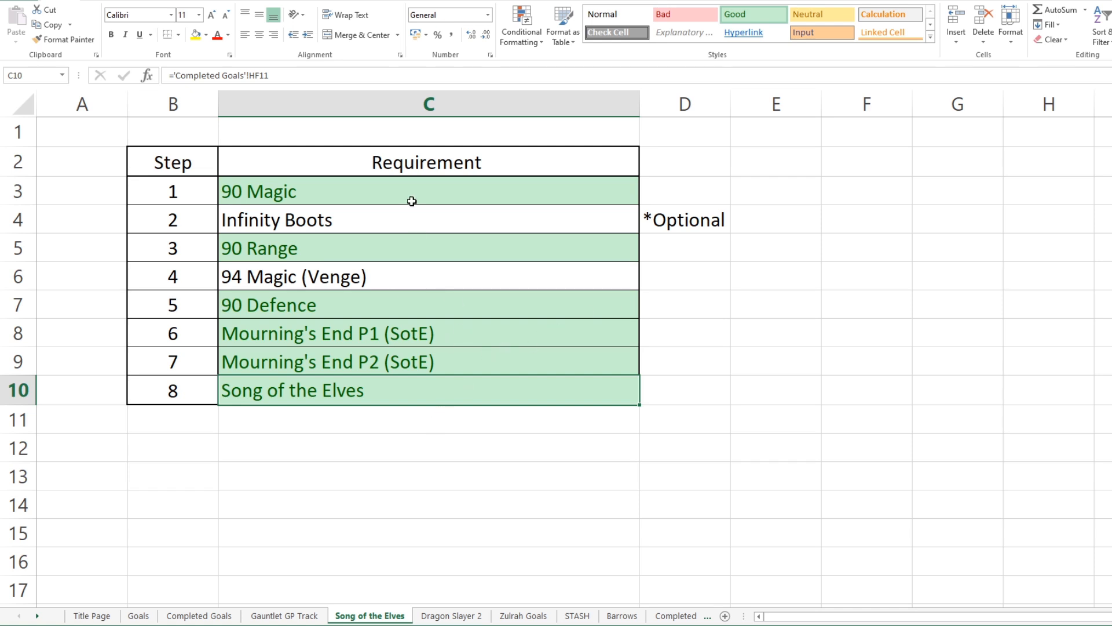
mouse_move(473, 435)
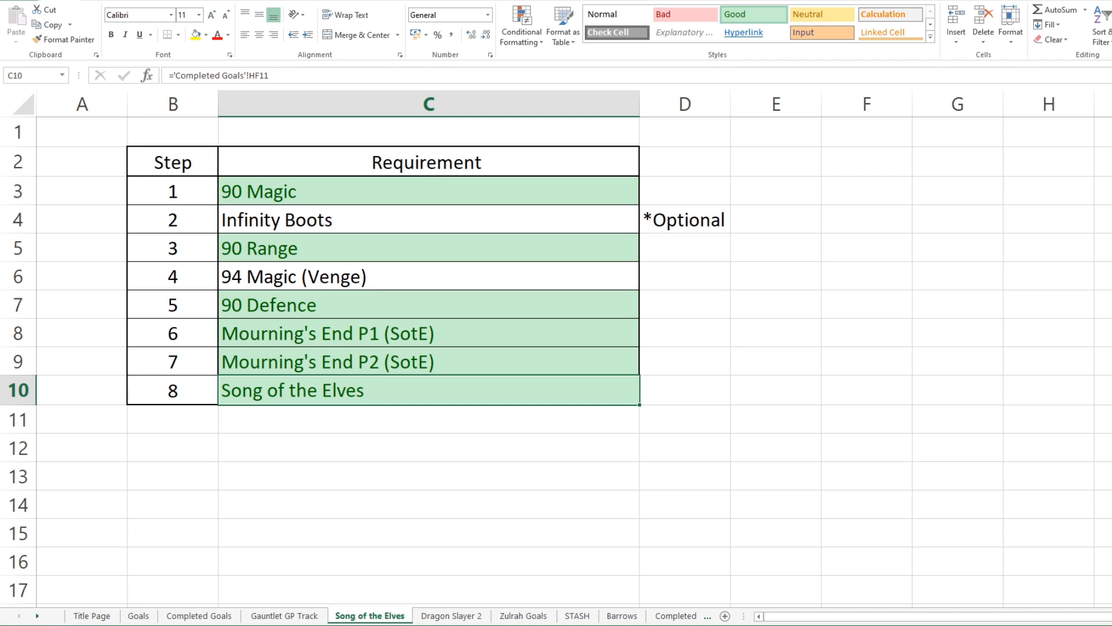
Point out Dragon Slayer 2's Lunar Diplomacy, Dream Mentor and Tail of Two Cats requirements, then show Zulrah Goals
left_click(451, 615)
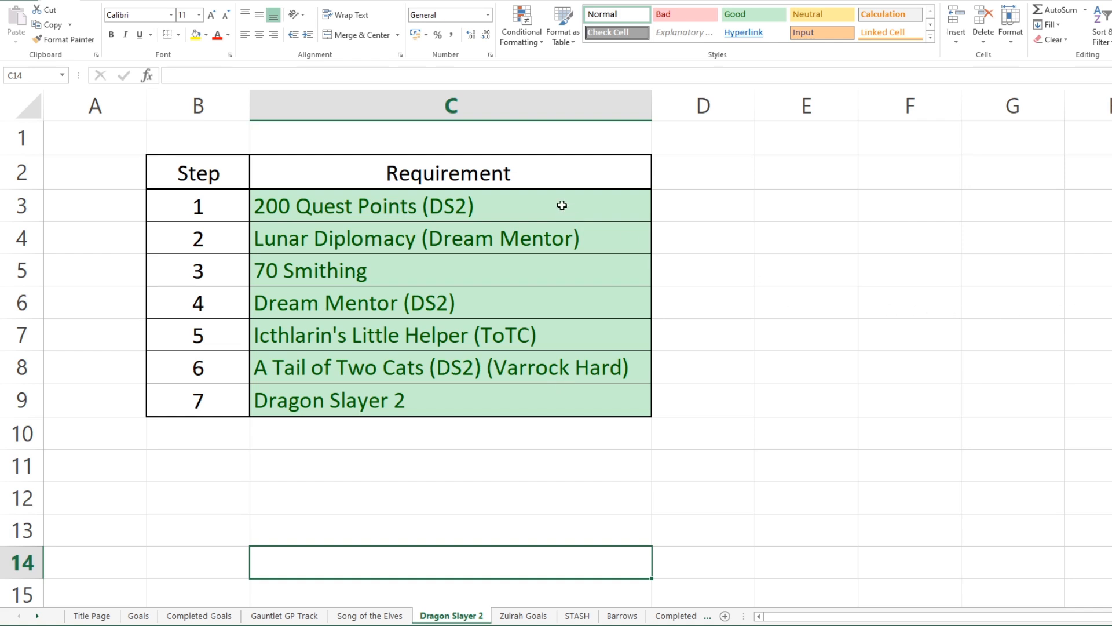
left_click(417, 238)
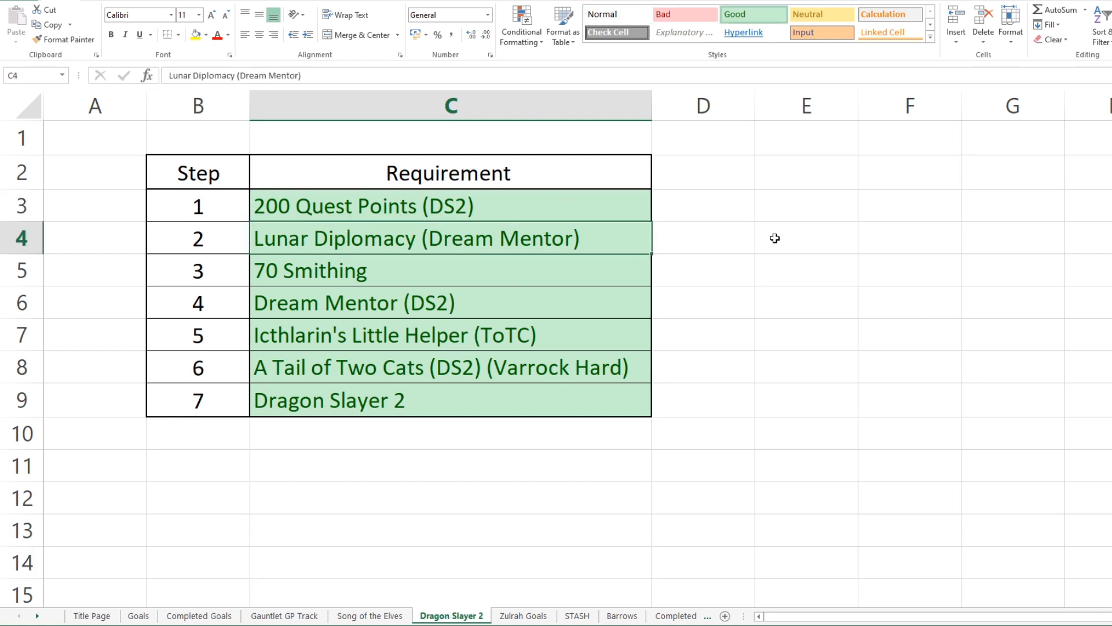
left_click(450, 303)
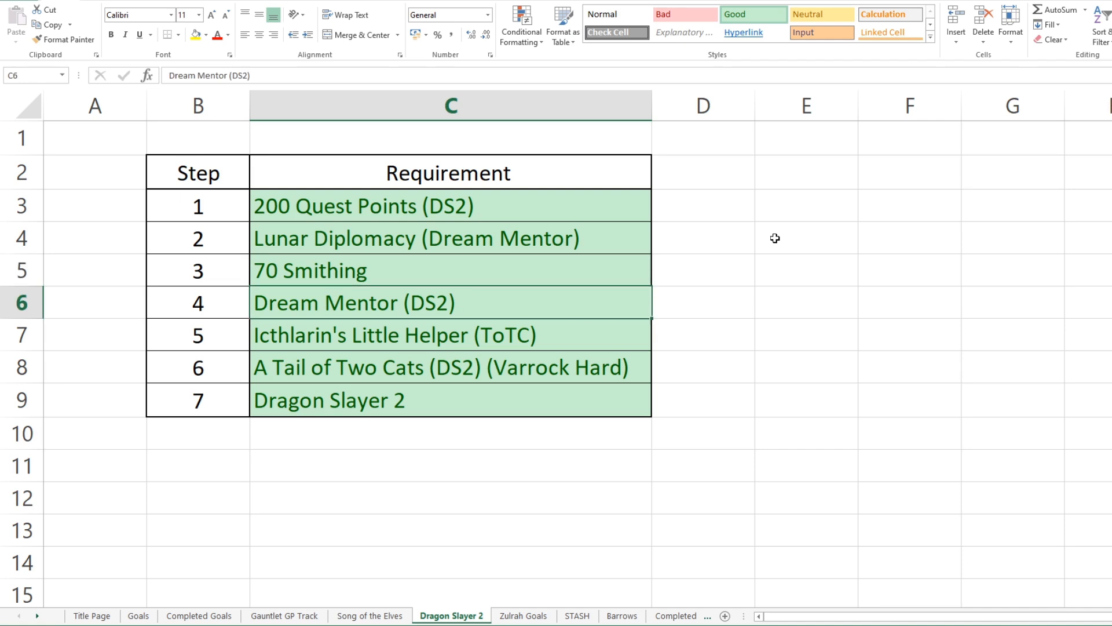
left_click(450, 367)
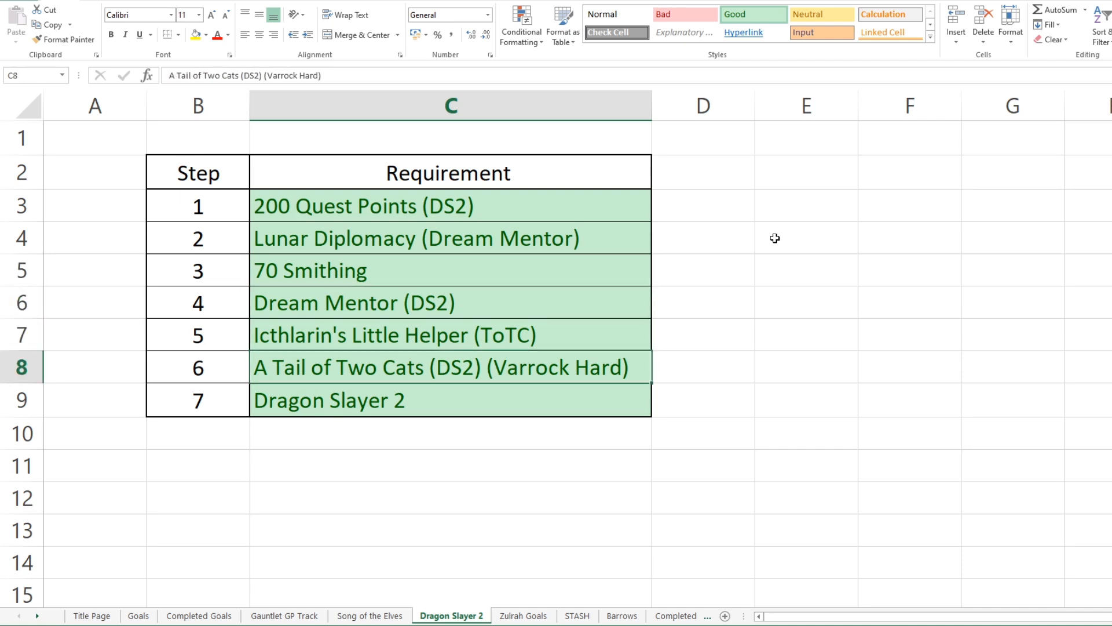
left_click(805, 270)
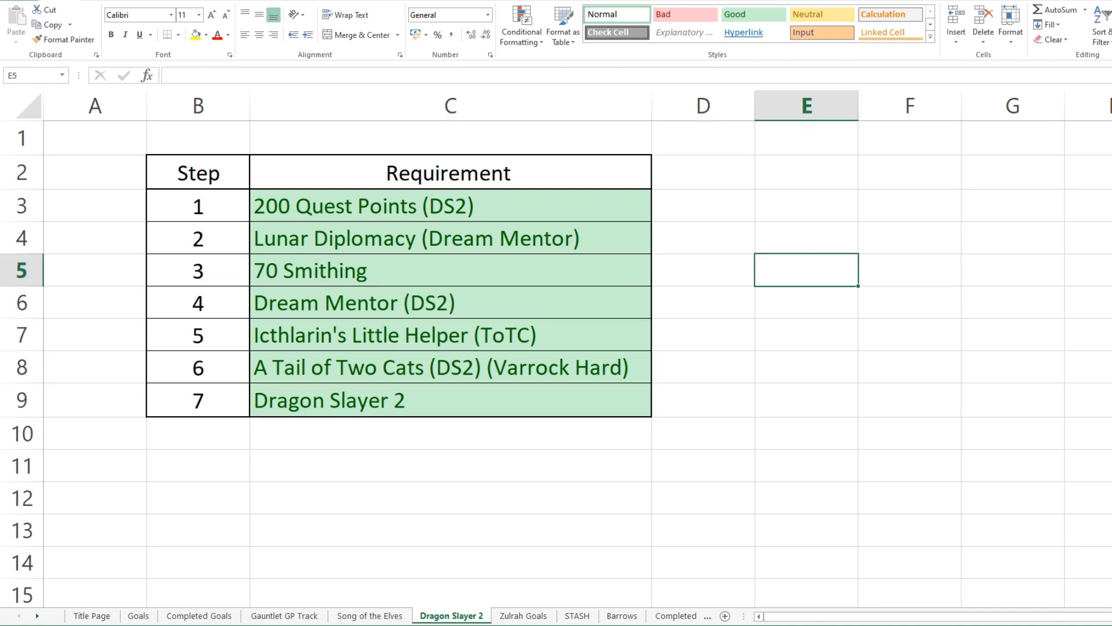
left_click(523, 615)
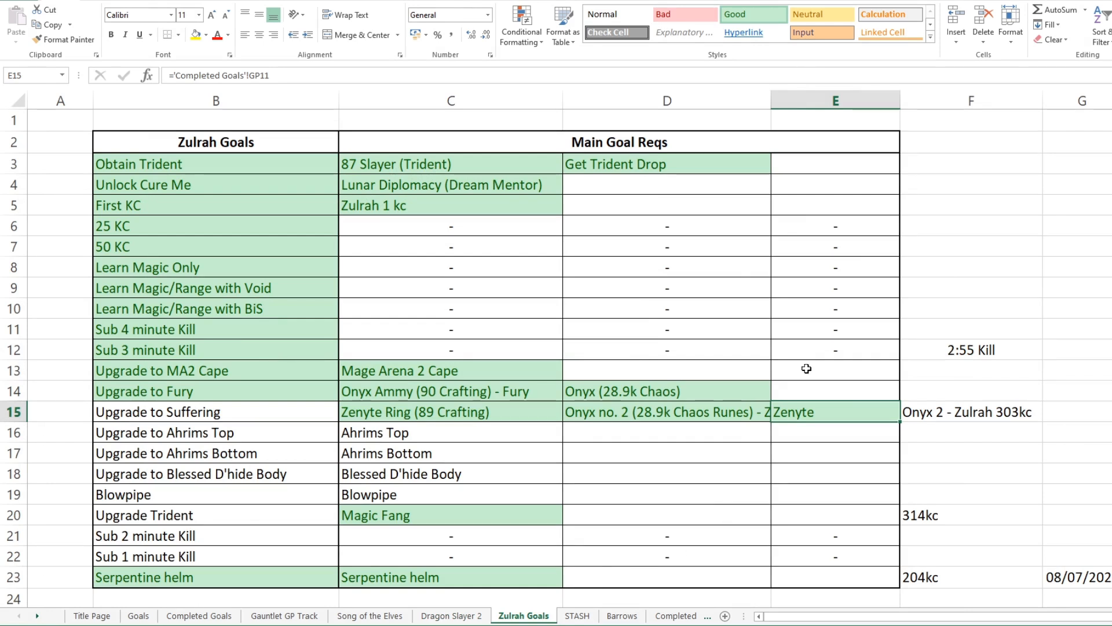
mouse_move(785, 310)
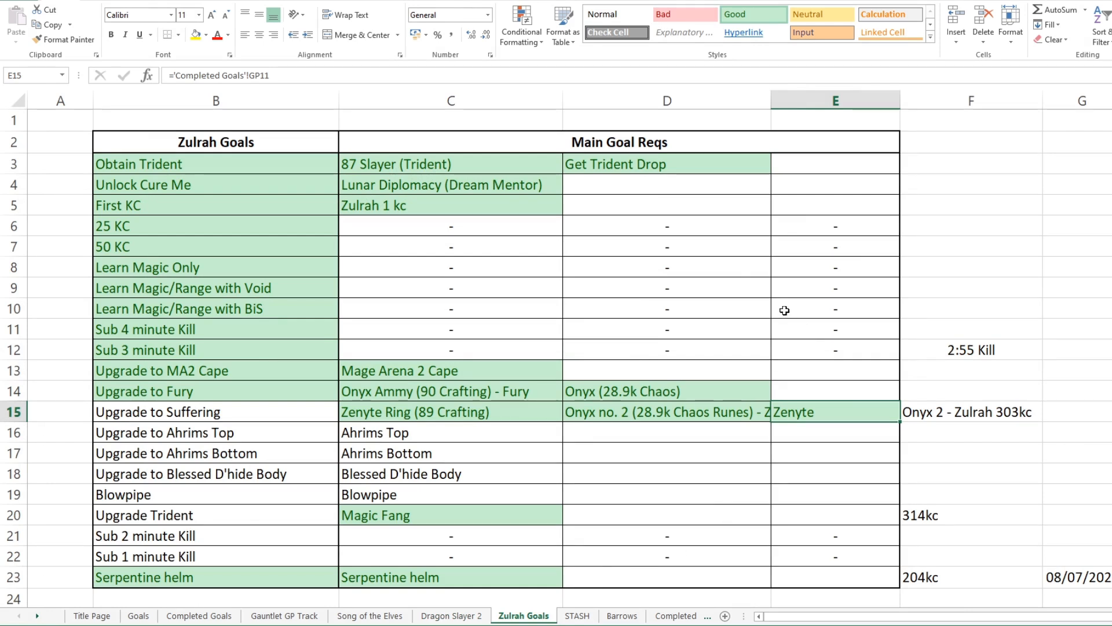
mouse_move(779, 307)
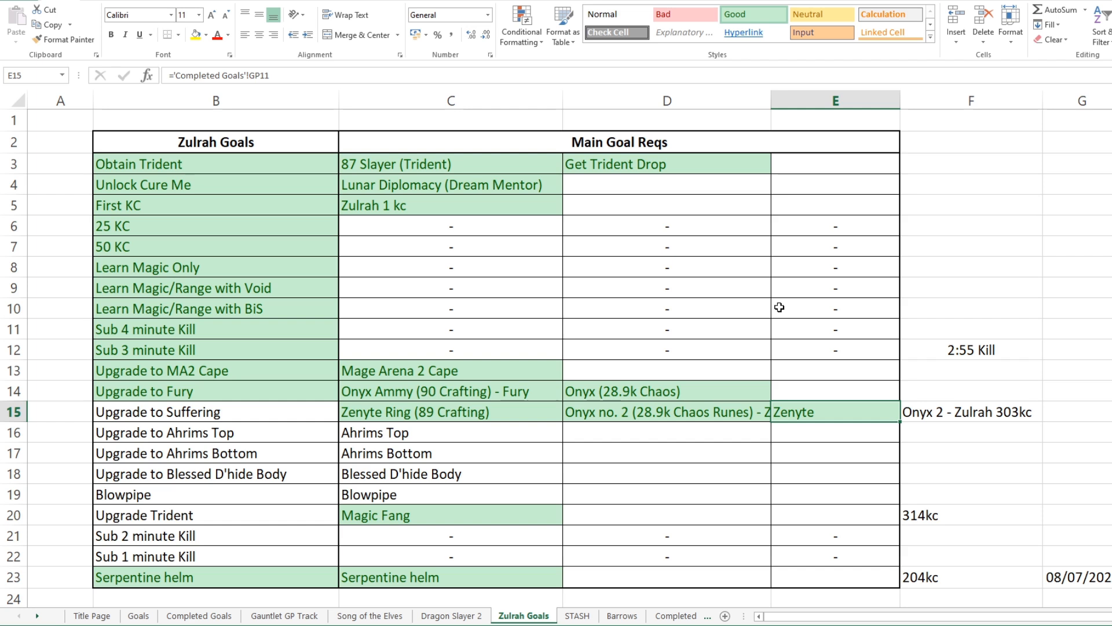
mouse_move(778, 317)
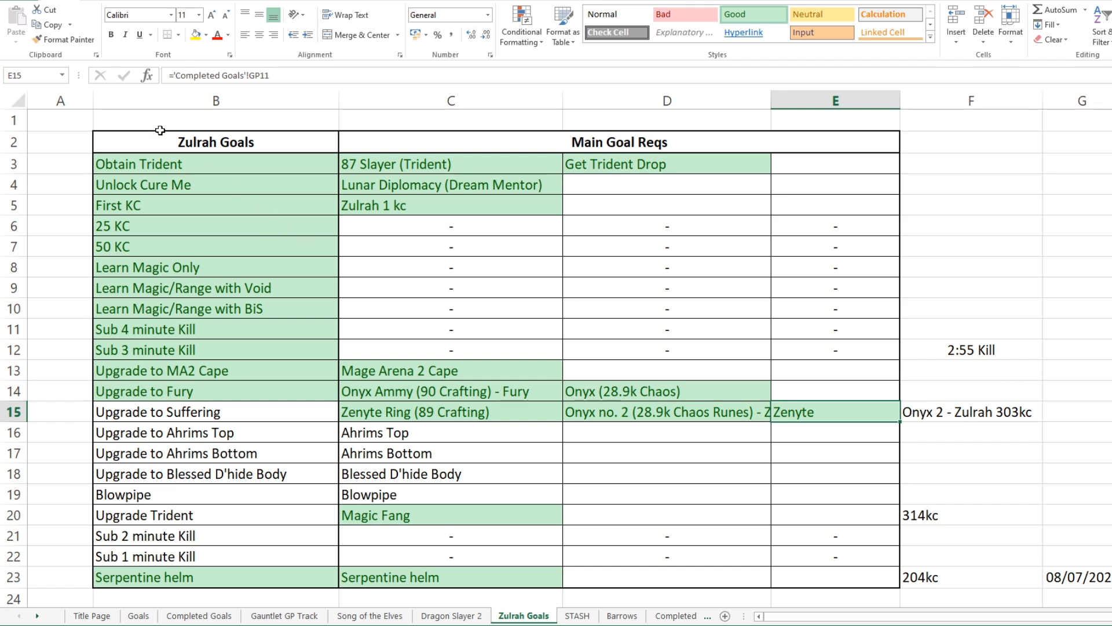
mouse_move(778, 134)
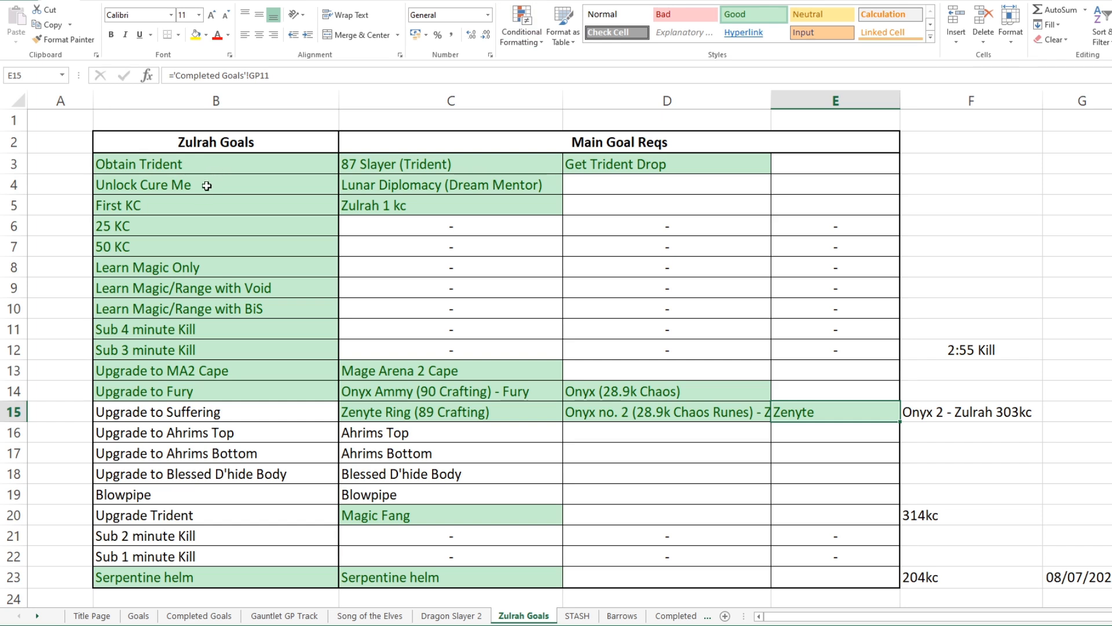
mouse_move(212, 221)
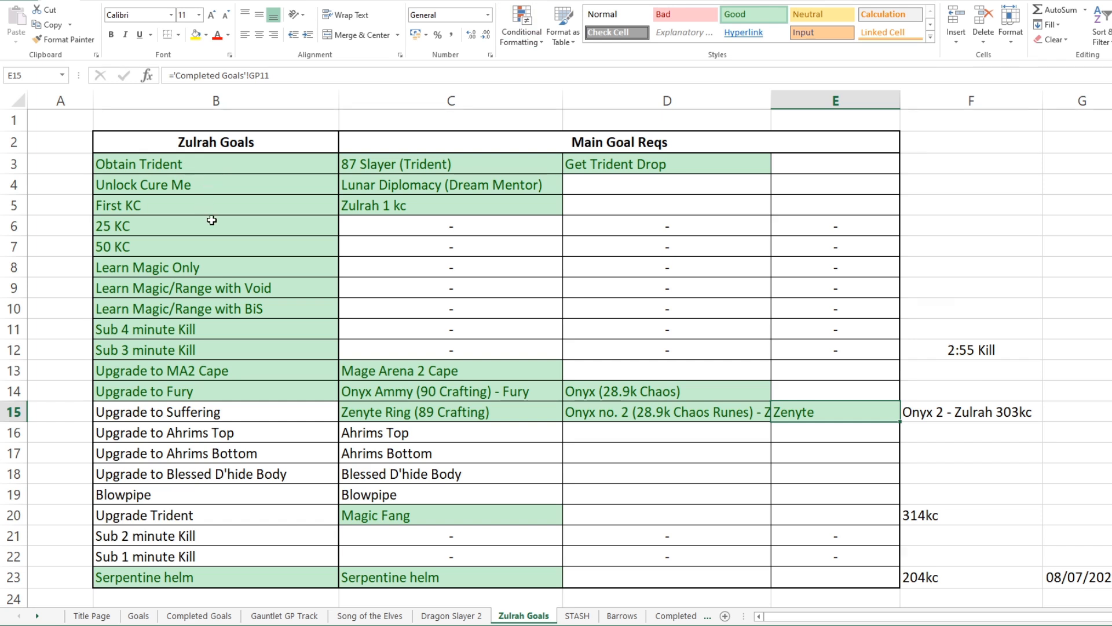
mouse_move(202, 258)
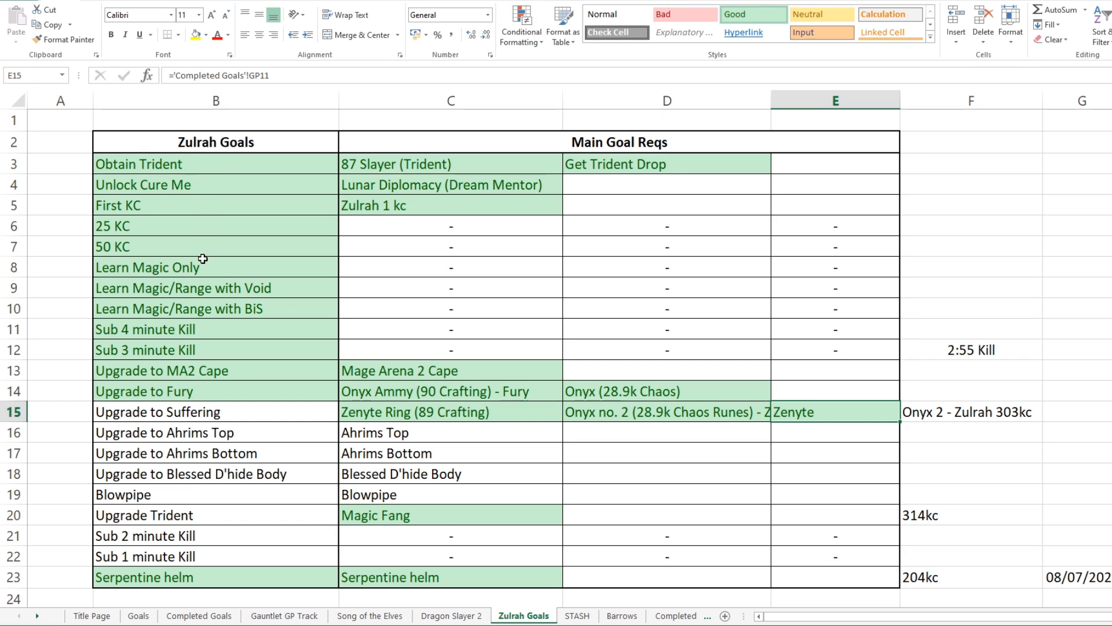
mouse_move(198, 278)
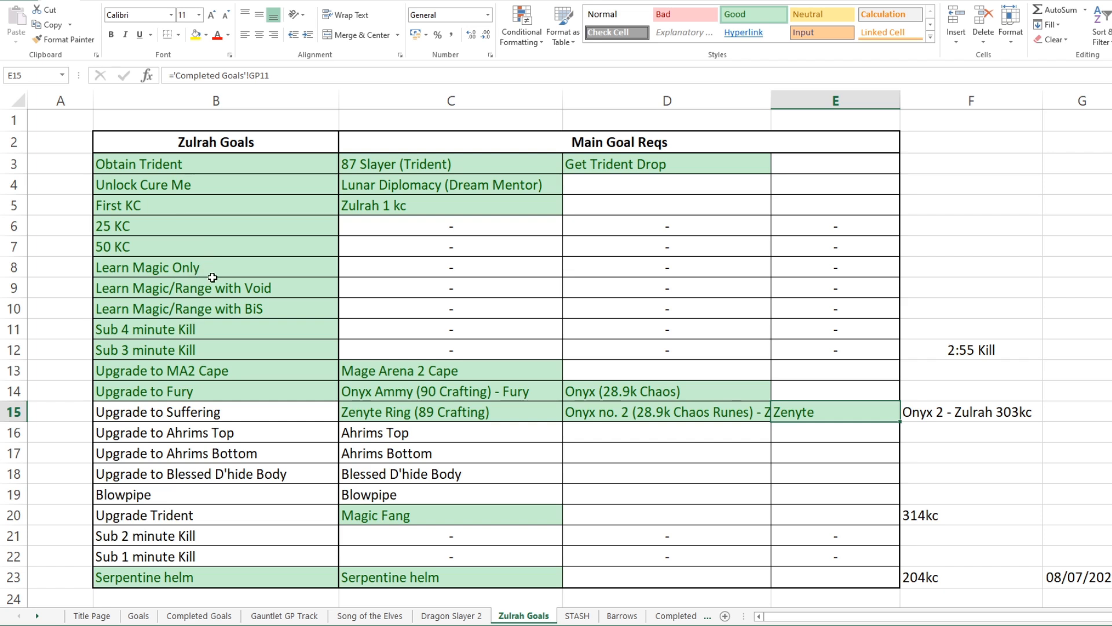
mouse_move(220, 311)
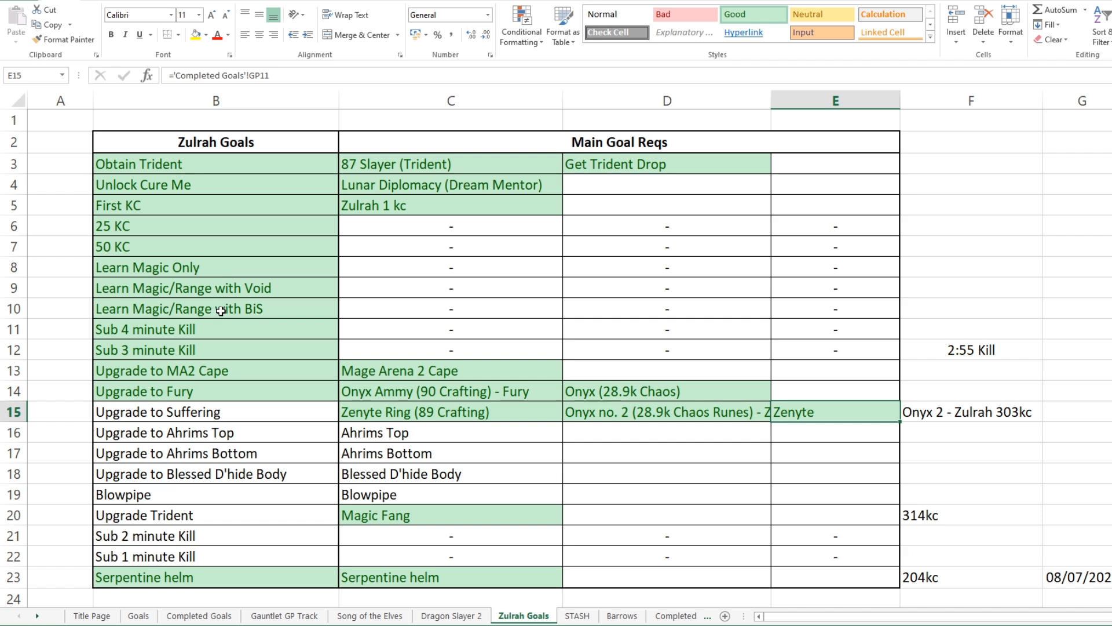
mouse_move(210, 334)
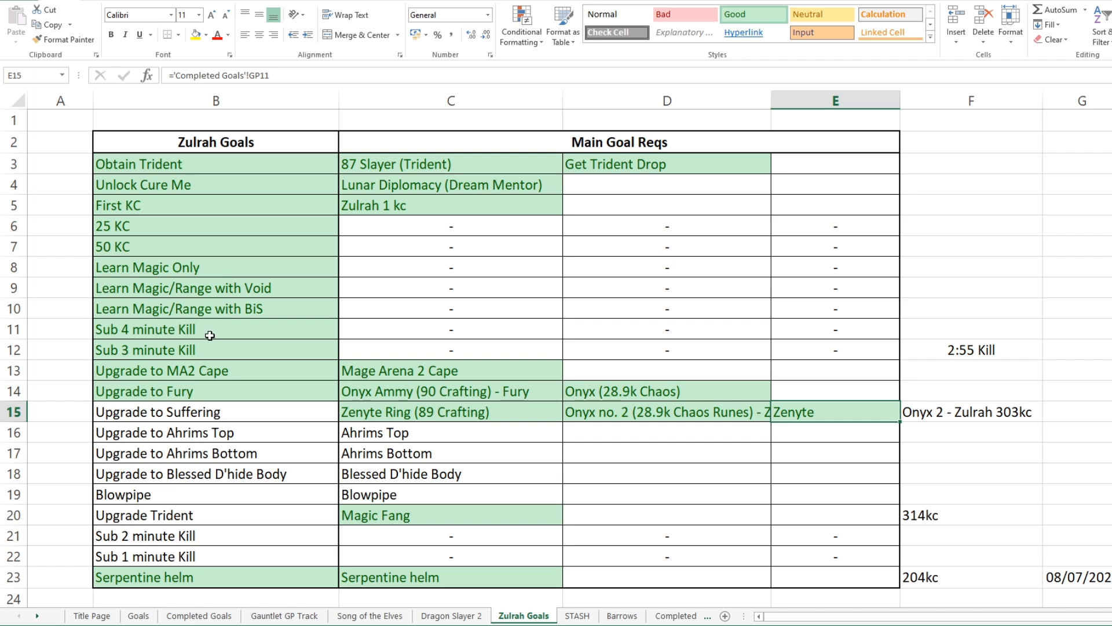
mouse_move(203, 369)
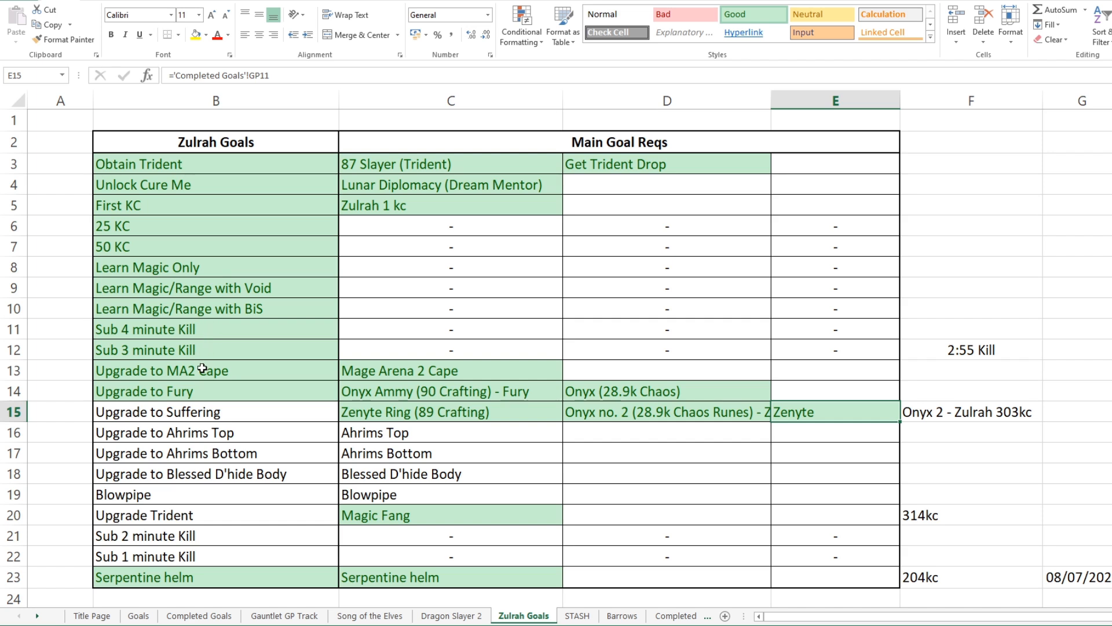
mouse_move(309, 357)
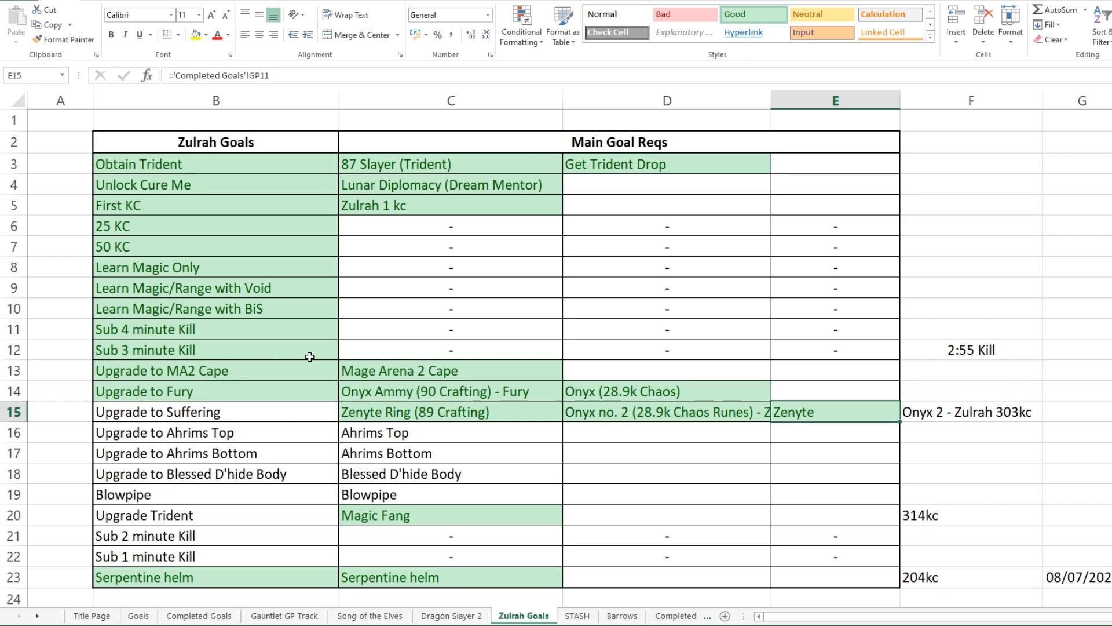
mouse_move(276, 401)
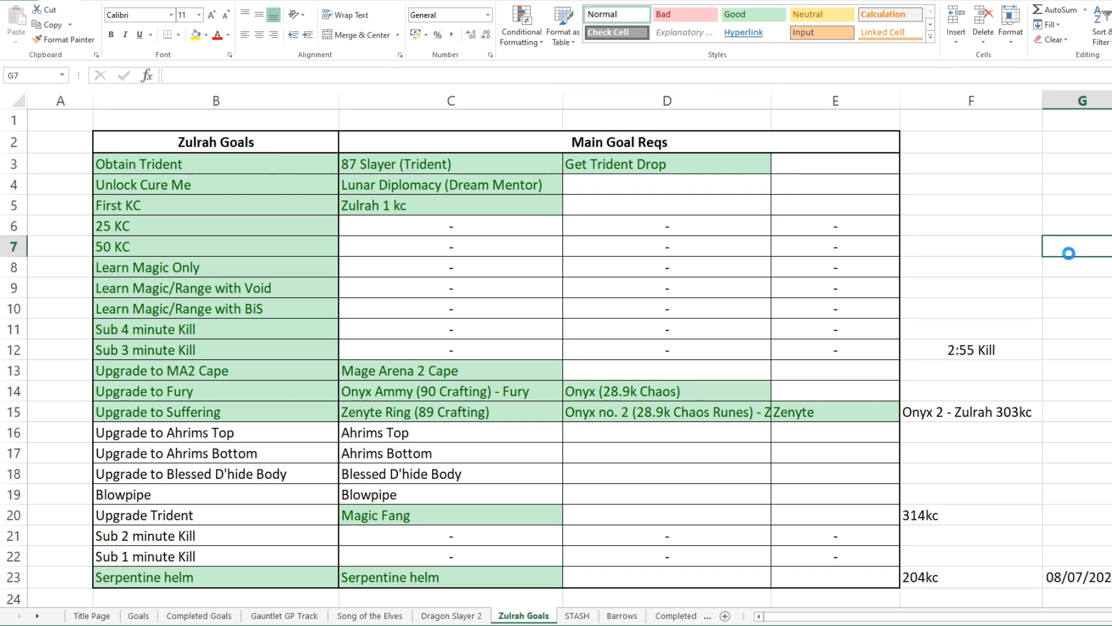
mouse_move(1012, 275)
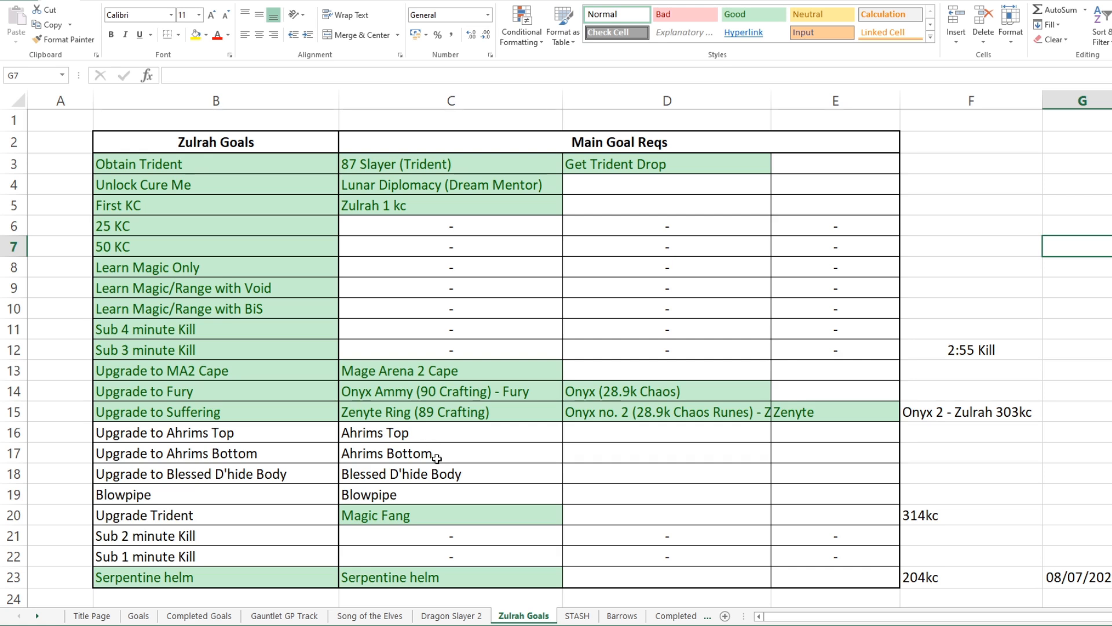
mouse_move(474, 472)
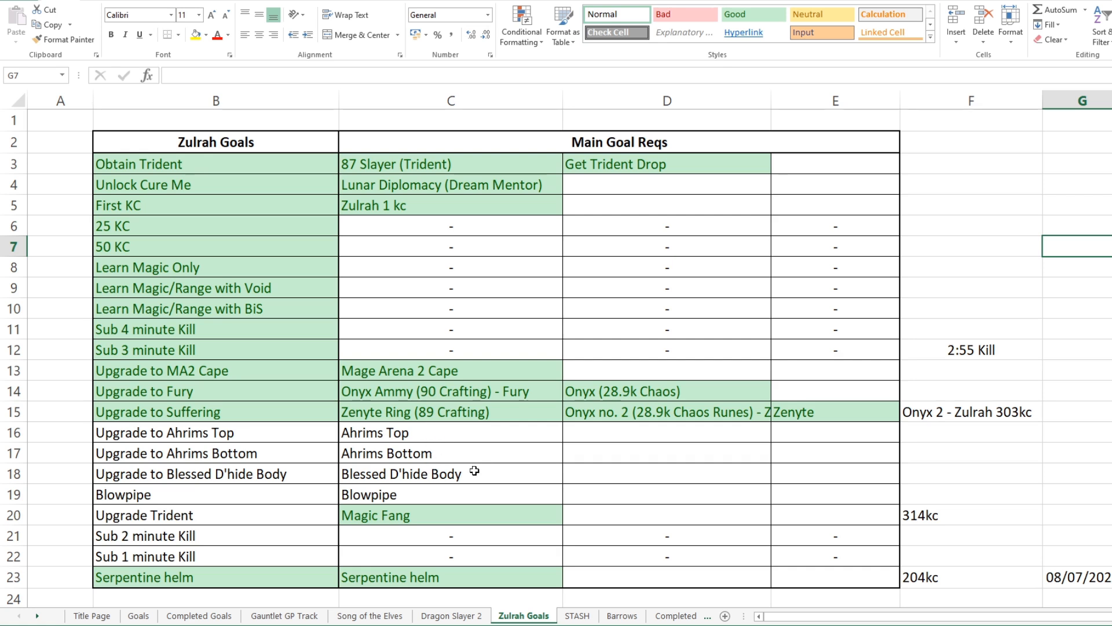
mouse_move(473, 465)
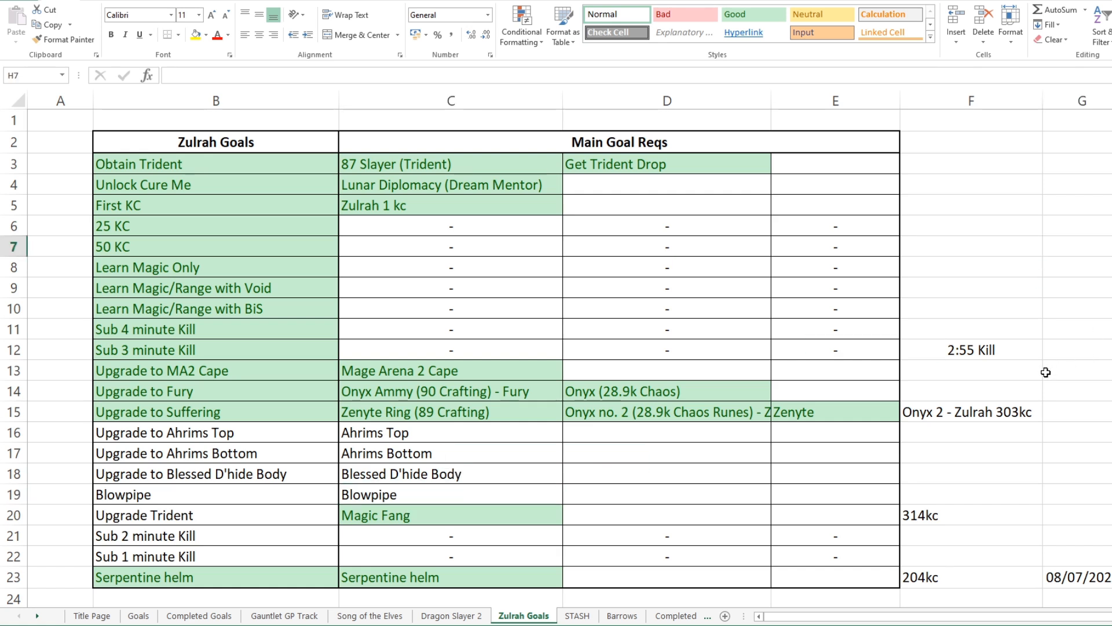
mouse_move(188, 514)
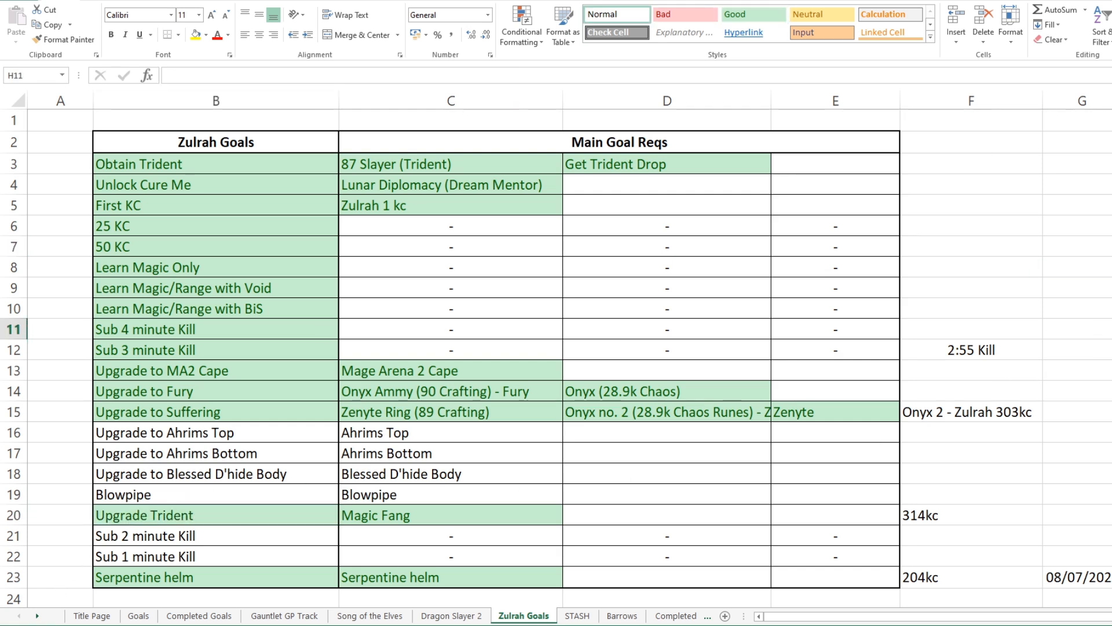
mouse_move(1087, 295)
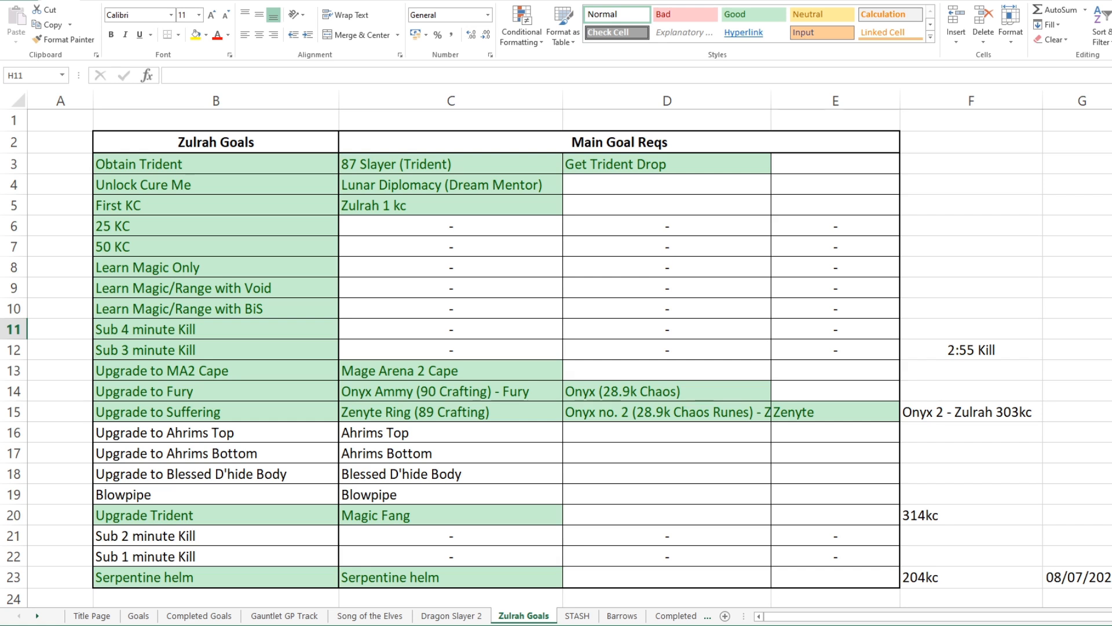
mouse_move(157, 570)
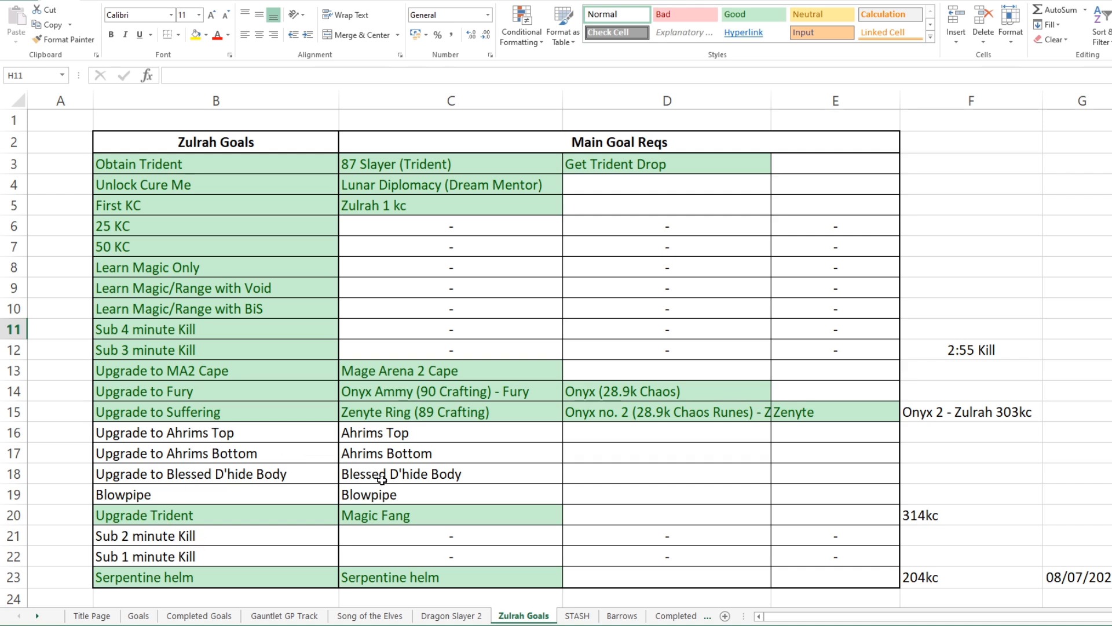
mouse_move(547, 452)
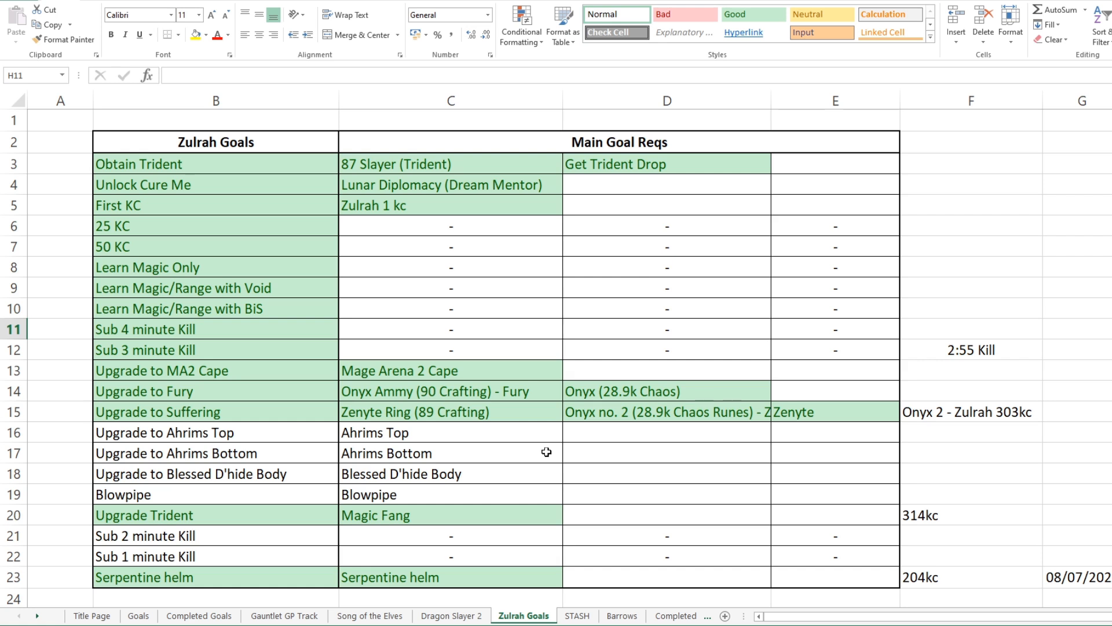
mouse_move(554, 452)
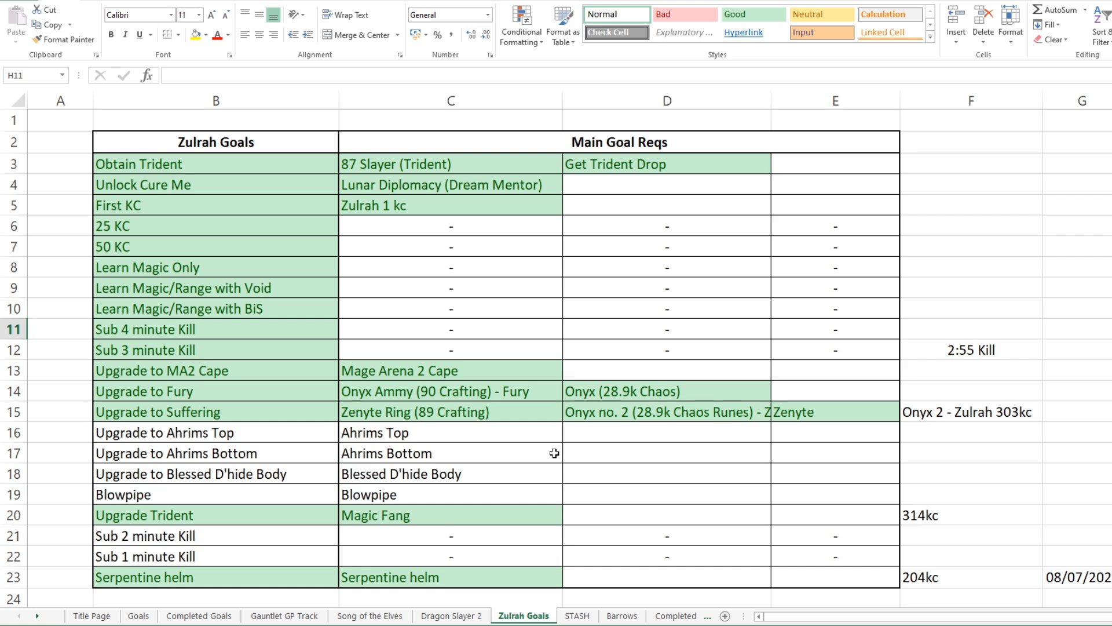
mouse_move(543, 468)
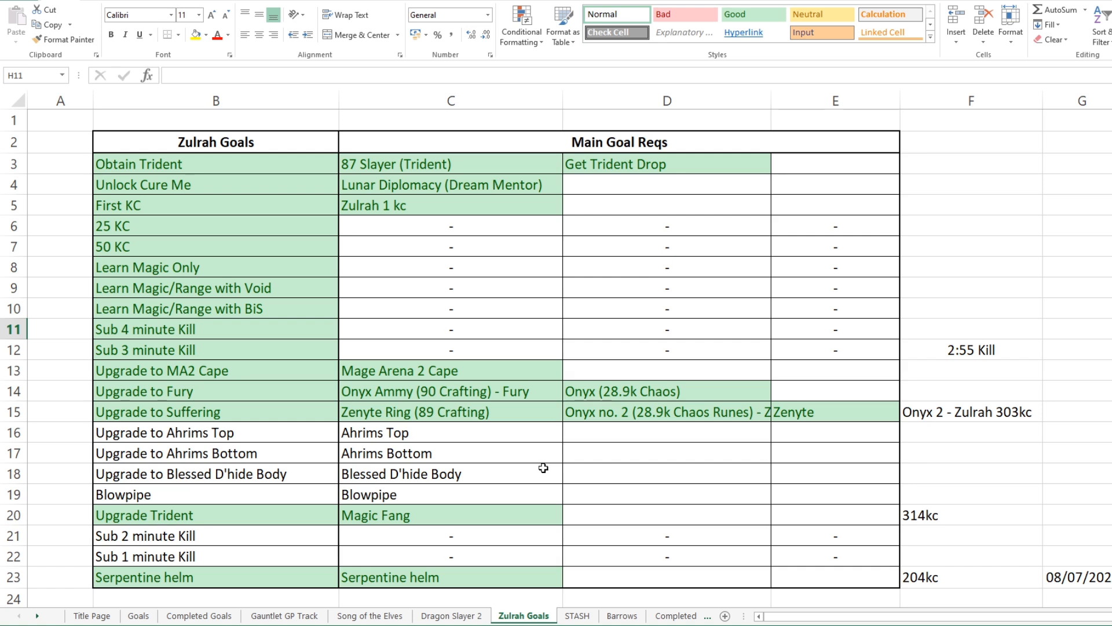
mouse_move(538, 467)
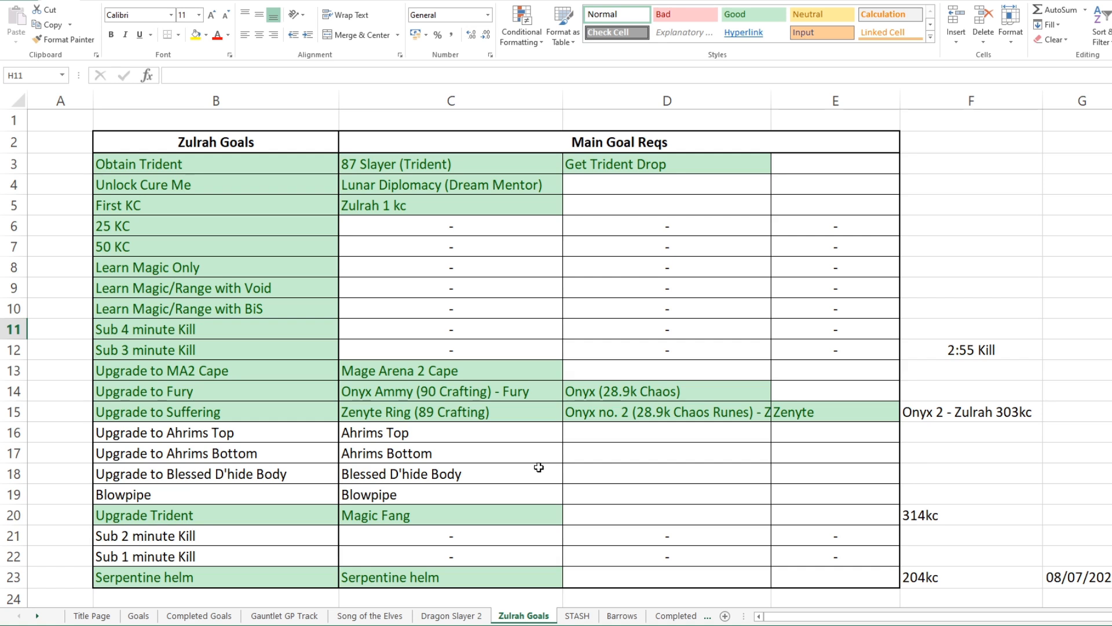
mouse_move(609, 361)
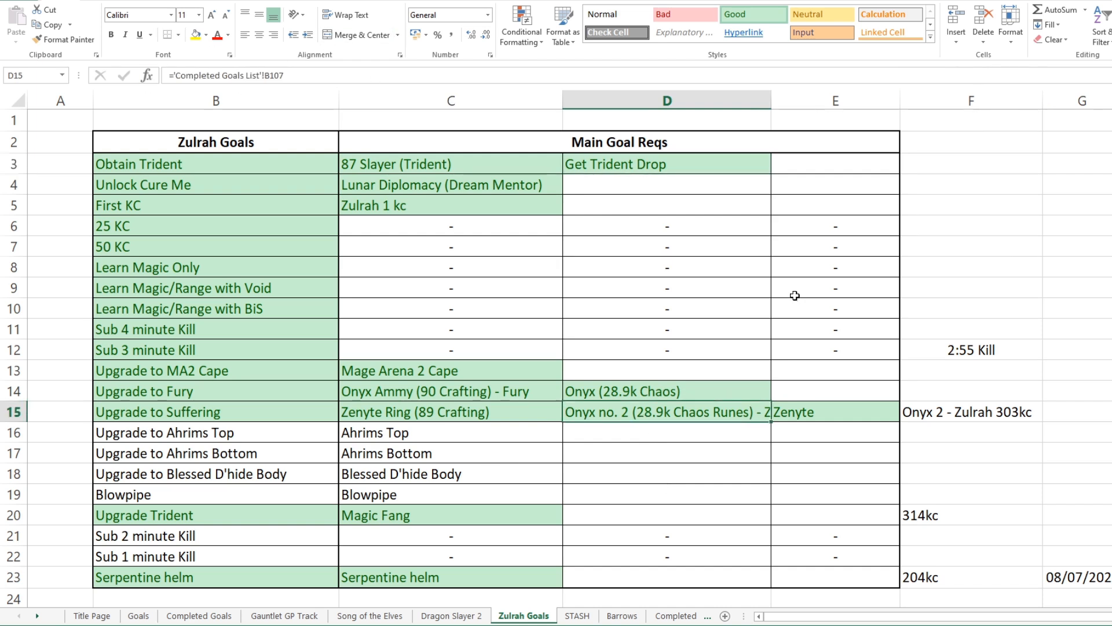
Select the Ahrims Top requirement, glance at Goals, and return to Zulrah Goals
left_click(451, 432)
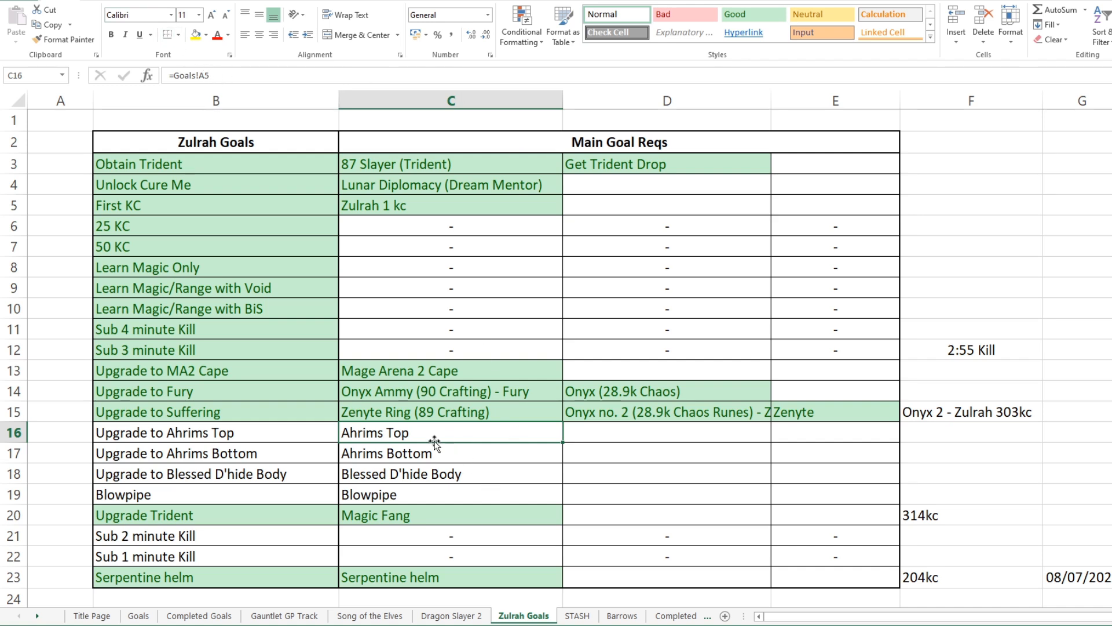
left_click(138, 616)
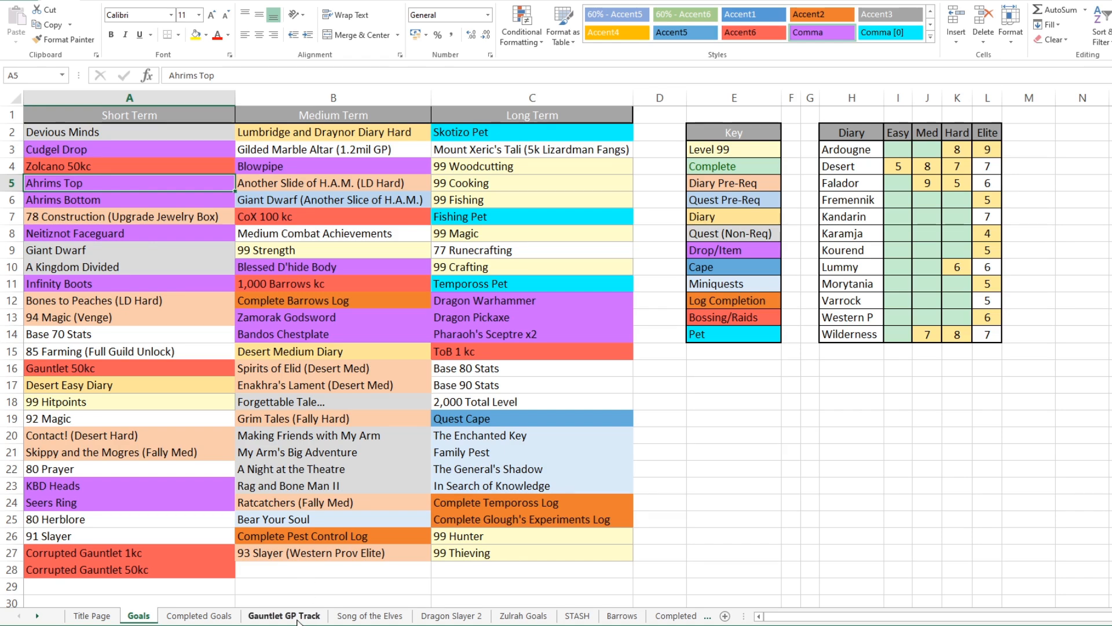
left_click(523, 615)
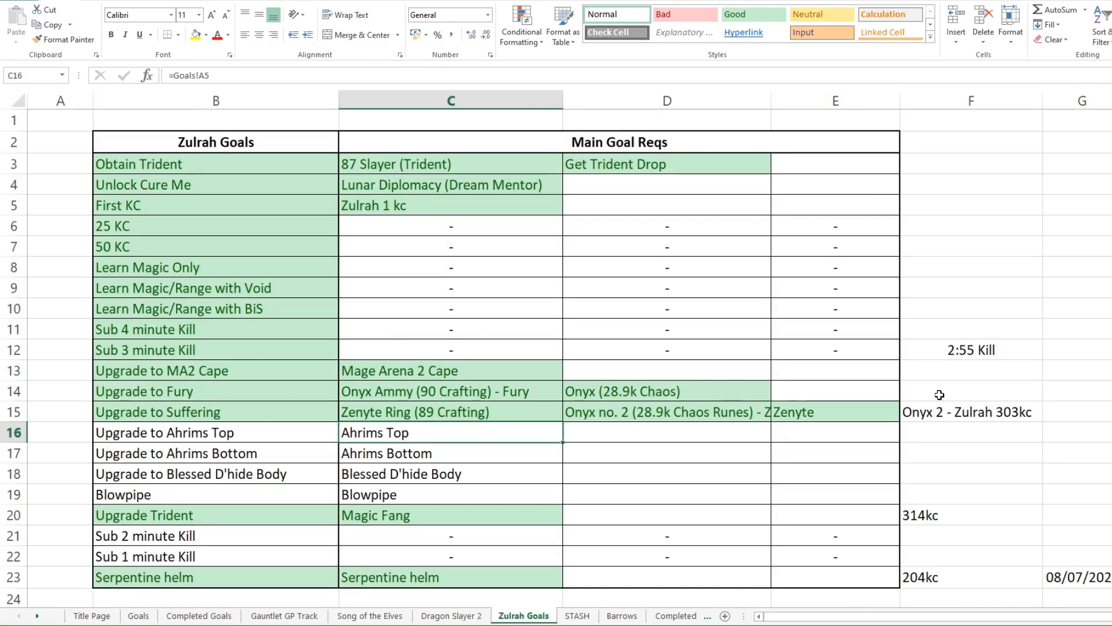
mouse_move(722, 525)
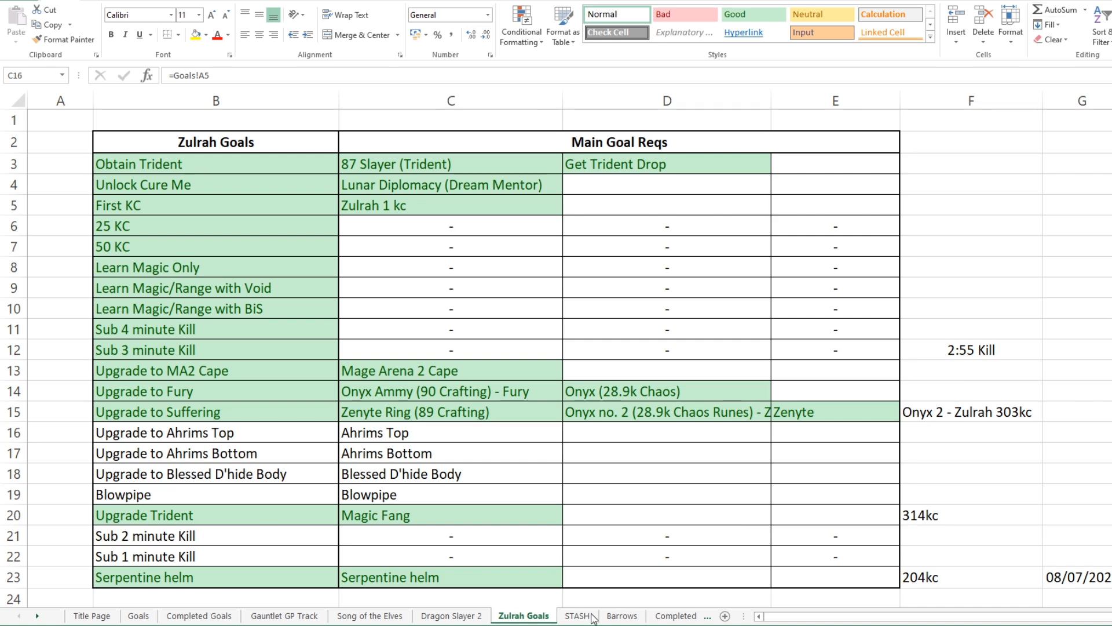
Switch to the STASH tracker and scroll through its Beginner, Easy and Medium tables
left_click(576, 615)
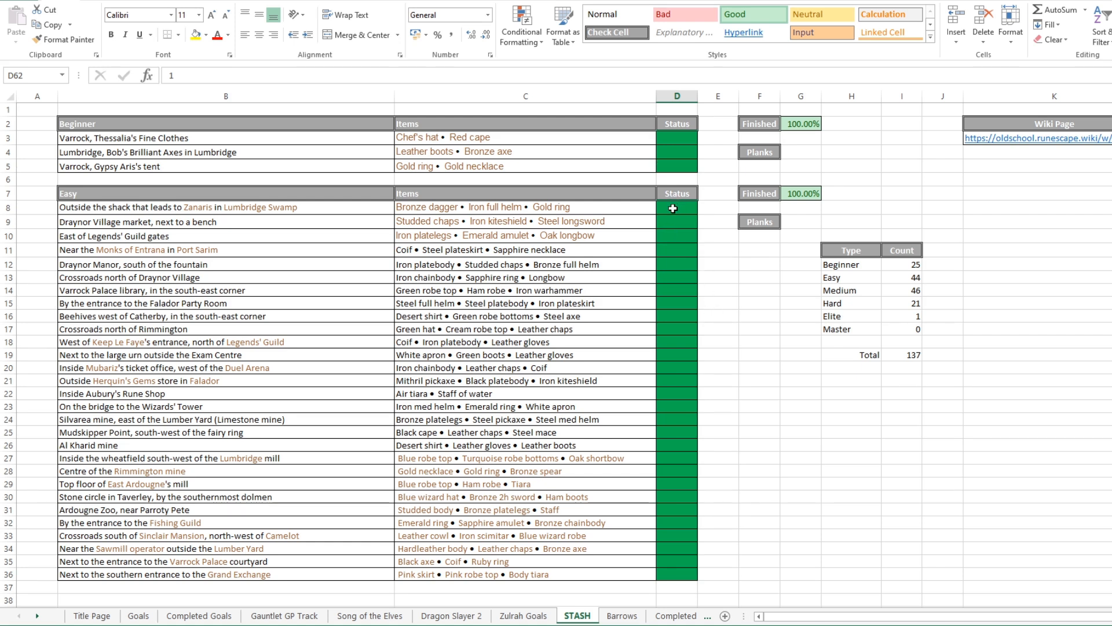
scroll("down", 3)
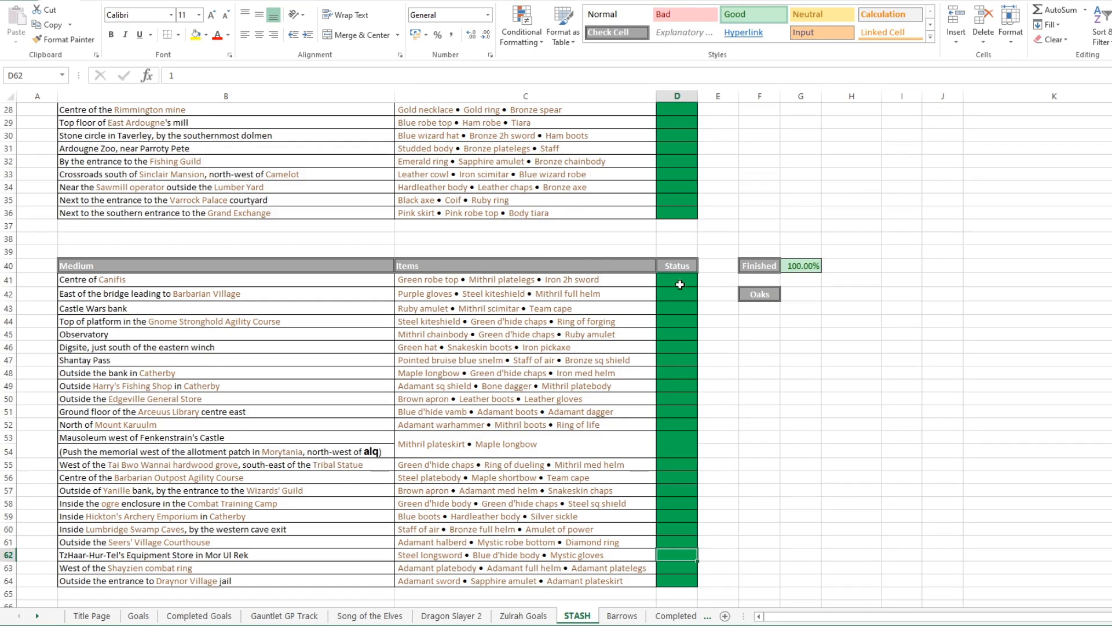
scroll("down", 3)
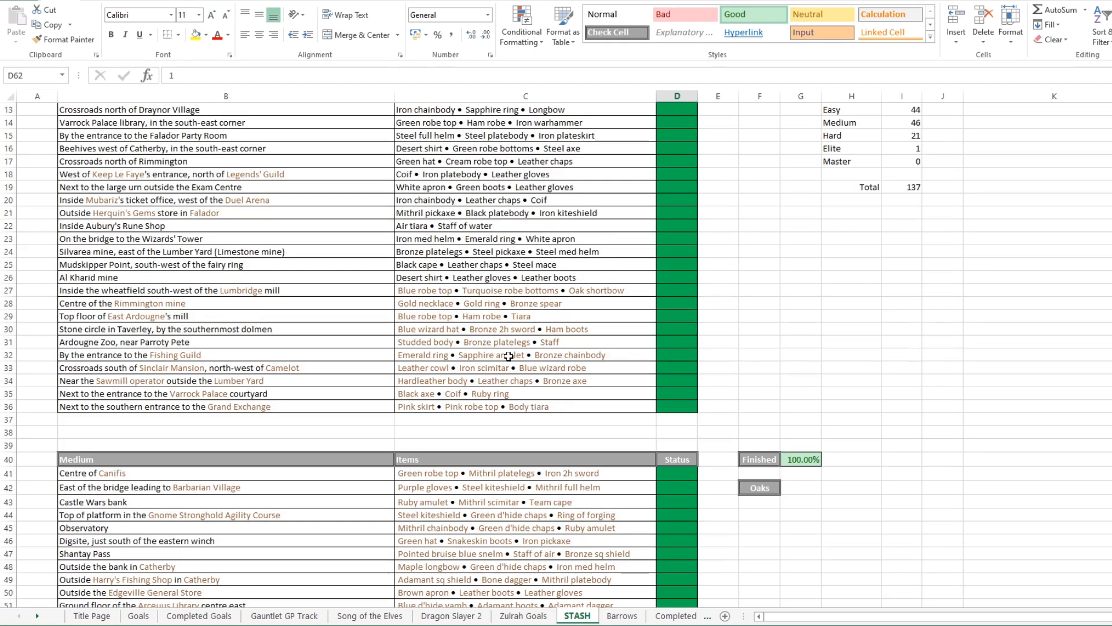
scroll("down", 3)
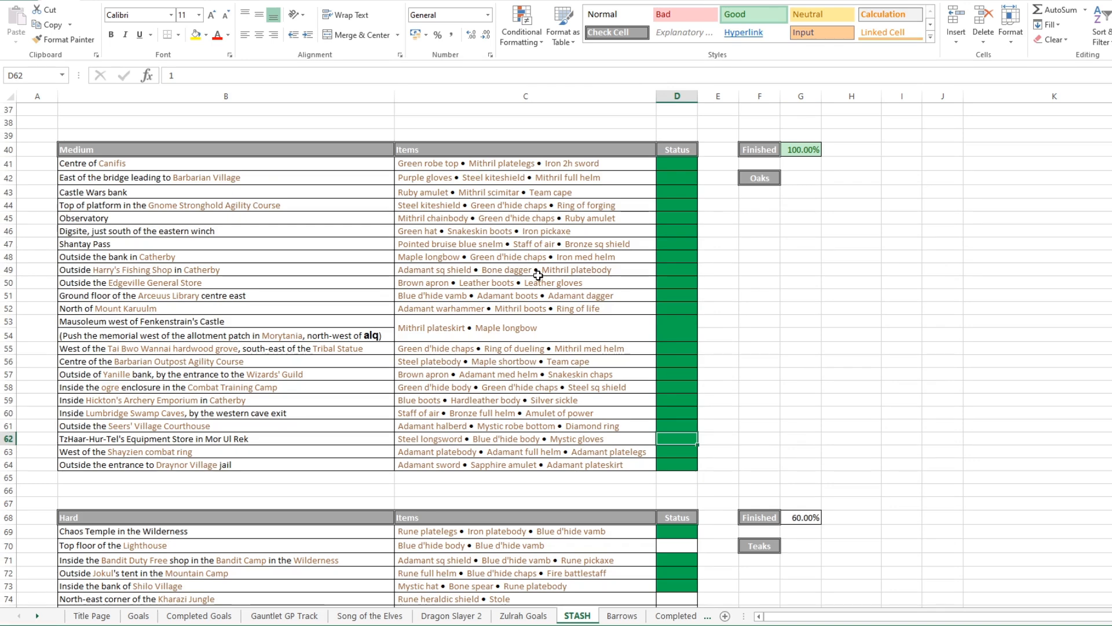
scroll("down", 3)
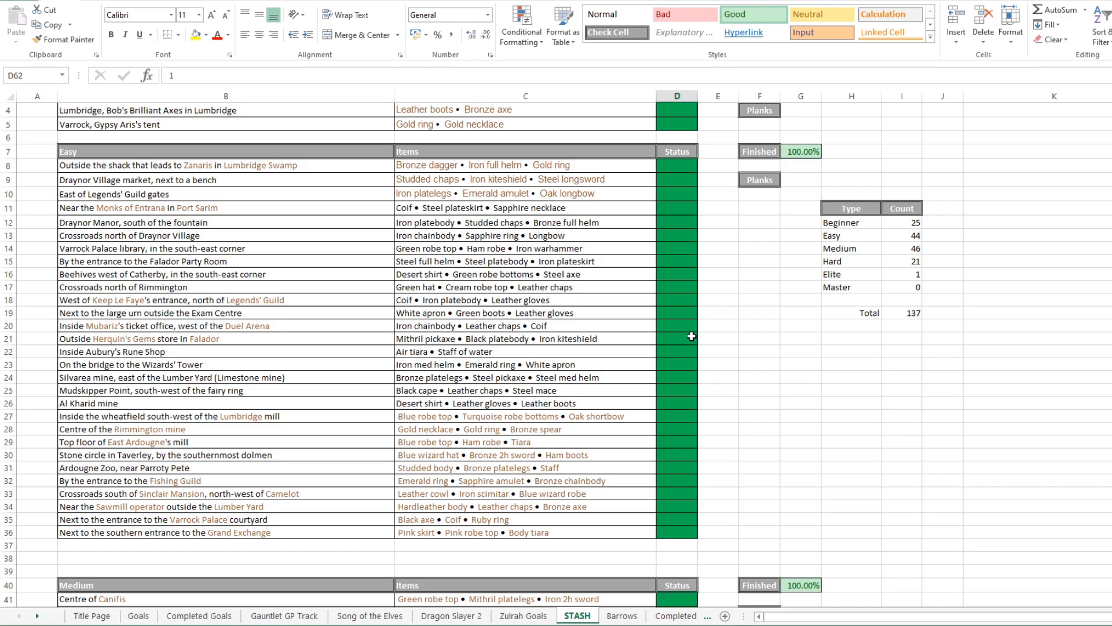
scroll("up", 3)
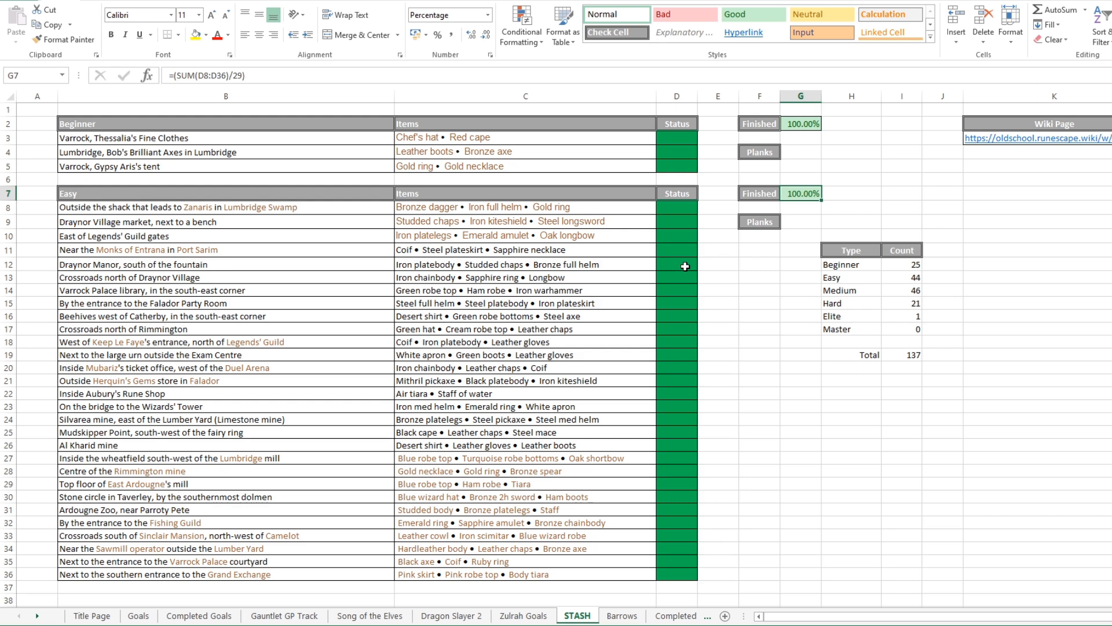
Inspect the Easy completed status and unit count, then scroll down to the Hard units at 60%
left_click(676, 264)
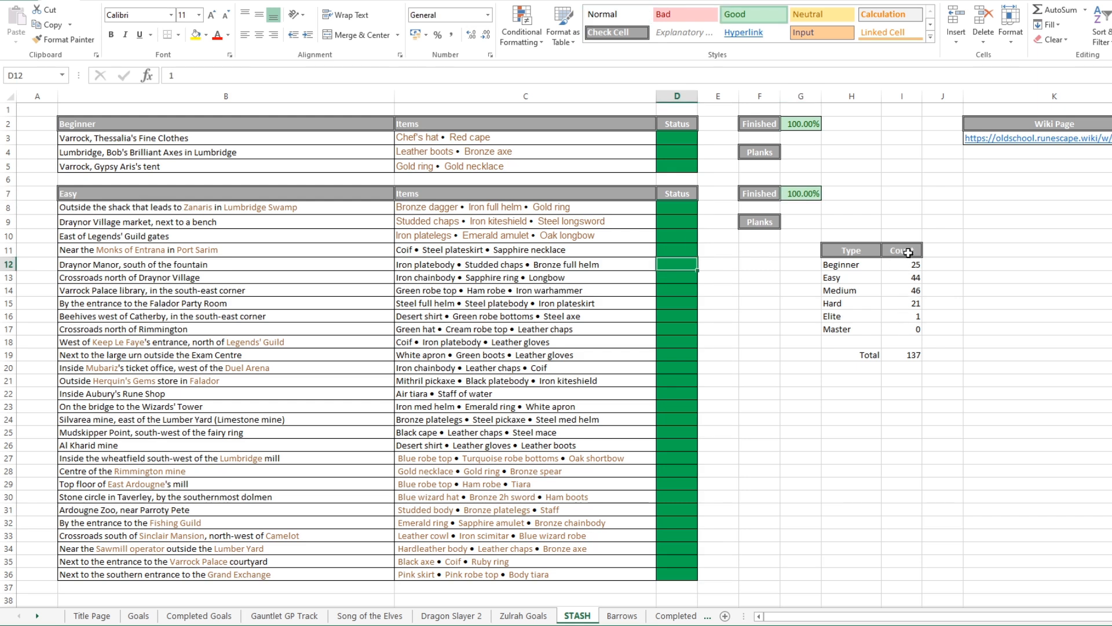
left_click(902, 277)
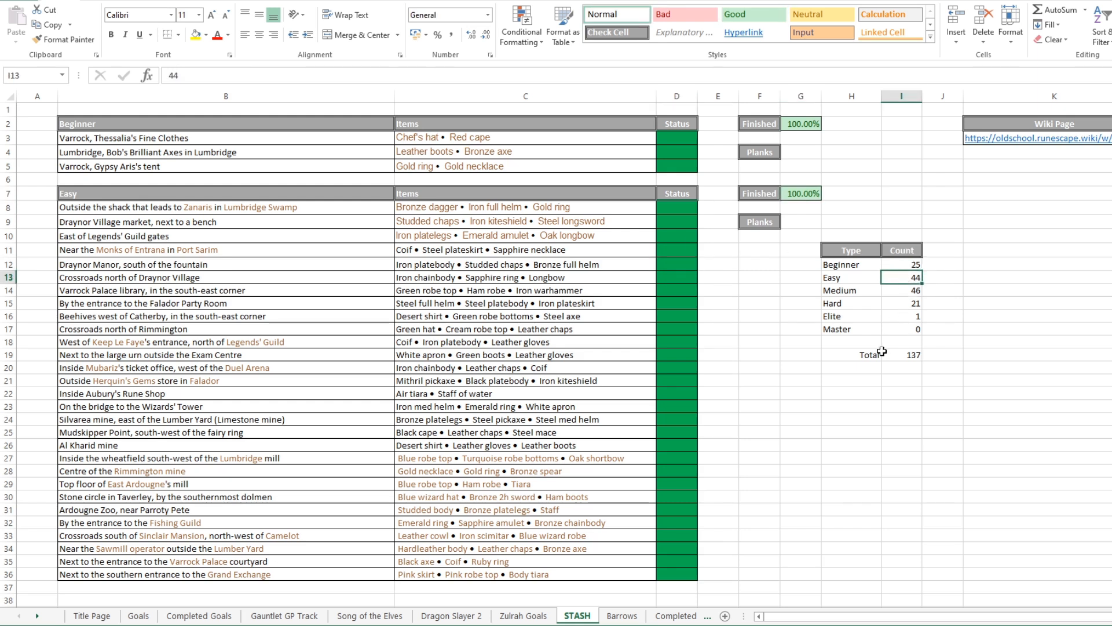
left_click(800, 405)
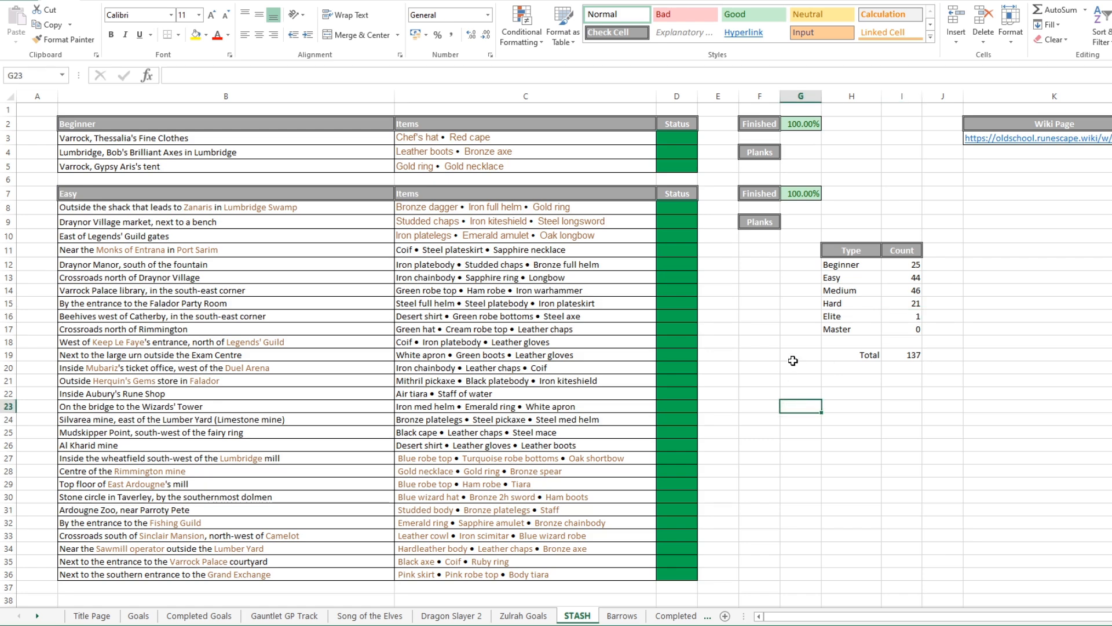
left_click(759, 418)
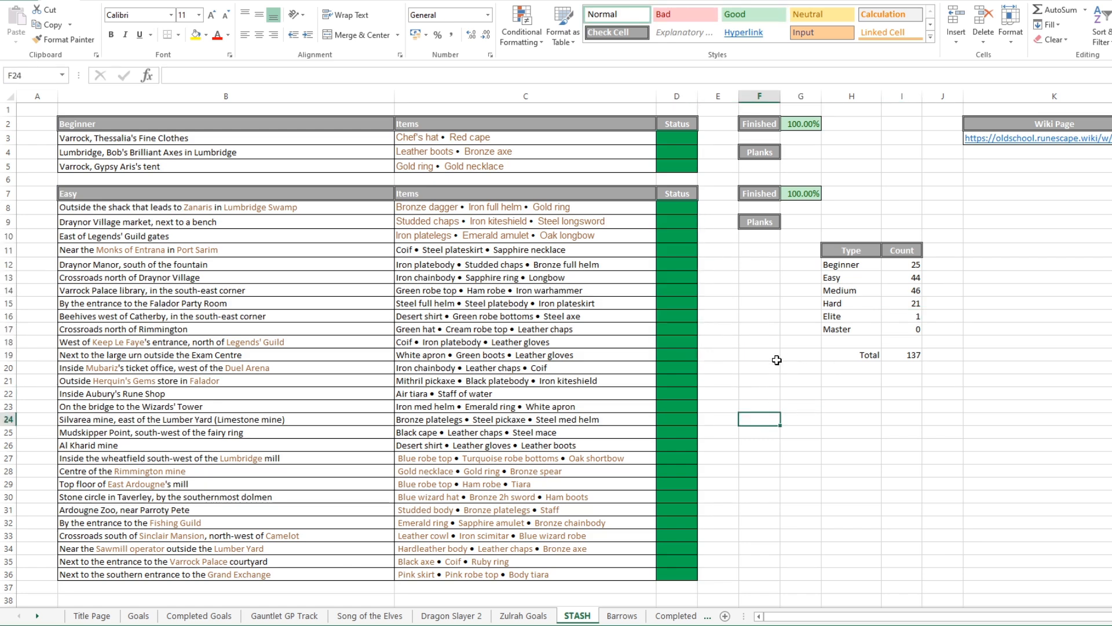
scroll("down", 3)
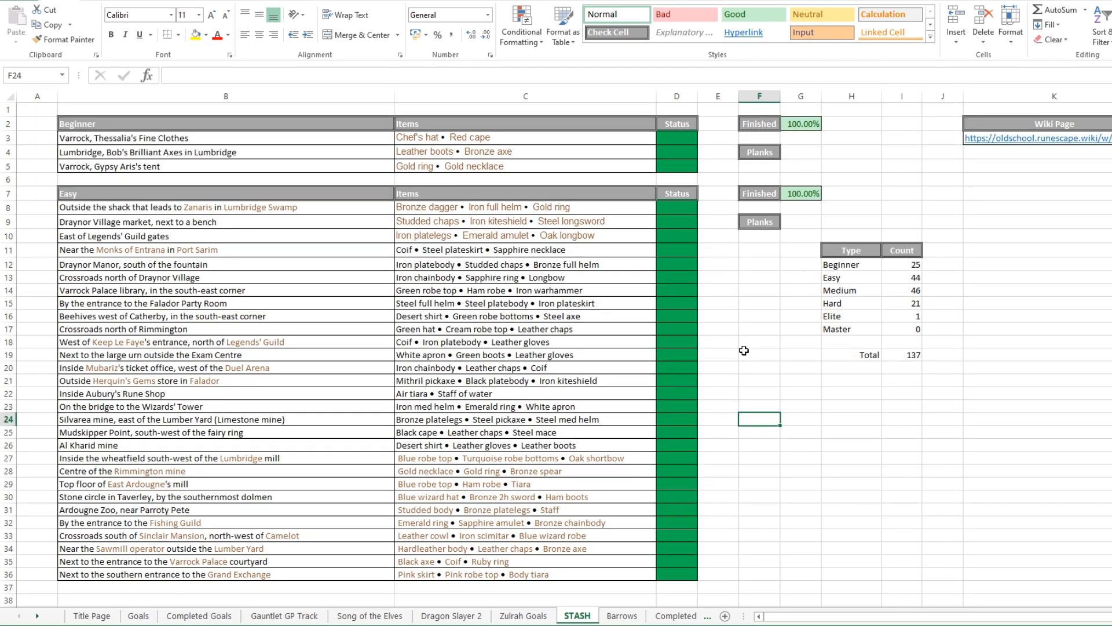
mouse_move(921, 425)
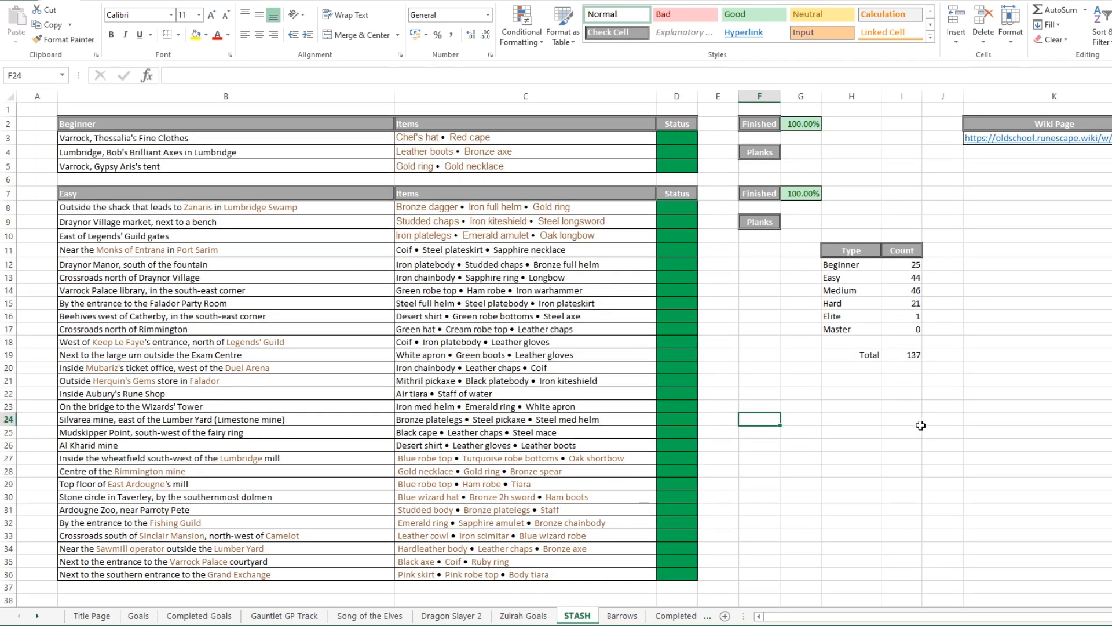
mouse_move(913, 407)
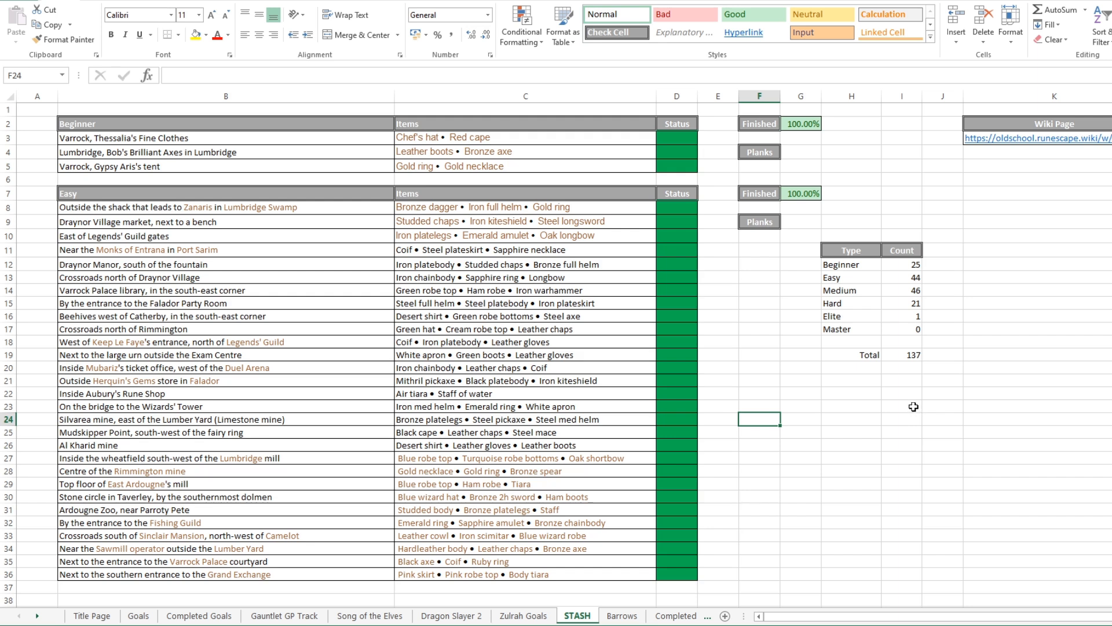
mouse_move(743, 342)
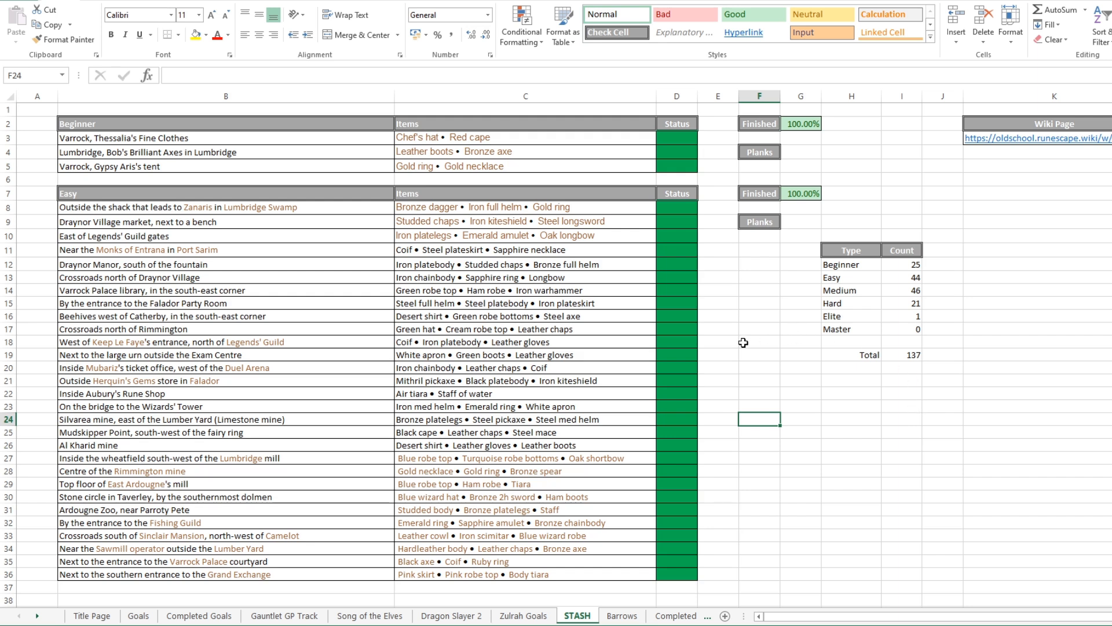
scroll("down", 3)
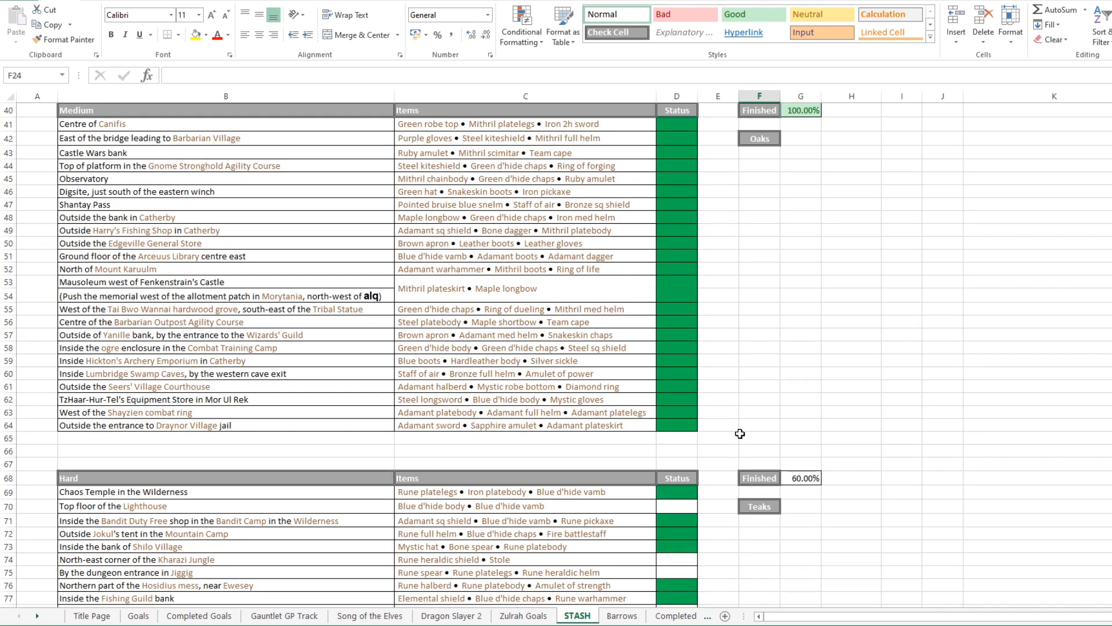
mouse_move(741, 422)
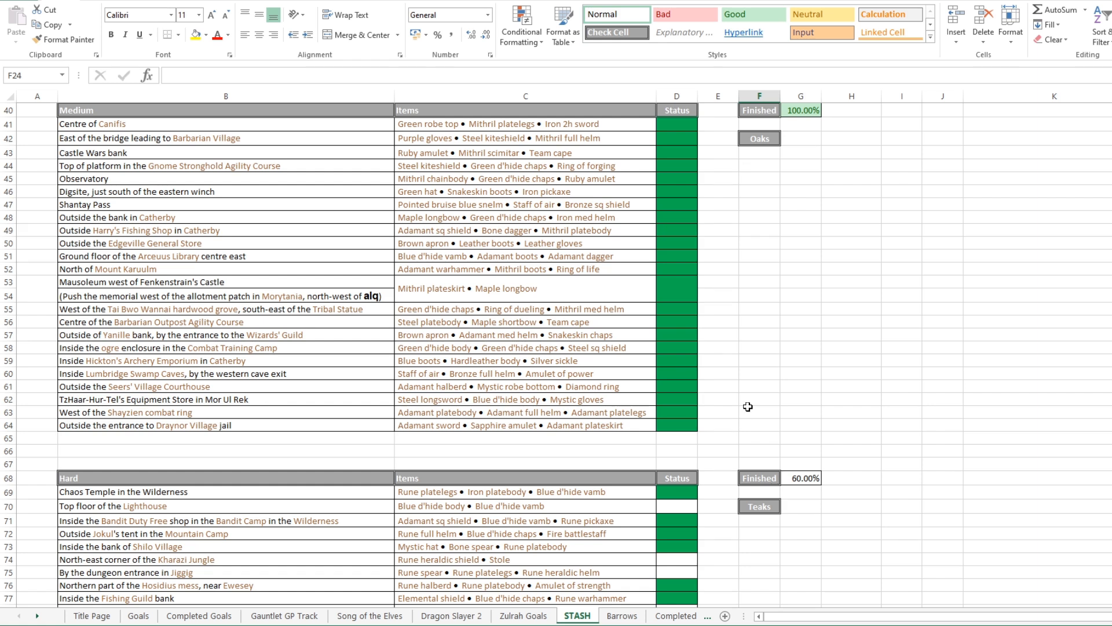
mouse_move(751, 396)
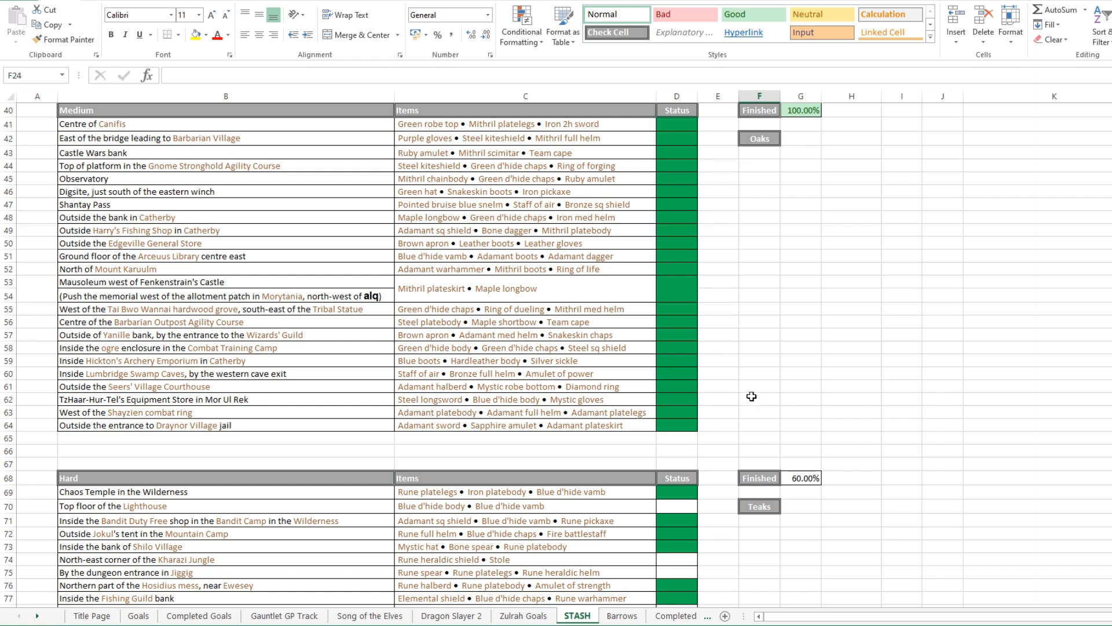
mouse_move(734, 383)
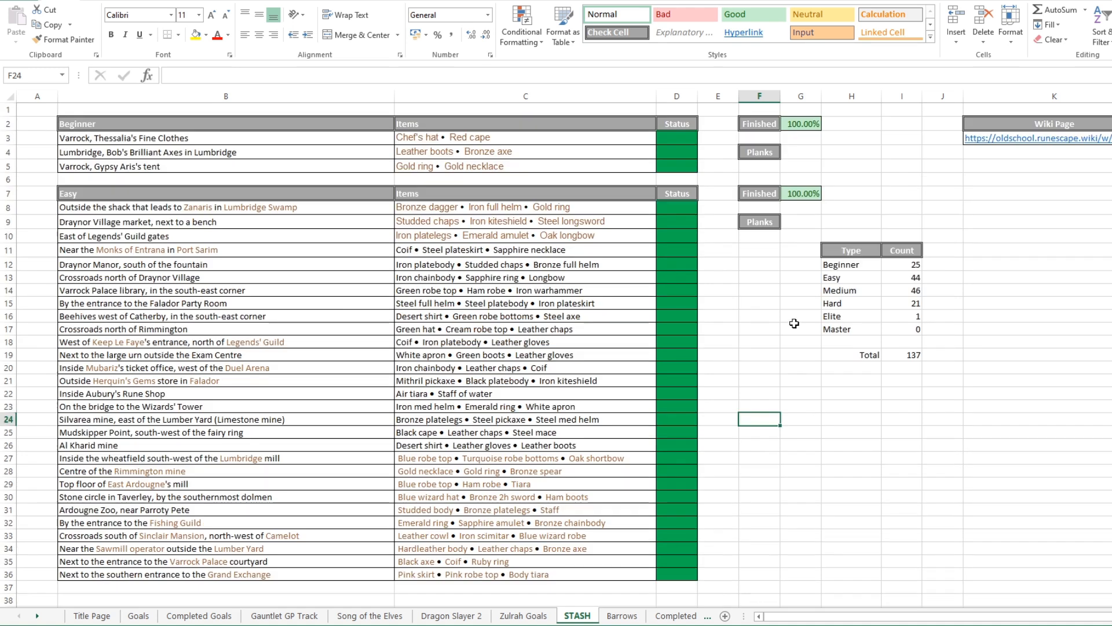
mouse_move(753, 261)
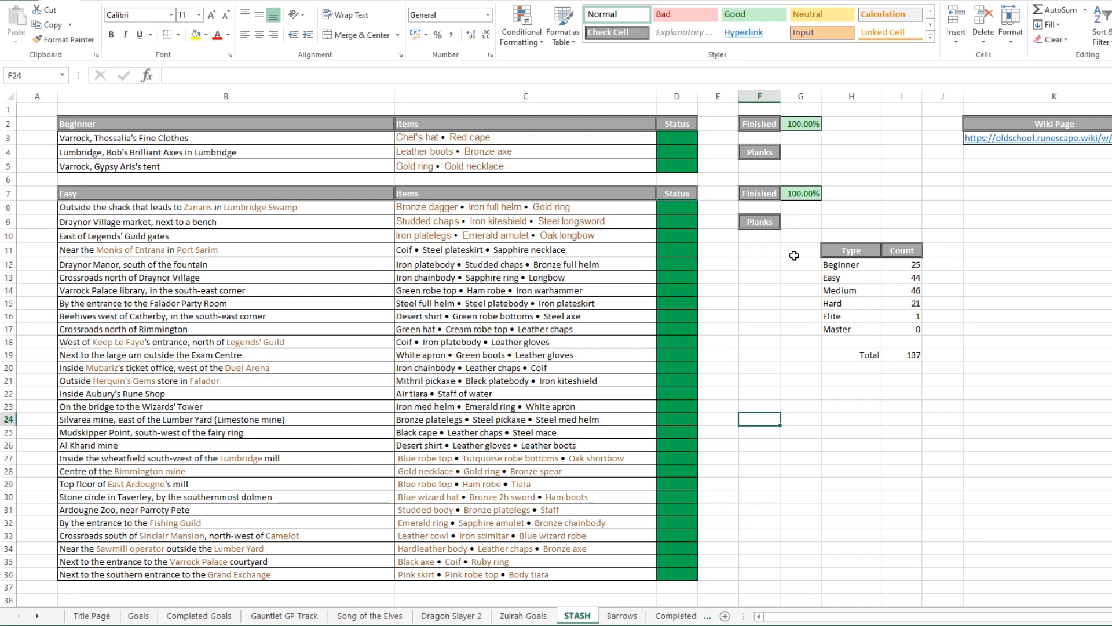
scroll("down", 3)
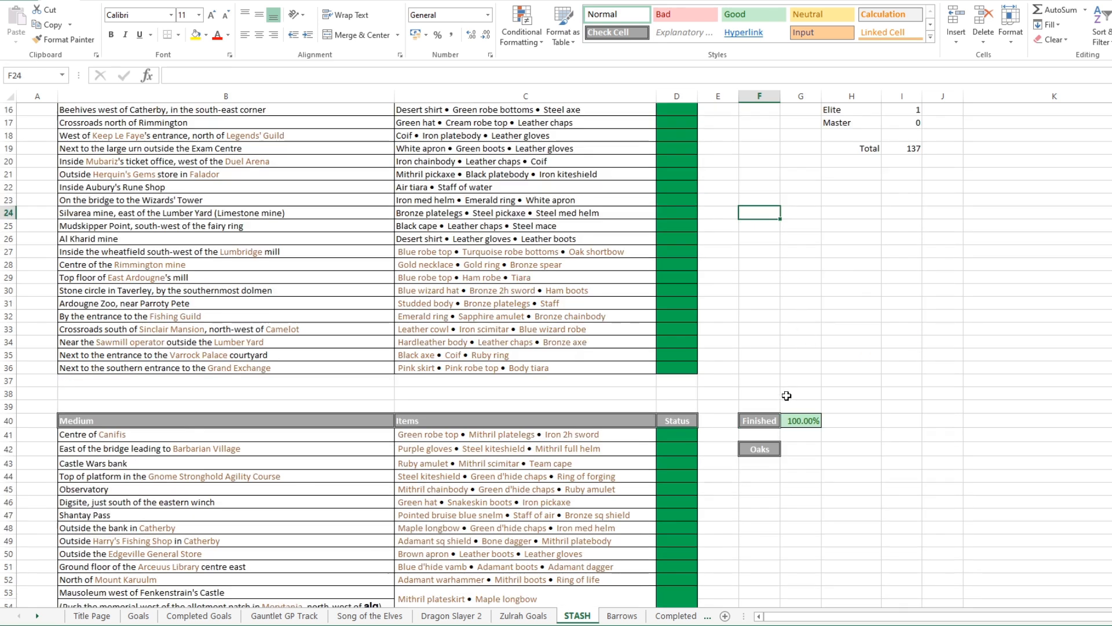
scroll("down", 3)
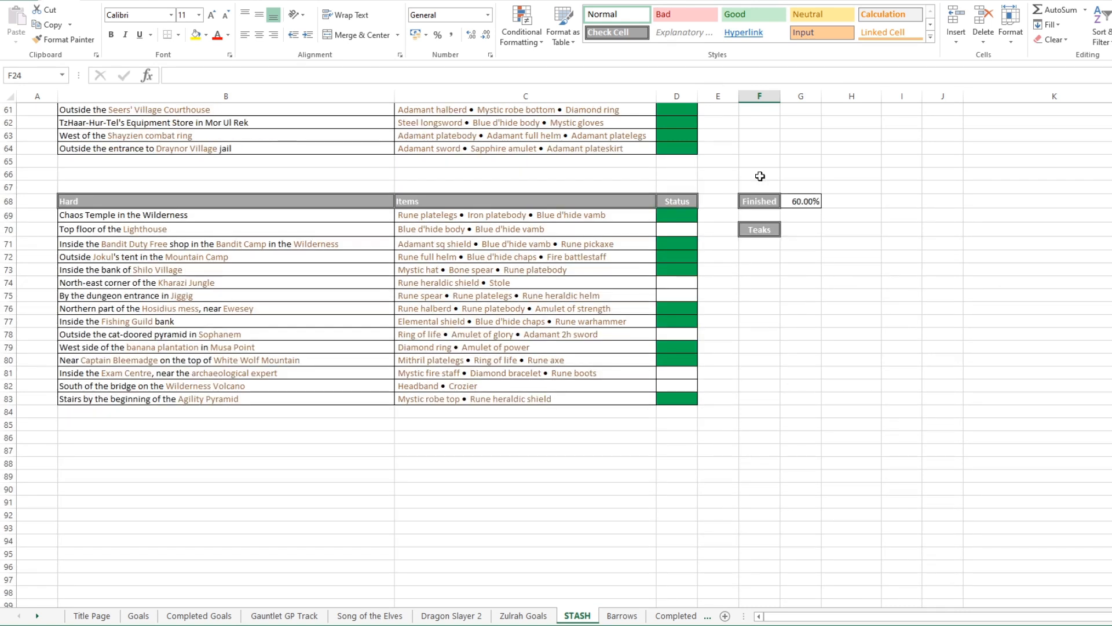
mouse_move(627, 291)
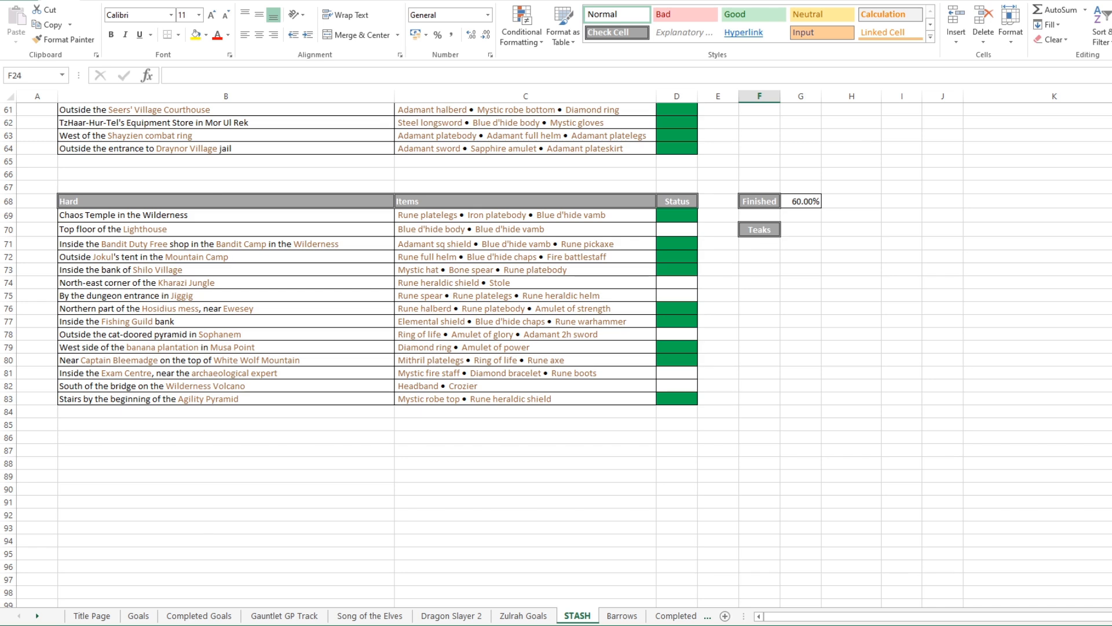
View the Barrows Rate formula =I3/I2, then switch to the Completed Goals List sheet
left_click(621, 615)
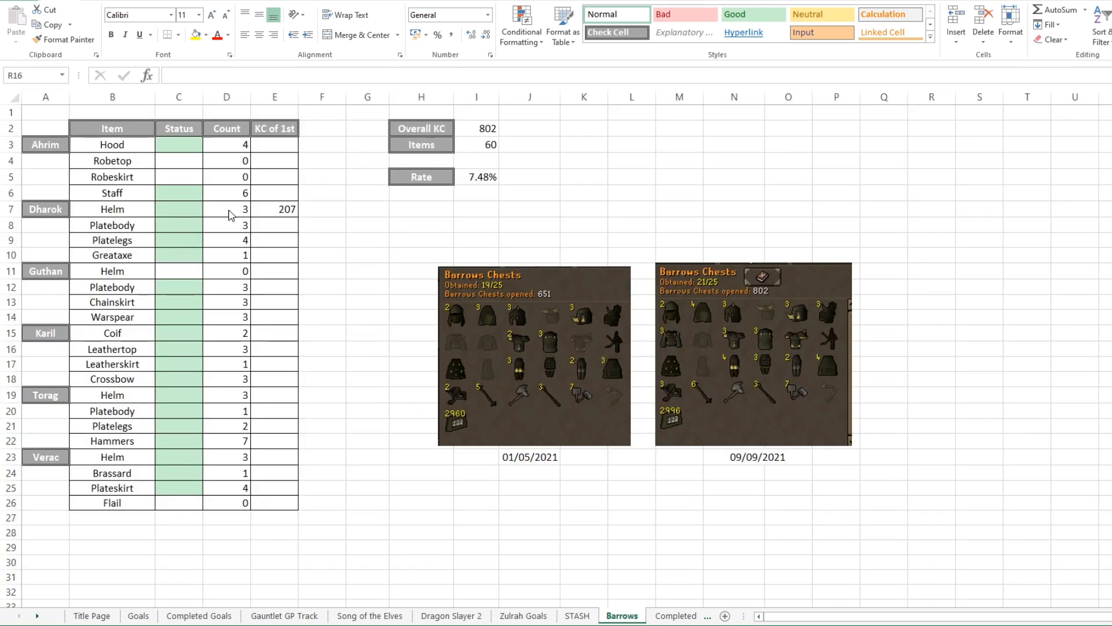
mouse_move(196, 406)
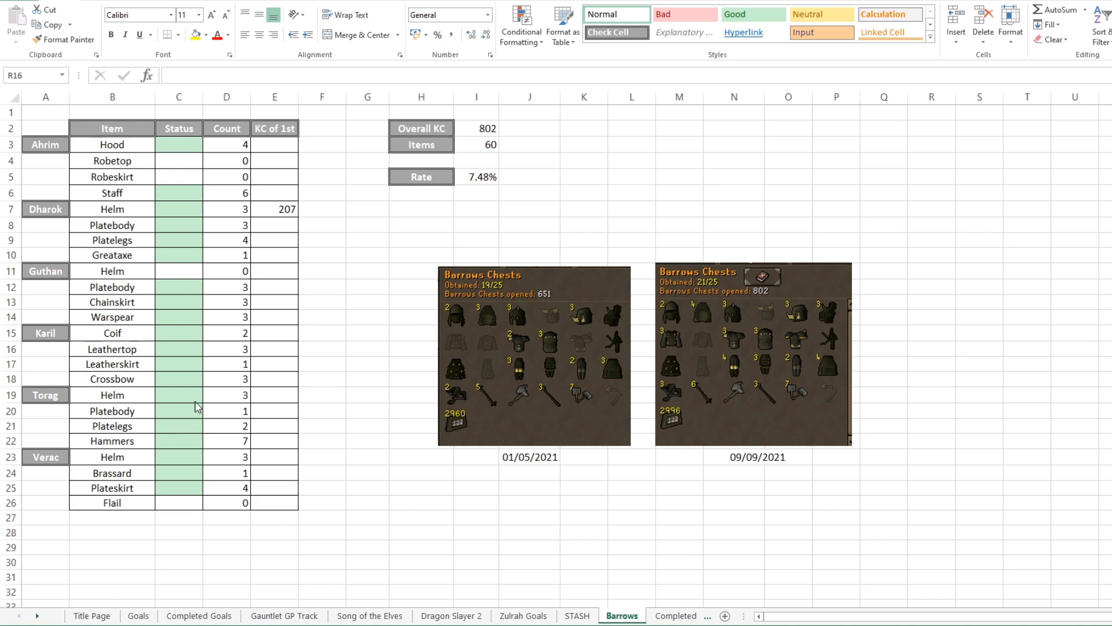
mouse_move(772, 304)
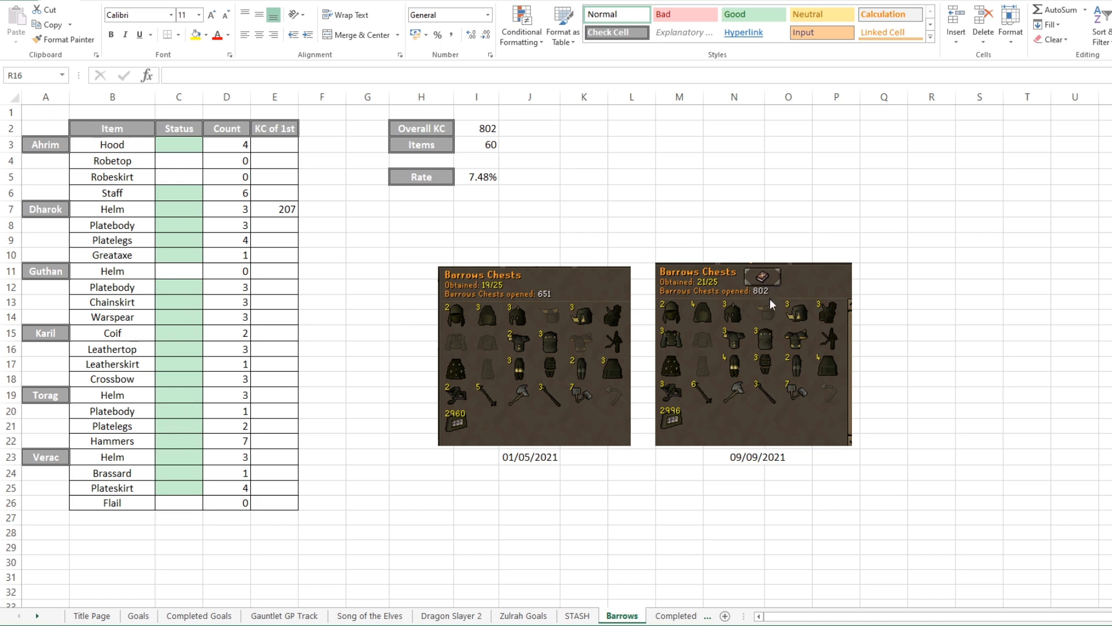
mouse_move(771, 292)
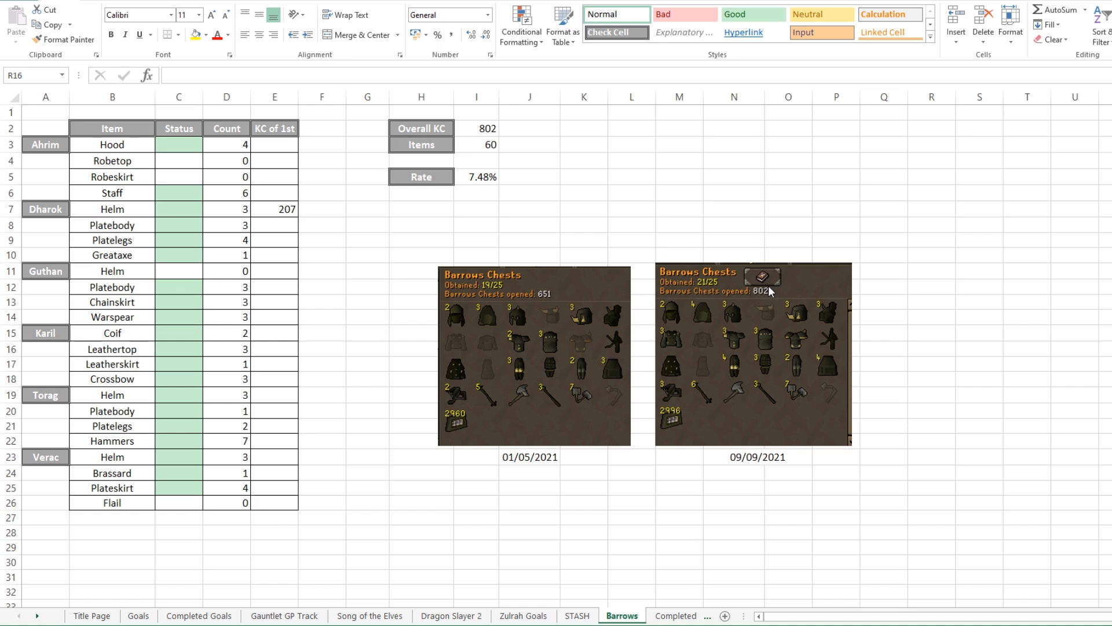
mouse_move(725, 339)
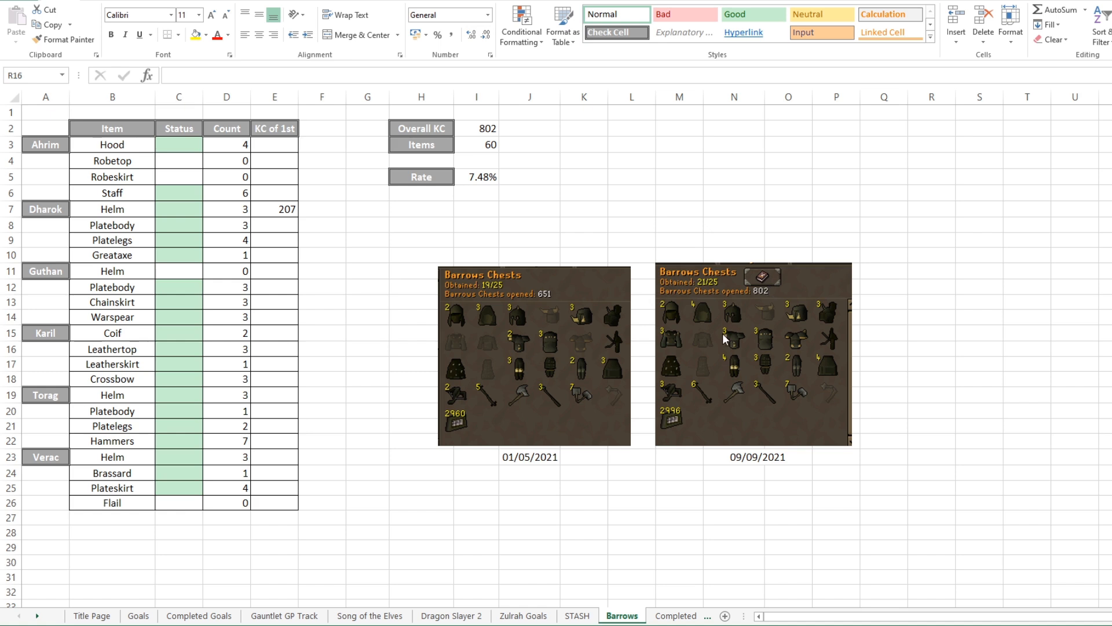
mouse_move(947, 279)
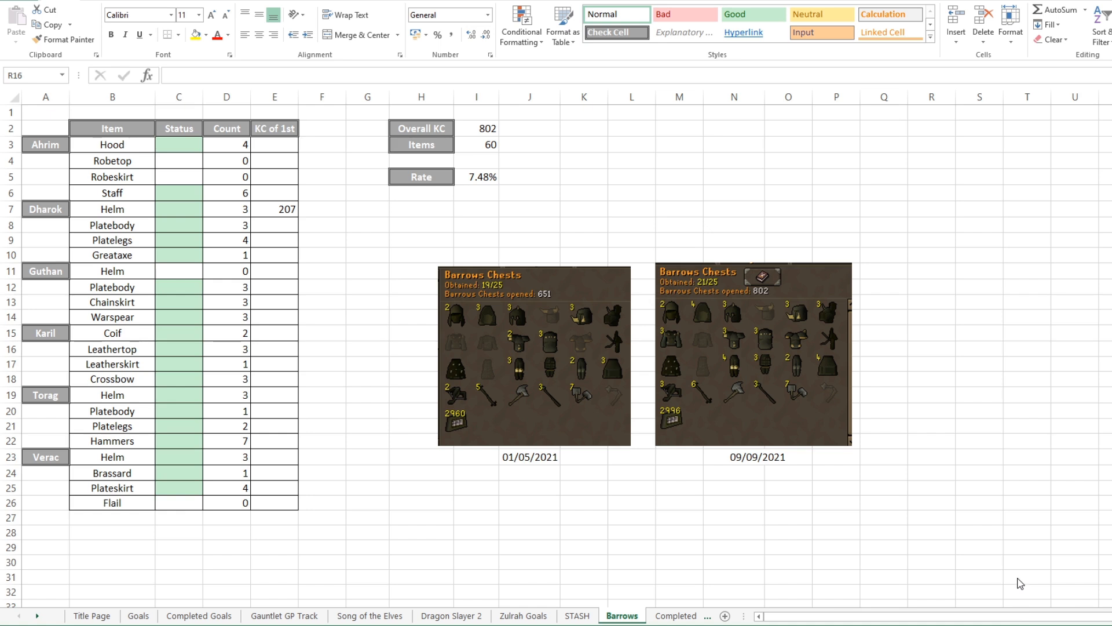
mouse_move(1011, 530)
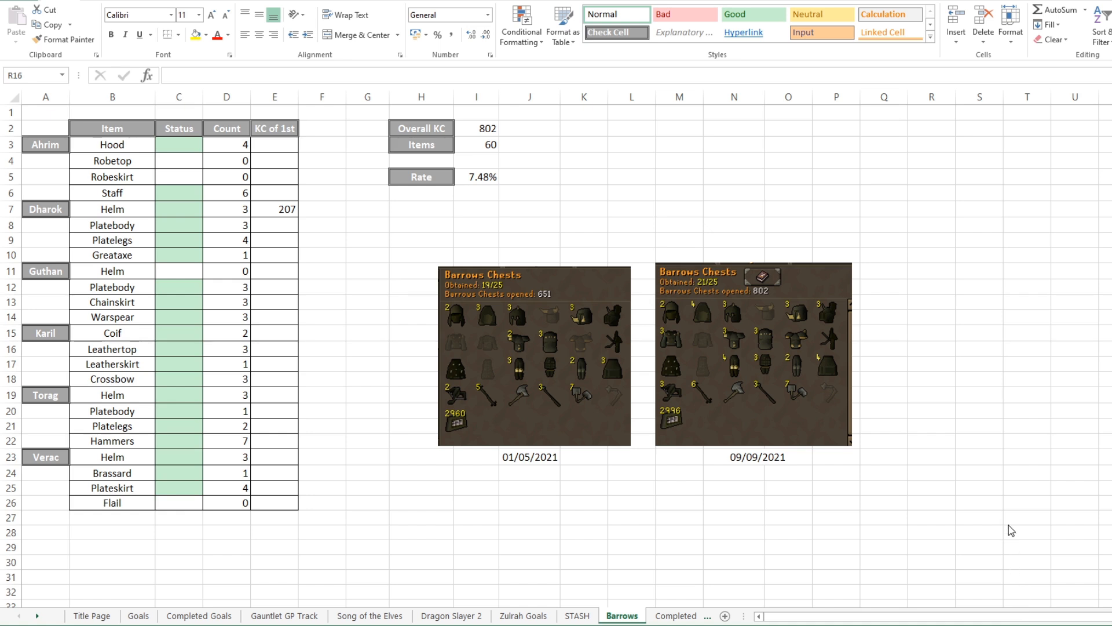
mouse_move(825, 415)
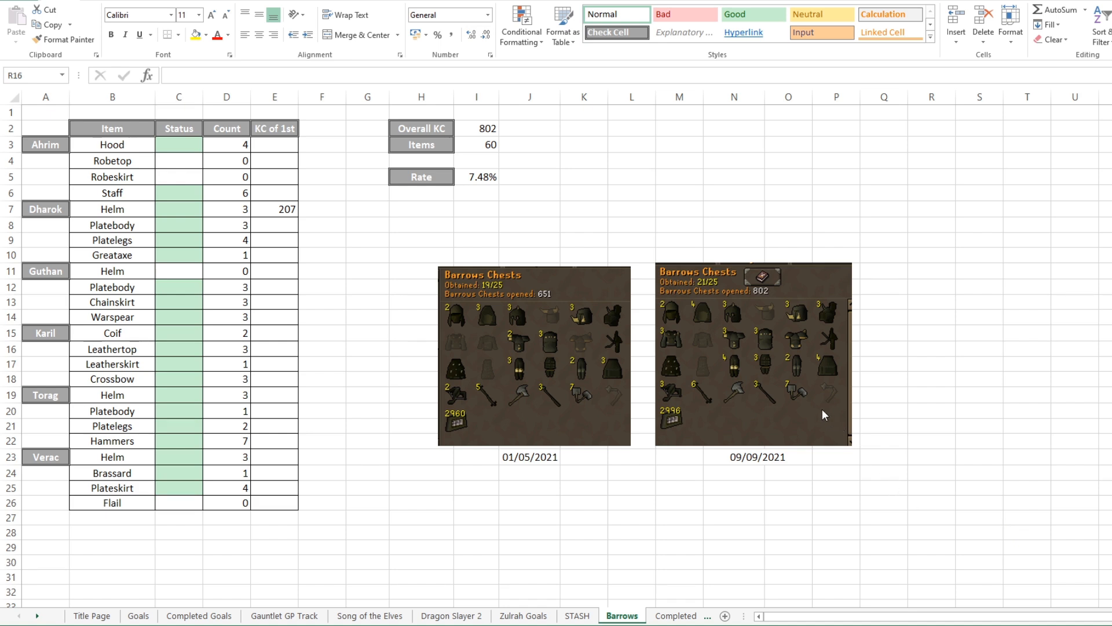
mouse_move(1011, 348)
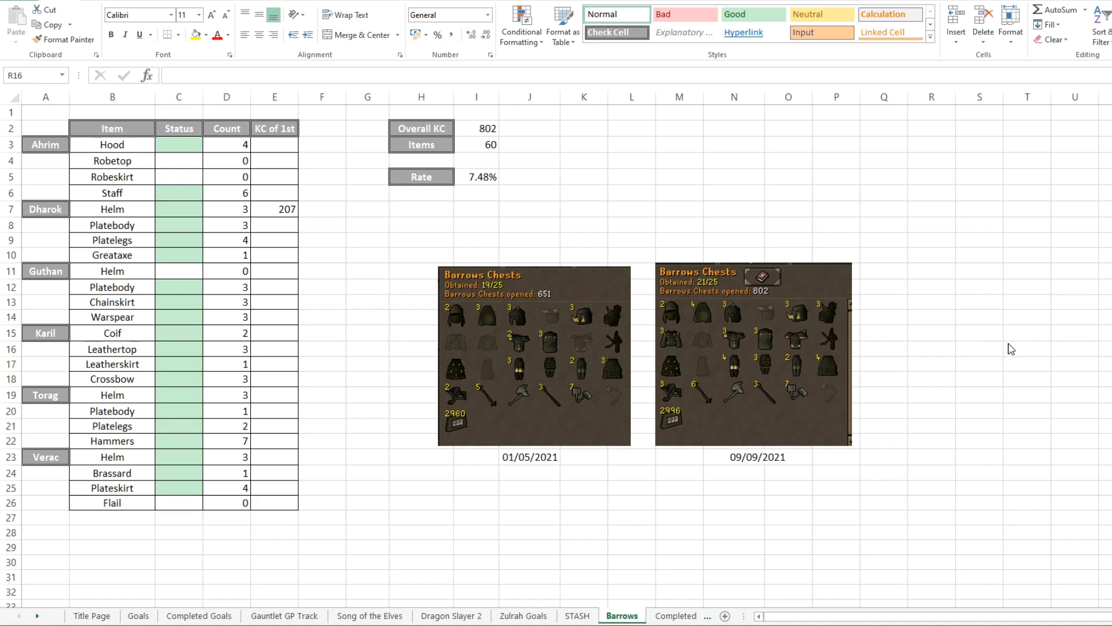
mouse_move(876, 404)
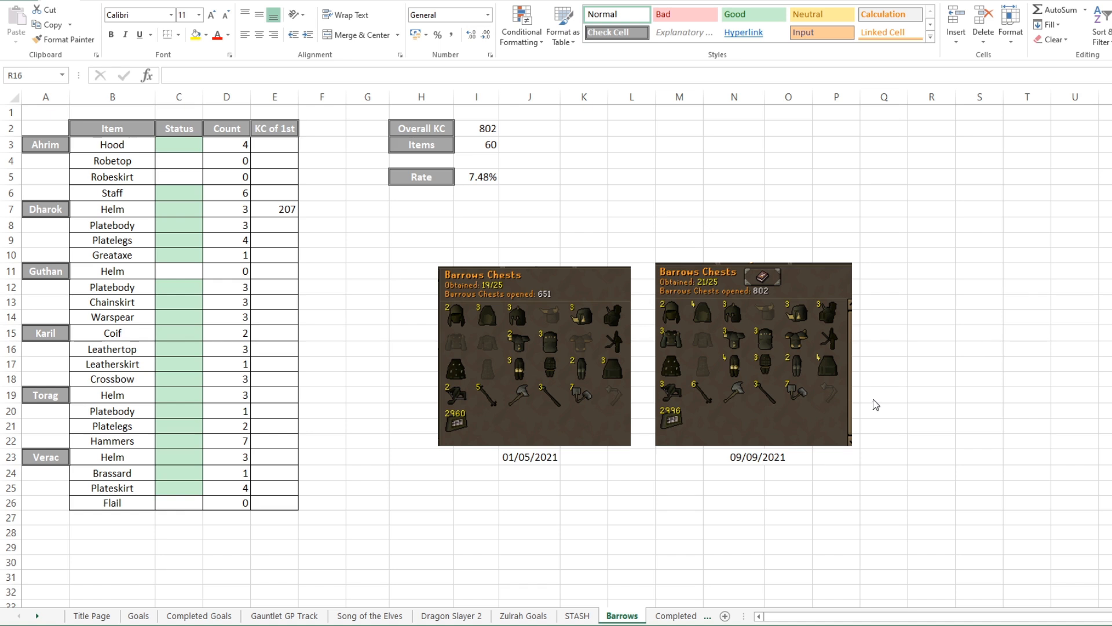
mouse_move(793, 373)
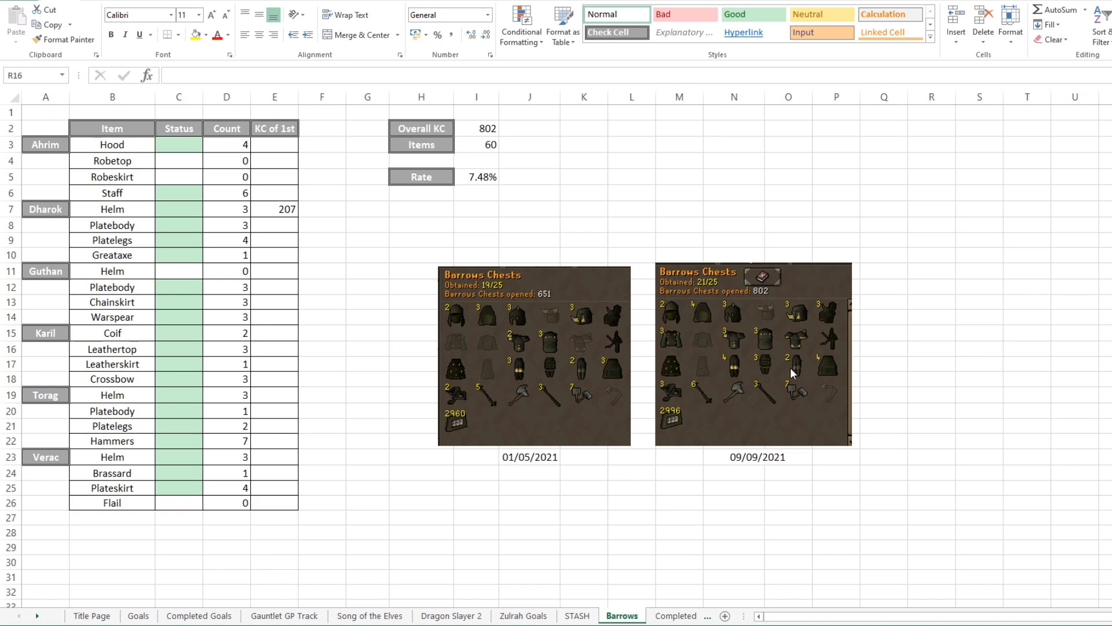
mouse_move(789, 379)
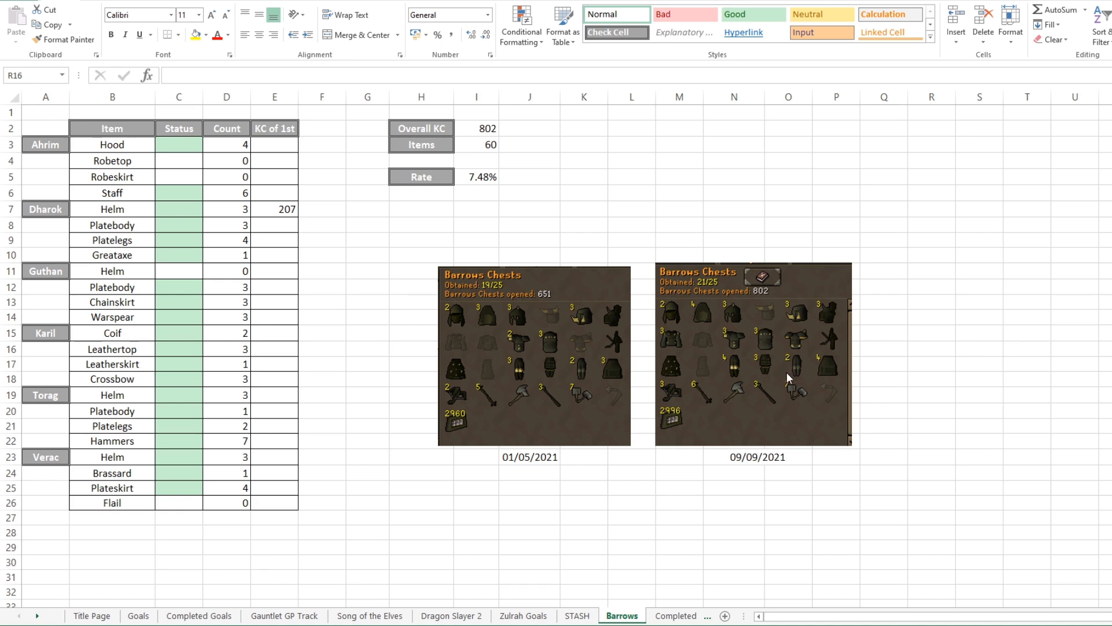
mouse_move(759, 417)
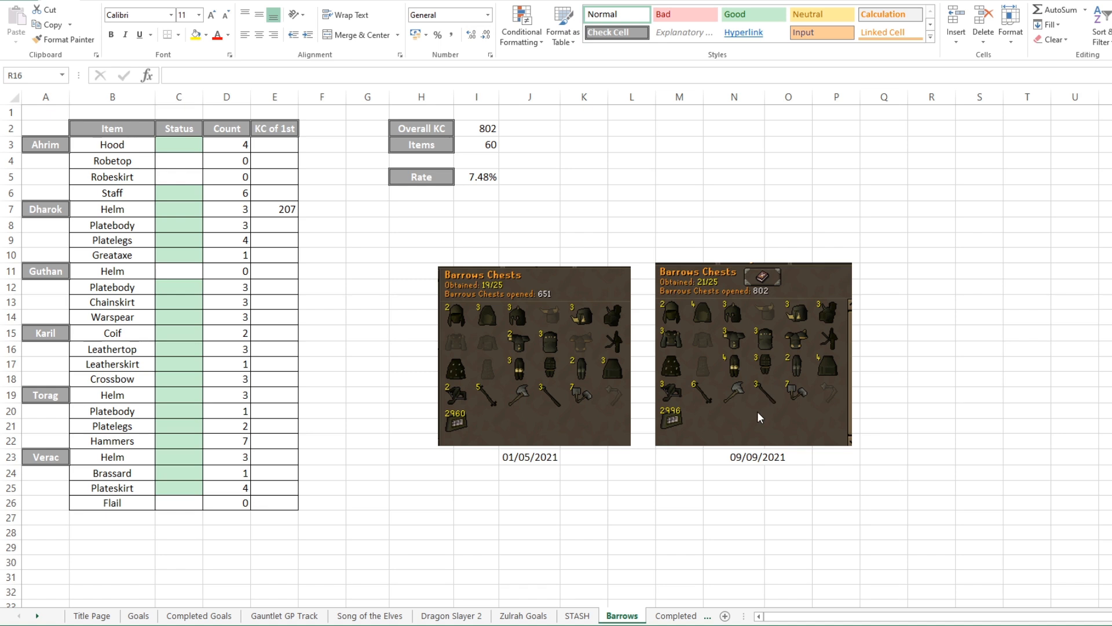
mouse_move(632, 278)
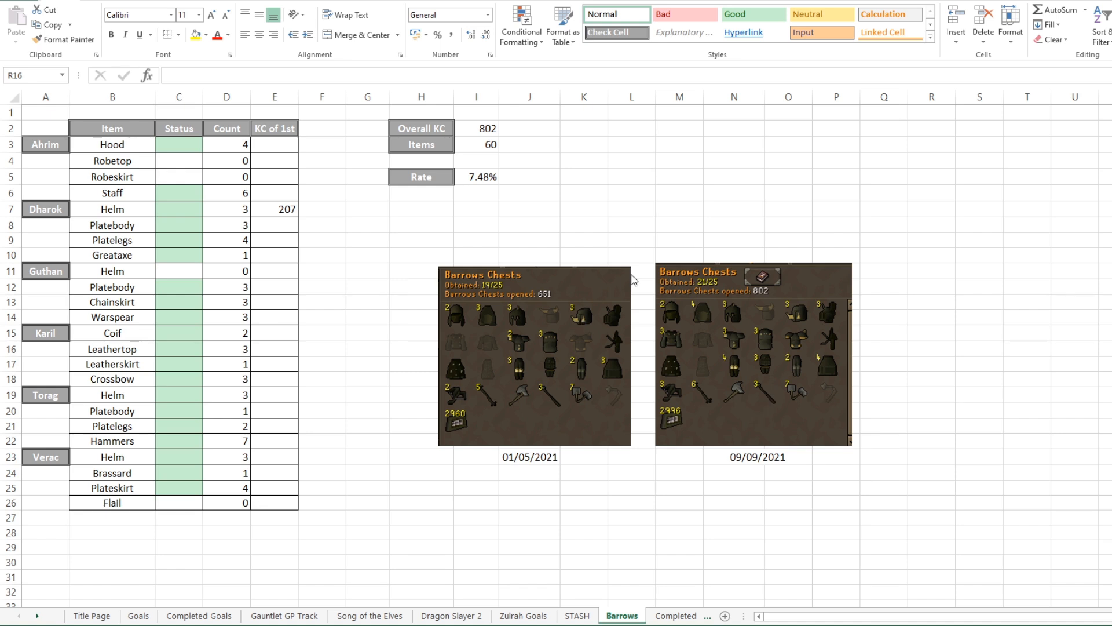
mouse_move(645, 233)
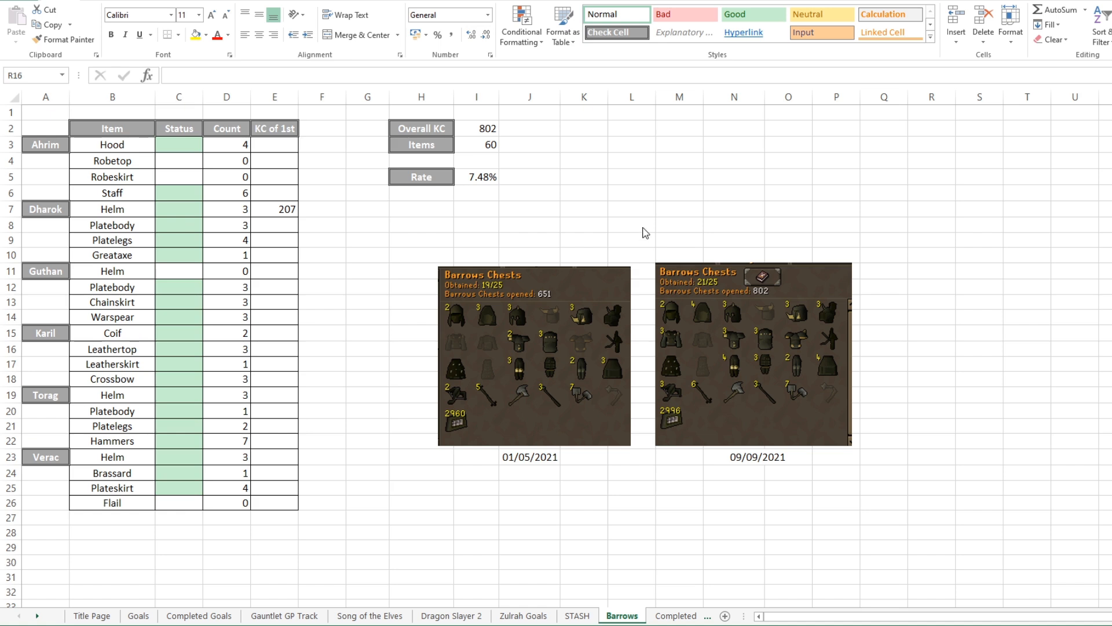
left_click(481, 177)
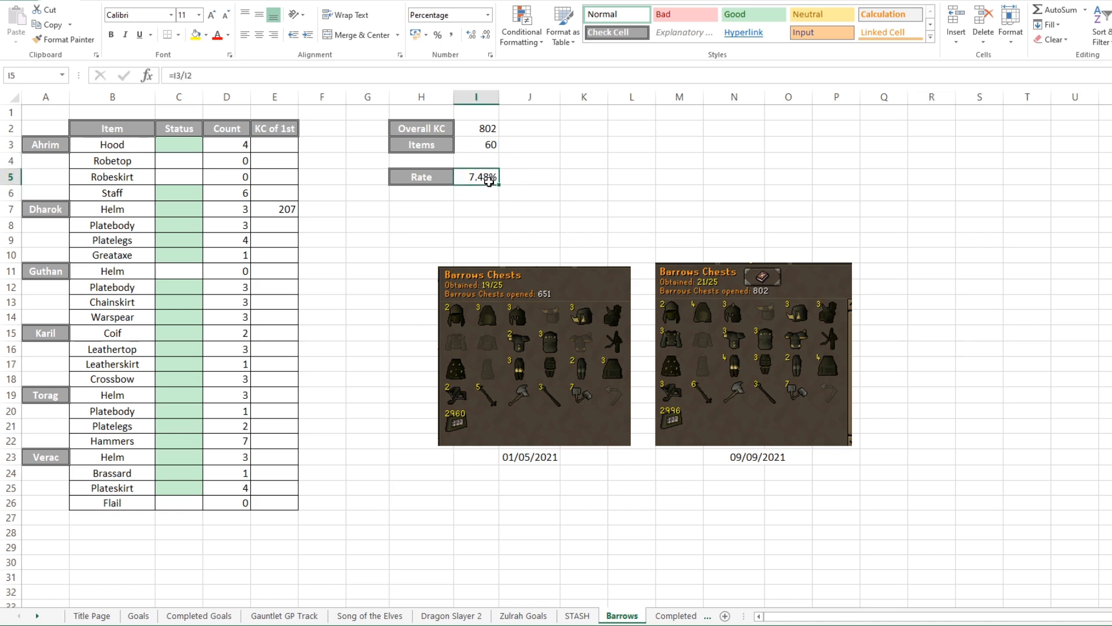
left_click(584, 224)
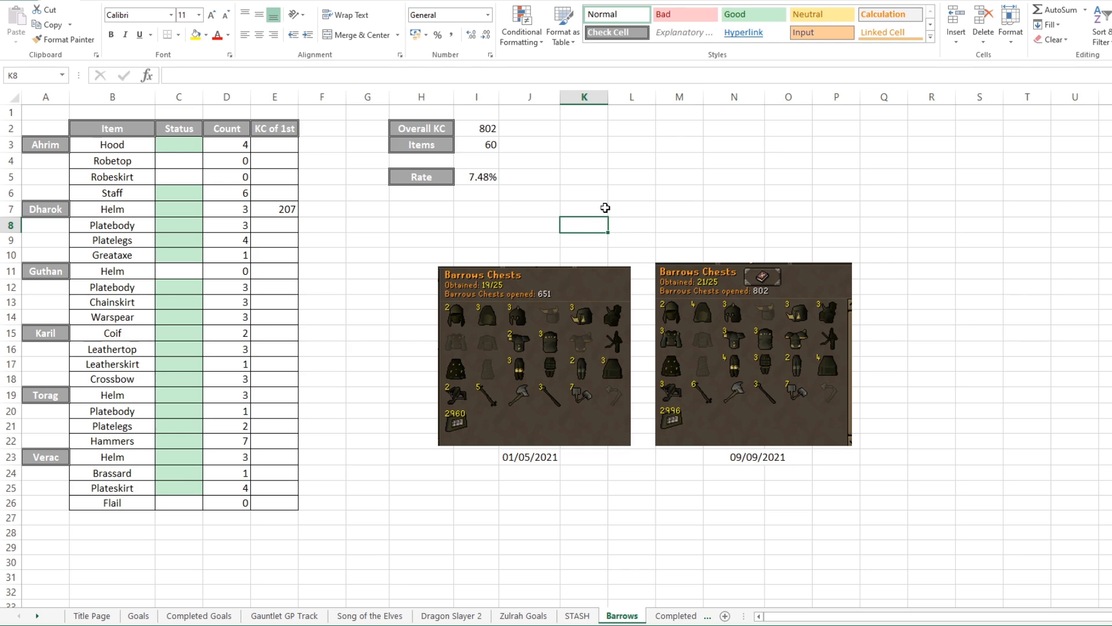
left_click(639, 615)
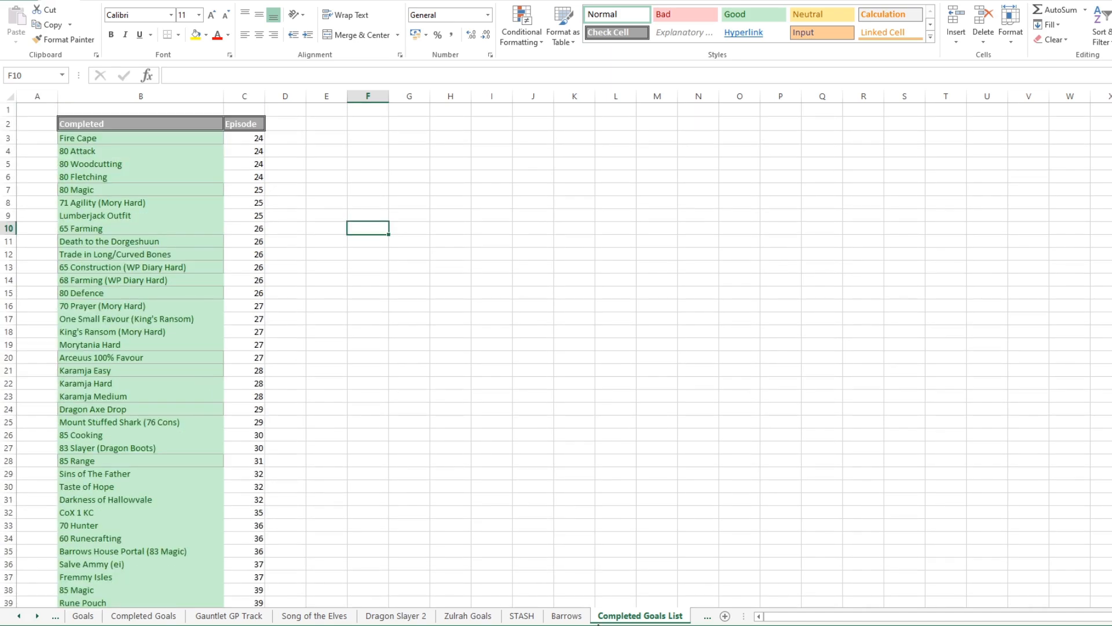
Pass through the Goals sheet and return to the Account Goals Title Page
left_click(82, 615)
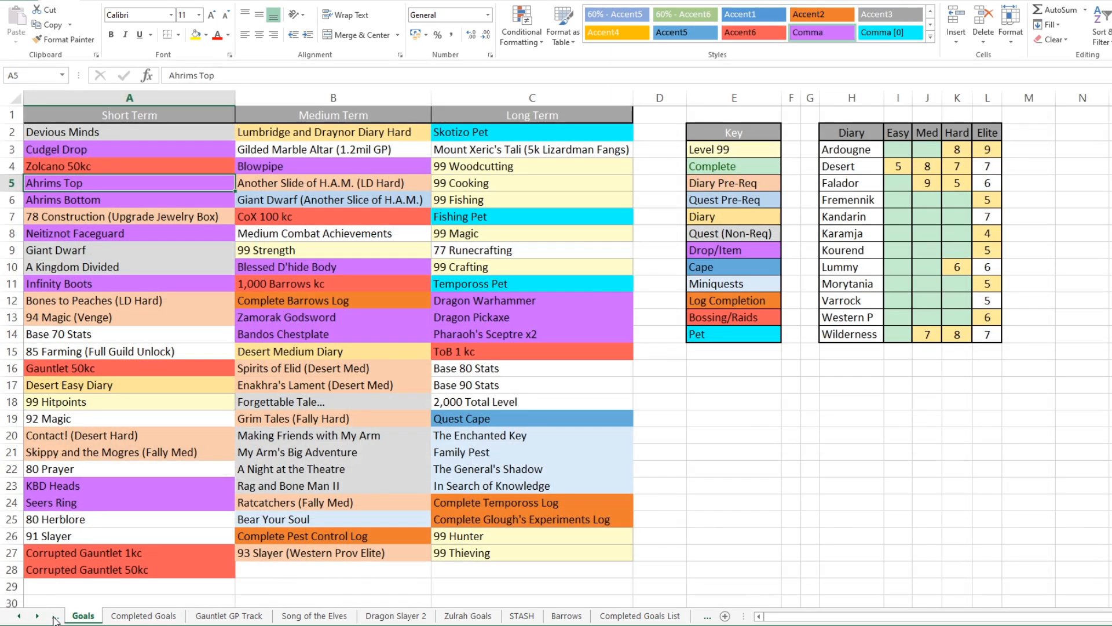
left_click(92, 615)
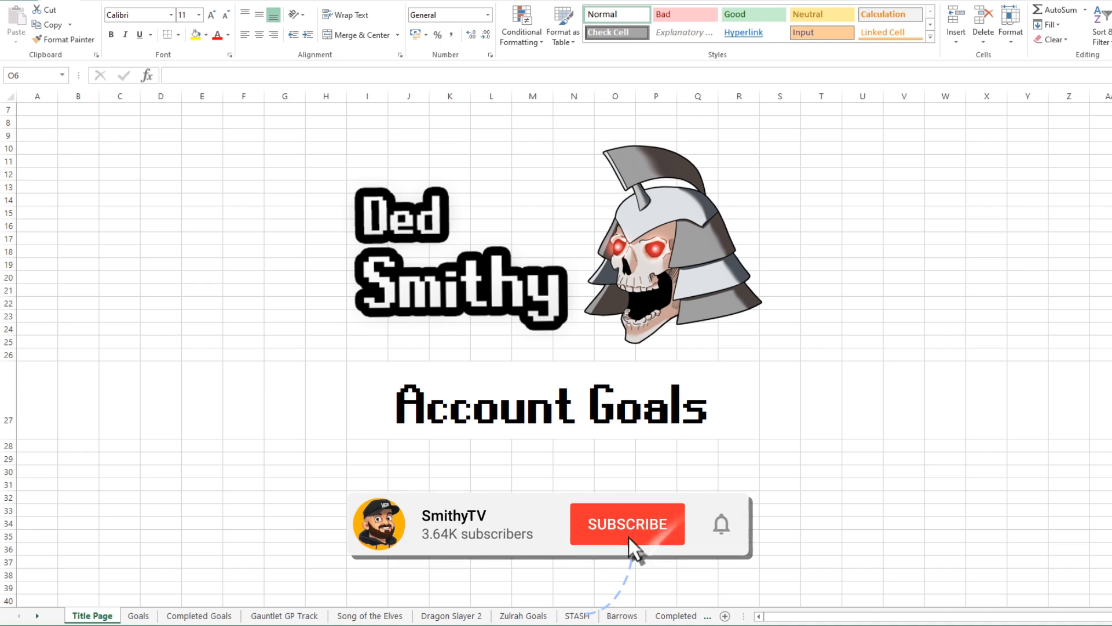
left_click(627, 523)
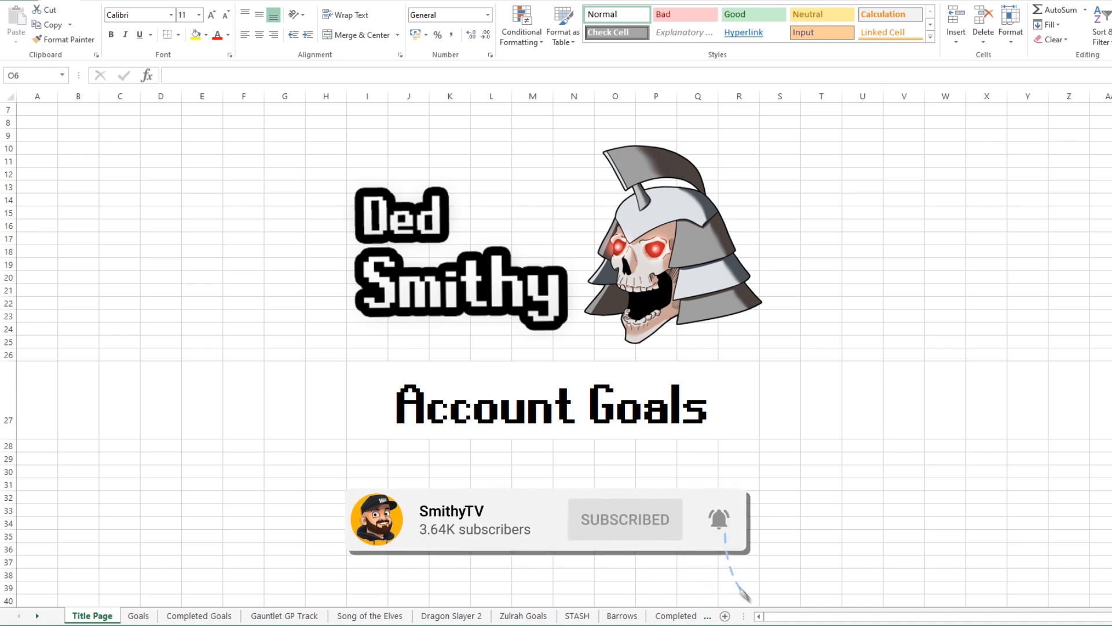